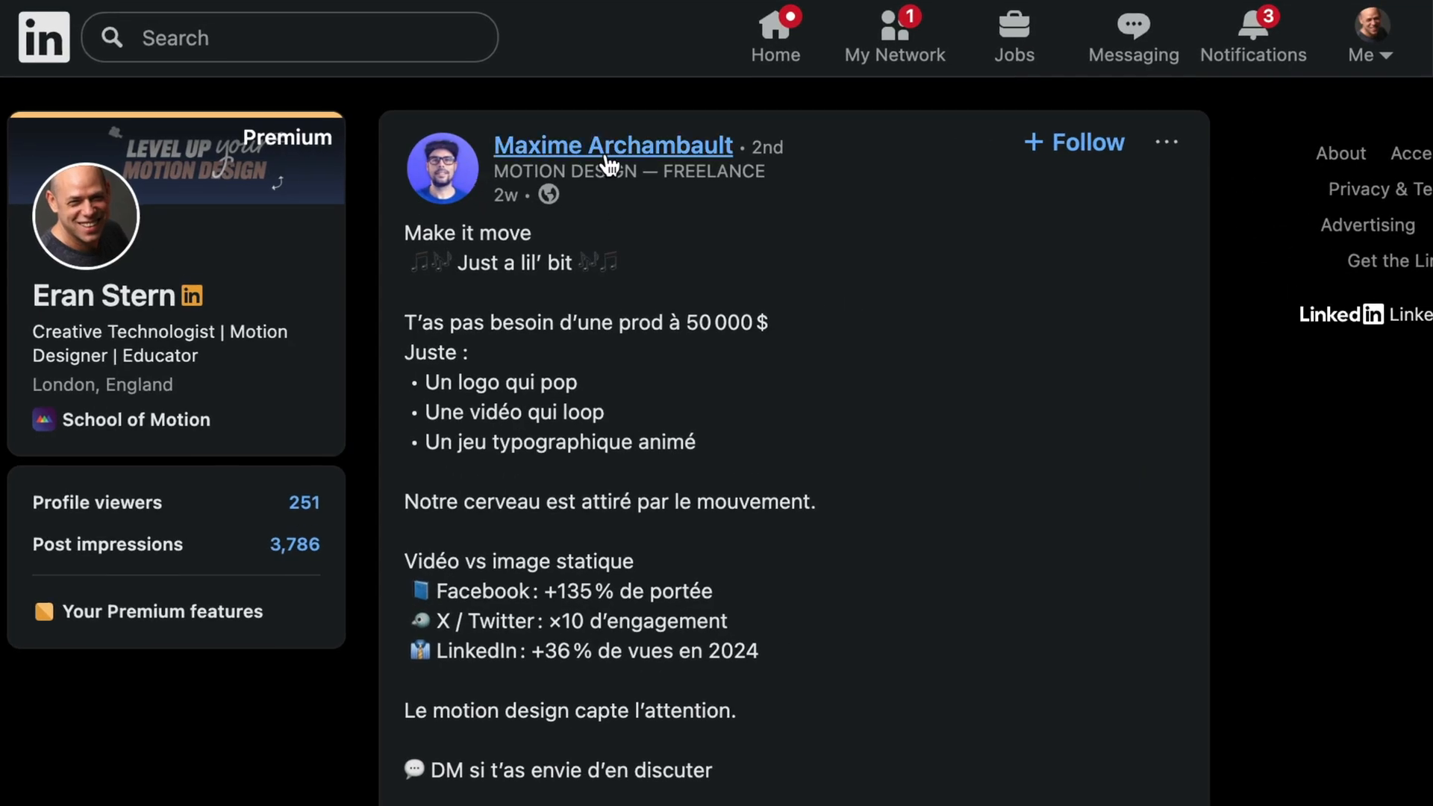
- Highlight the raised-hand prompt text and view the beige waving Macintosh result large
scroll(down, 3)
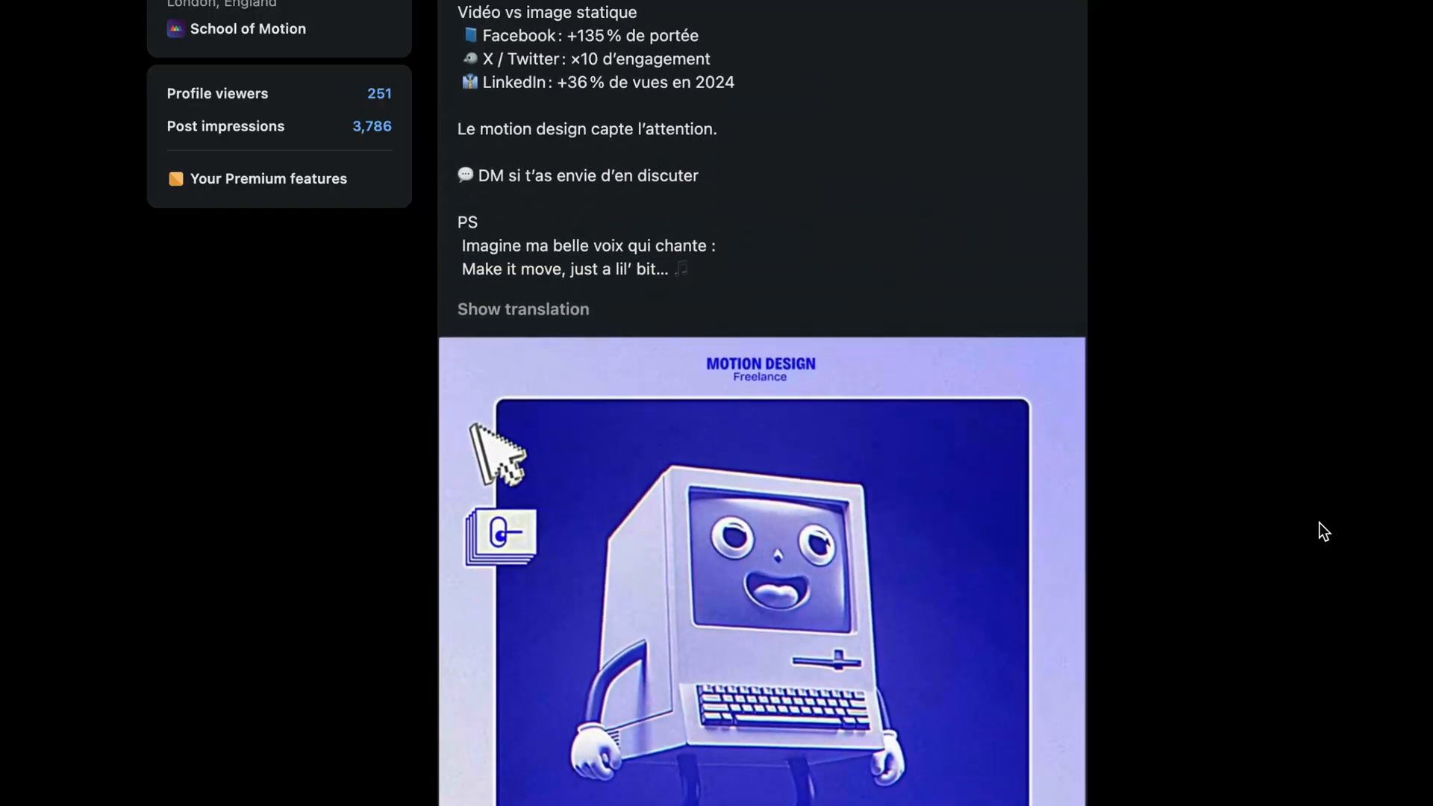
scroll(down, 3)
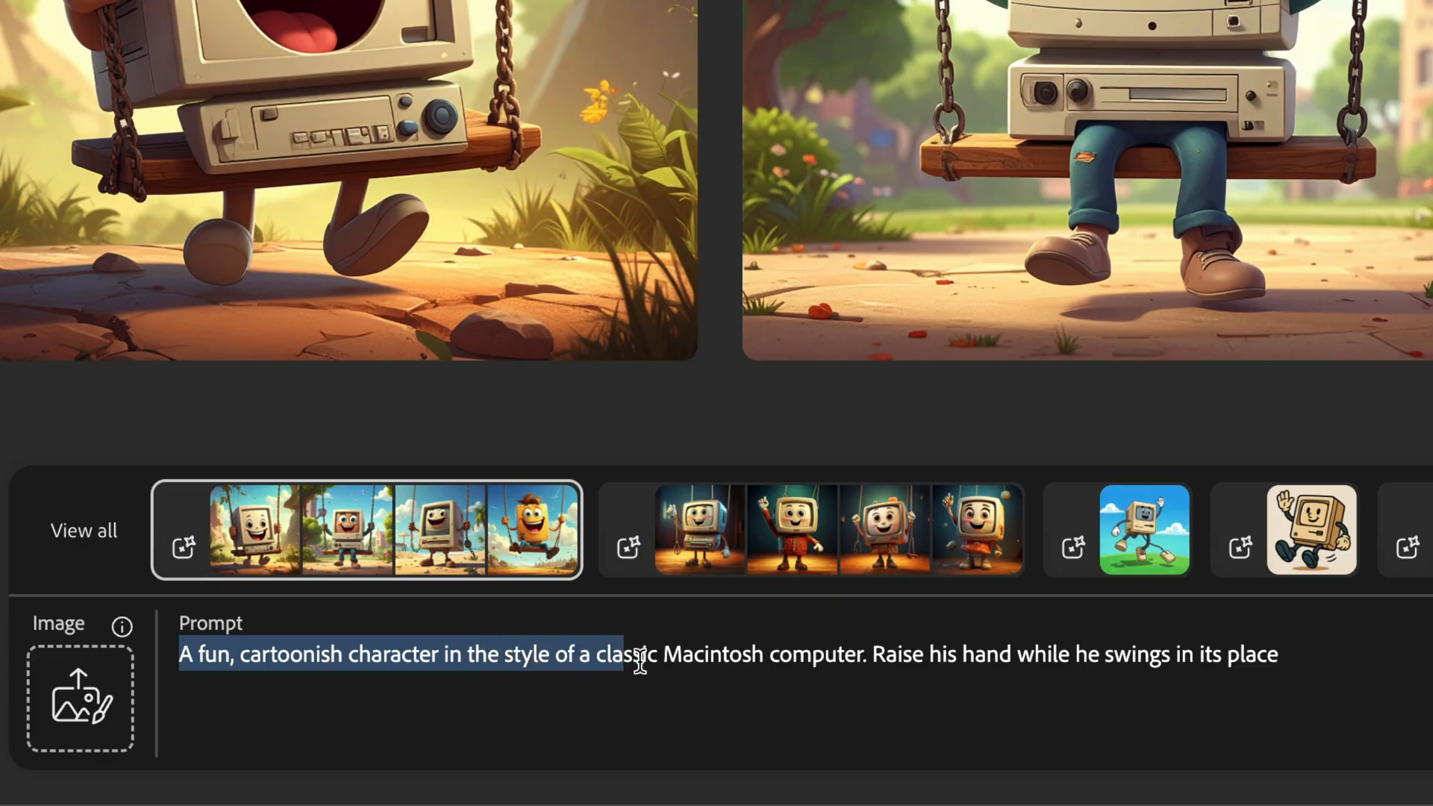
drag(640, 654, 1001, 655)
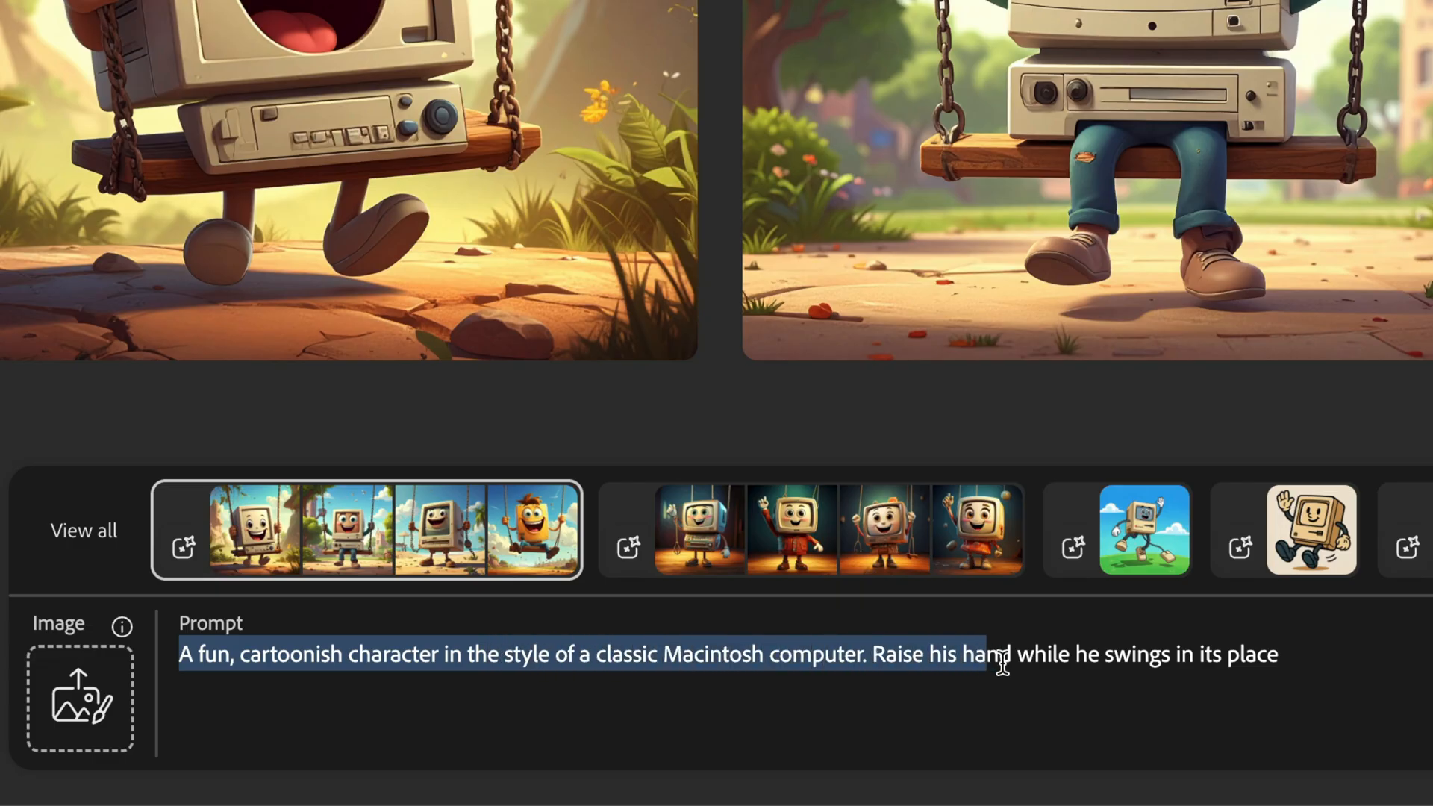
drag(1001, 654, 1288, 654)
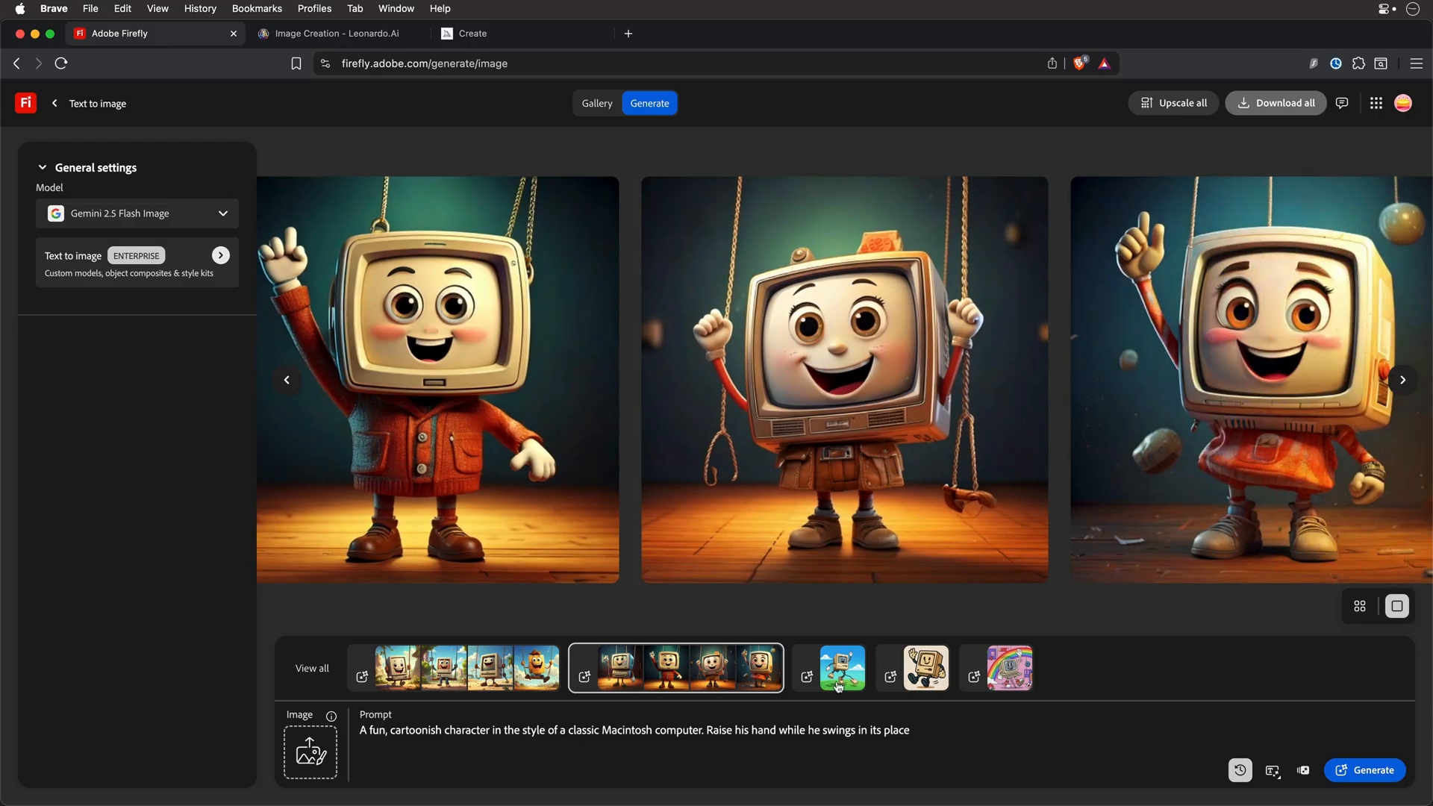
click(911, 667)
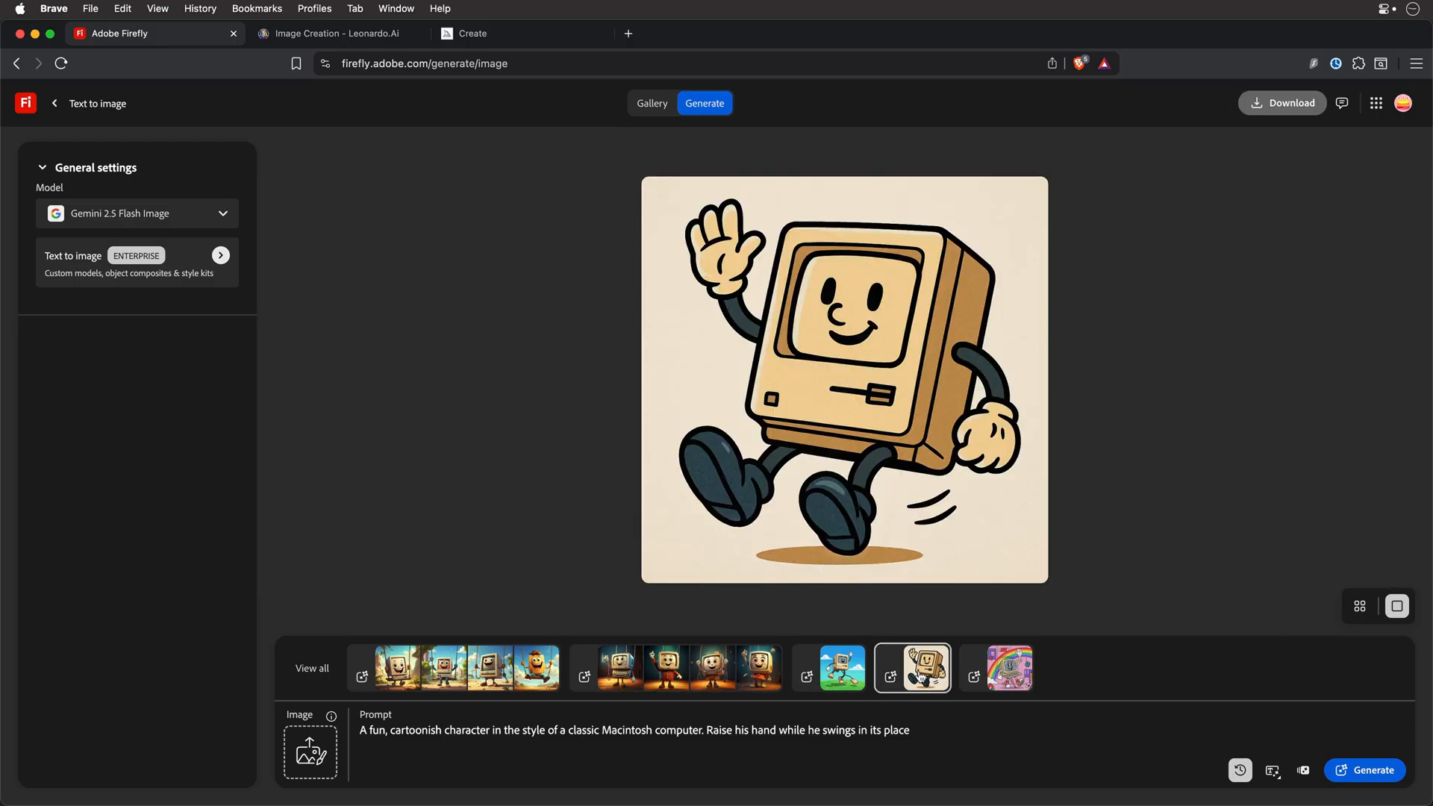
- Browse Leonardo.Ai's orange waving Macintosh results, revisit Firefly's rainbow computer, then go to Midjourney
click(337, 32)
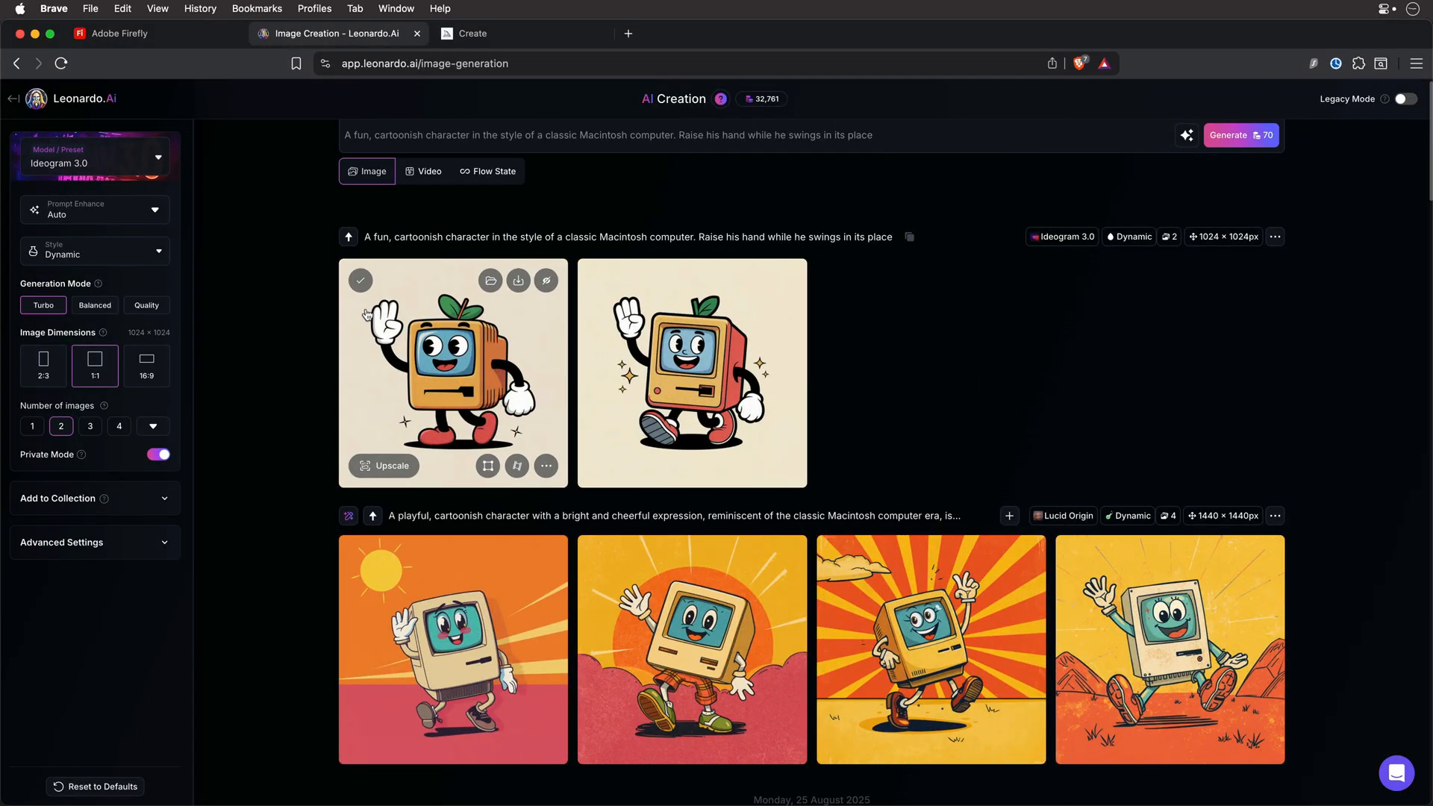
scroll(down, 3)
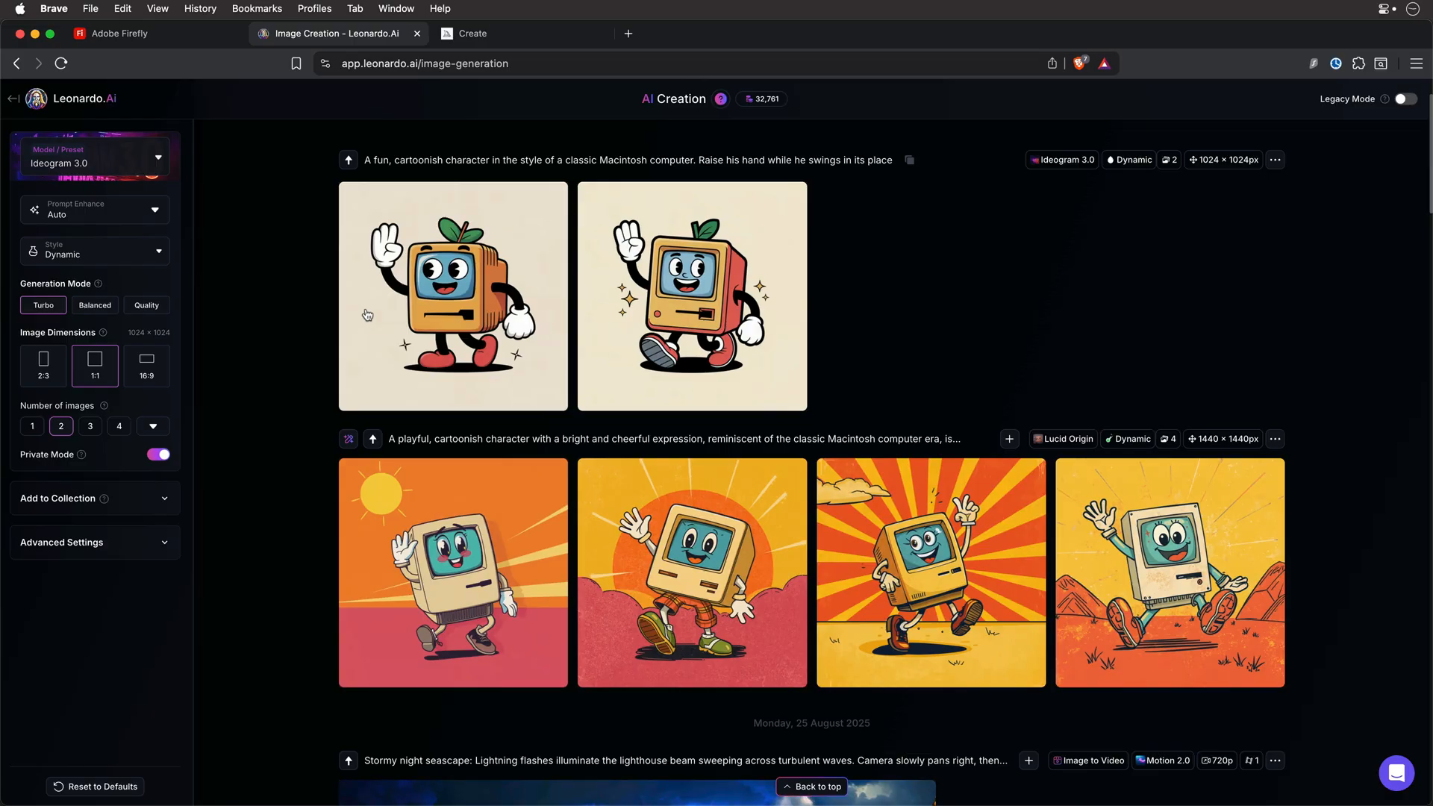
click(118, 32)
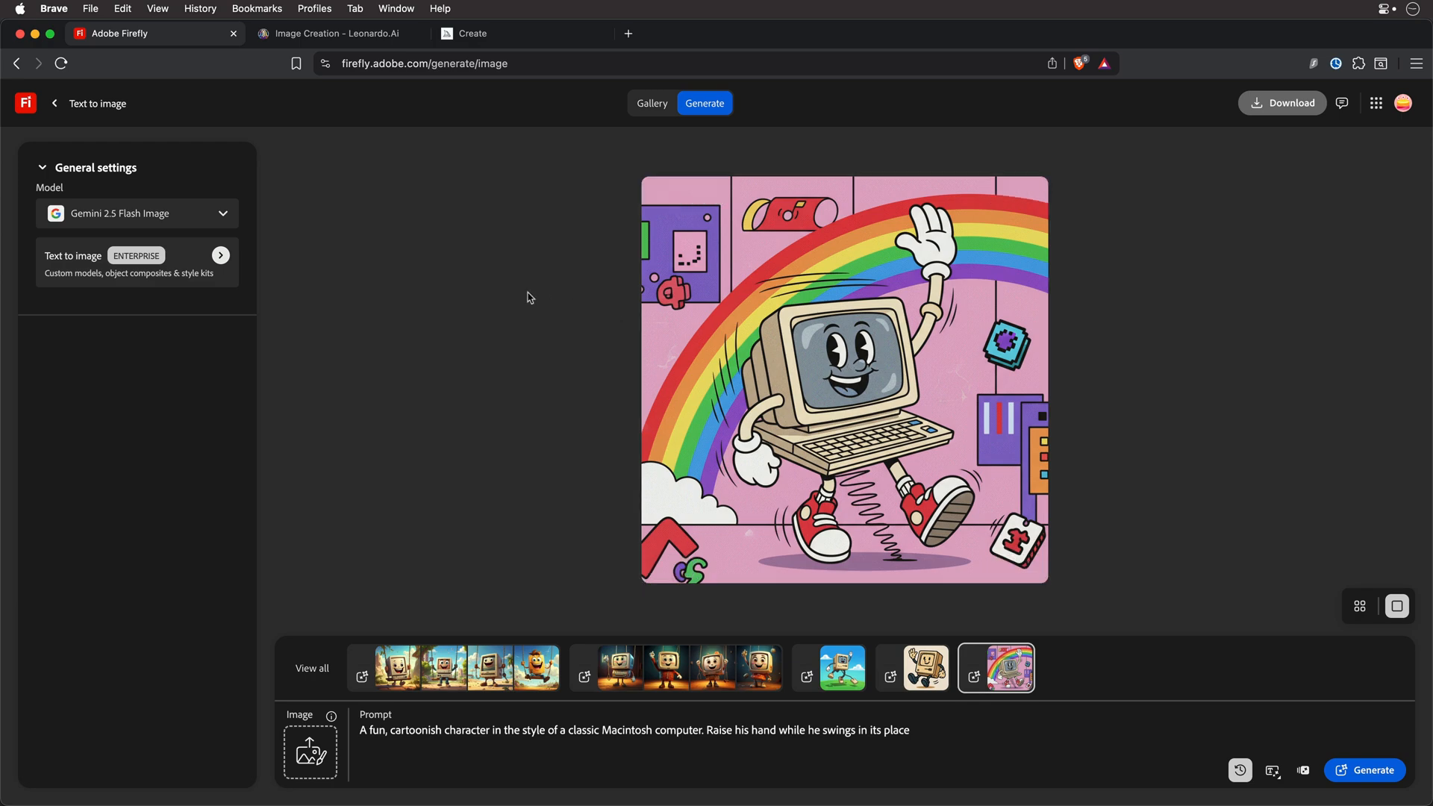
mouse_move(517, 289)
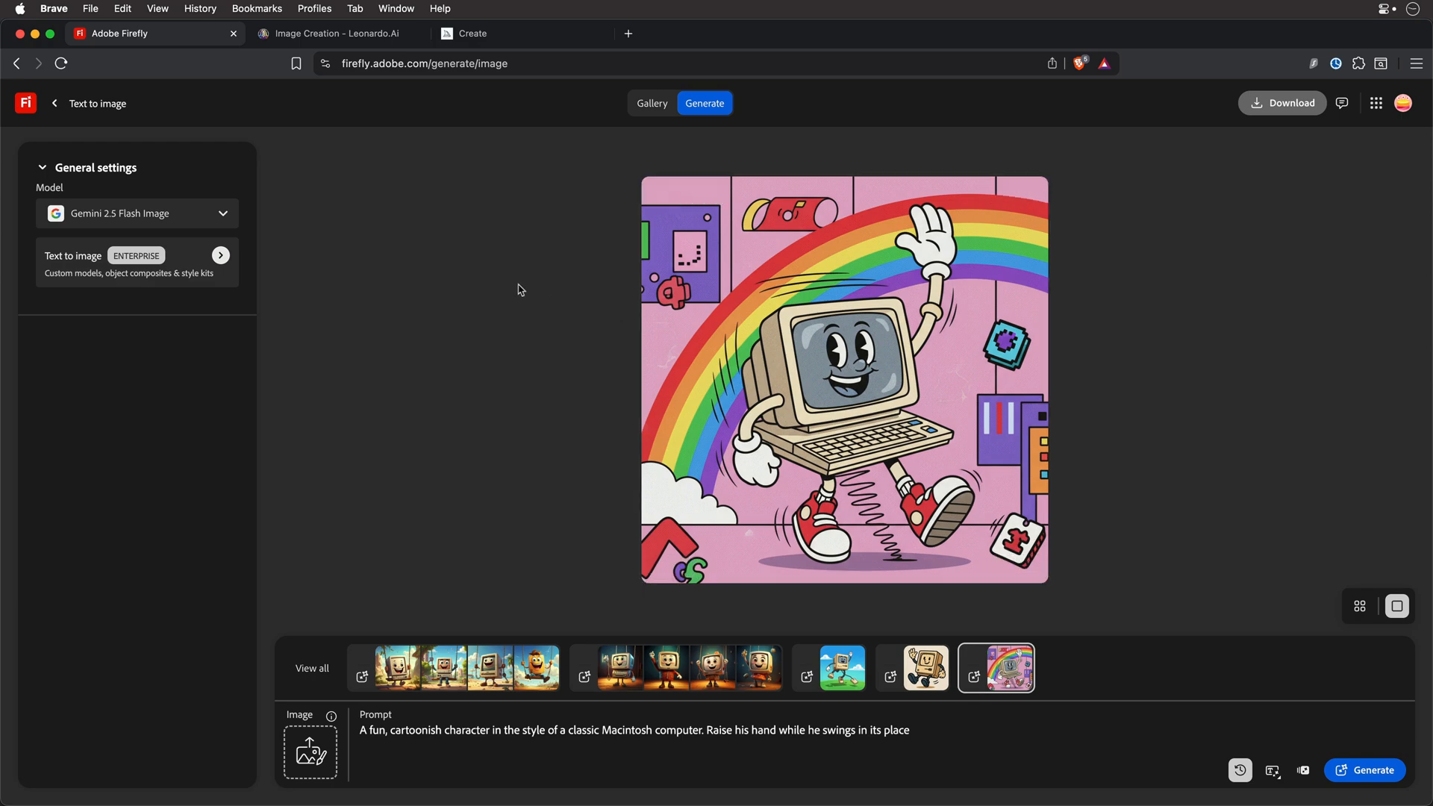
click(520, 33)
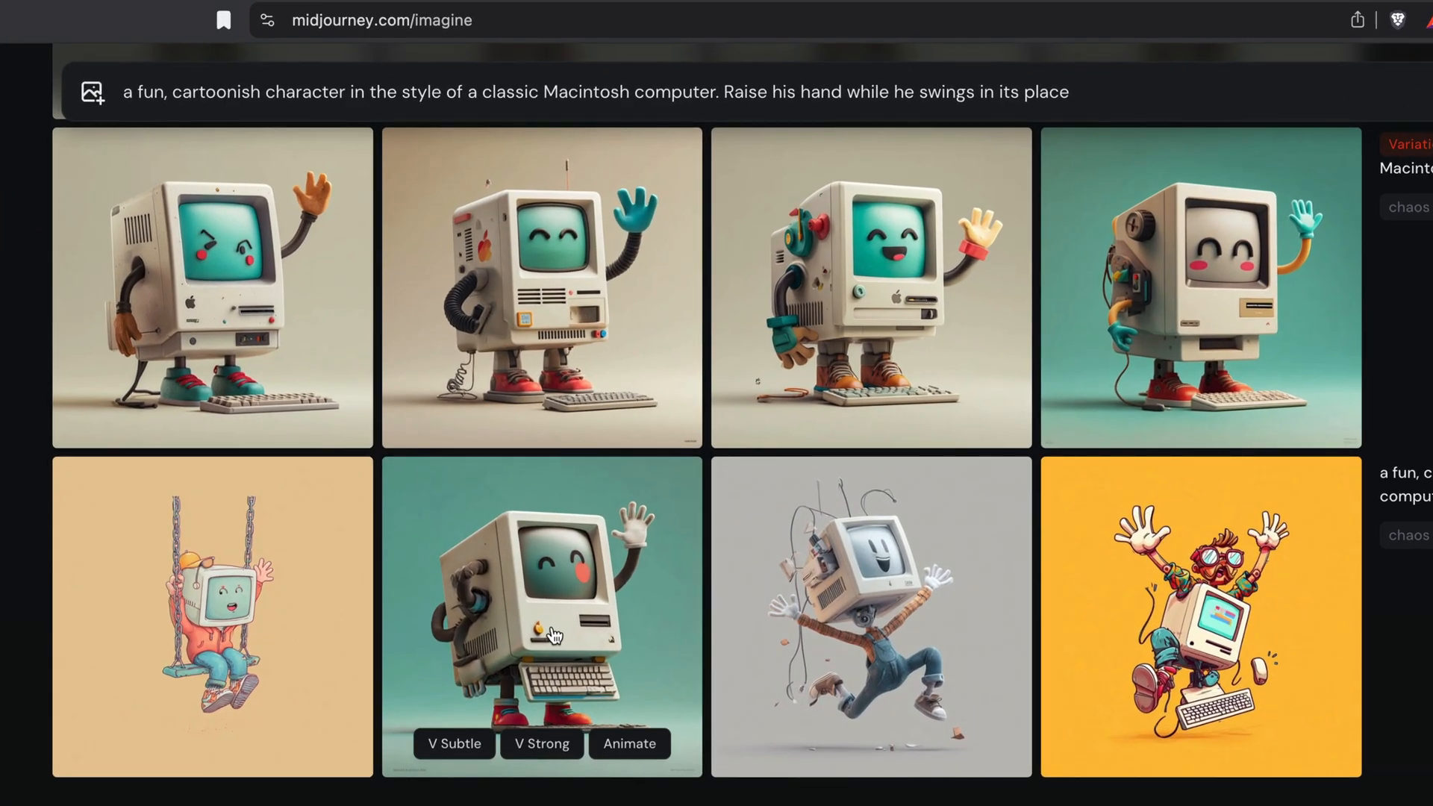
- Scroll Midjourney's image and video grids and open the waving Macintosh video
scroll(down, 3)
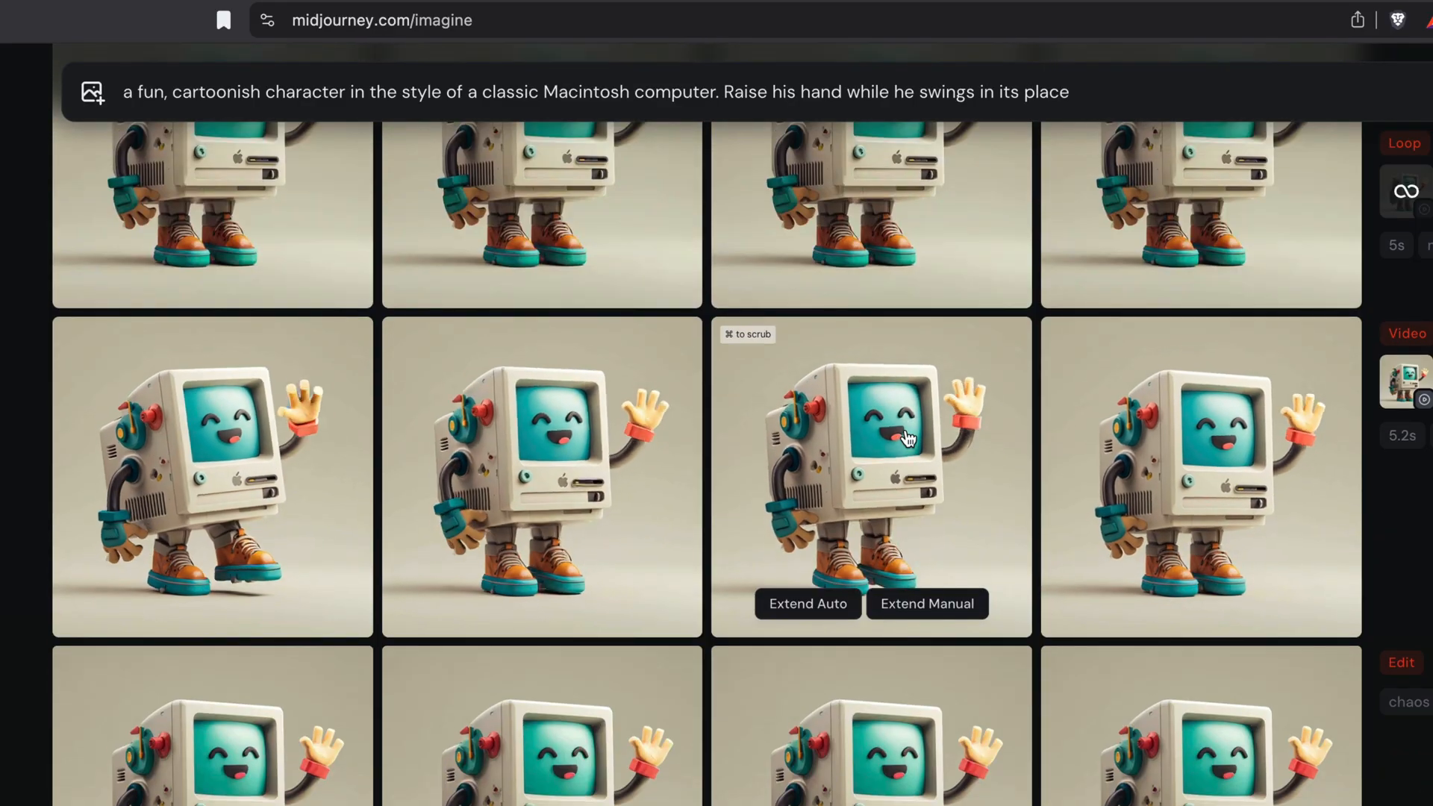
scroll(down, 3)
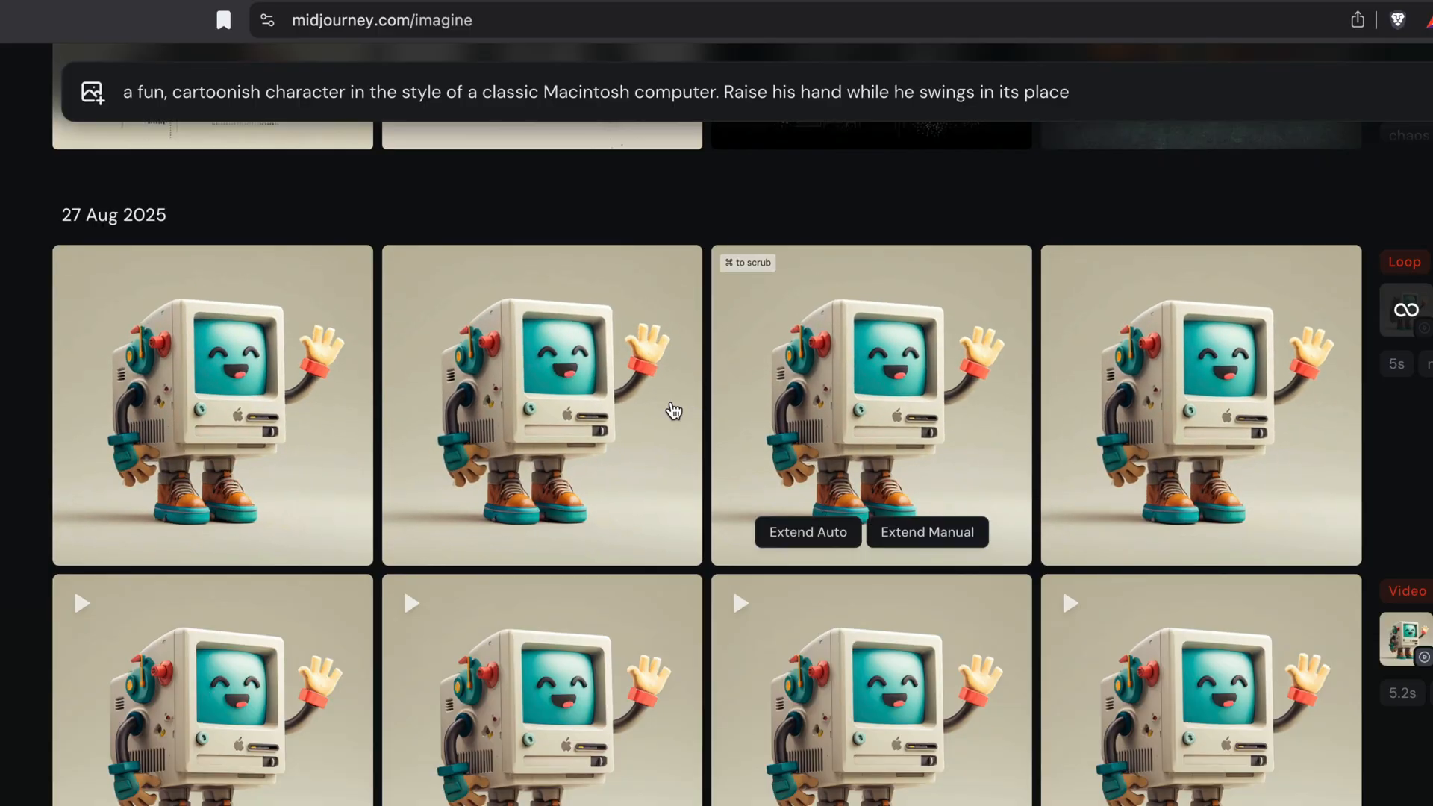
click(541, 404)
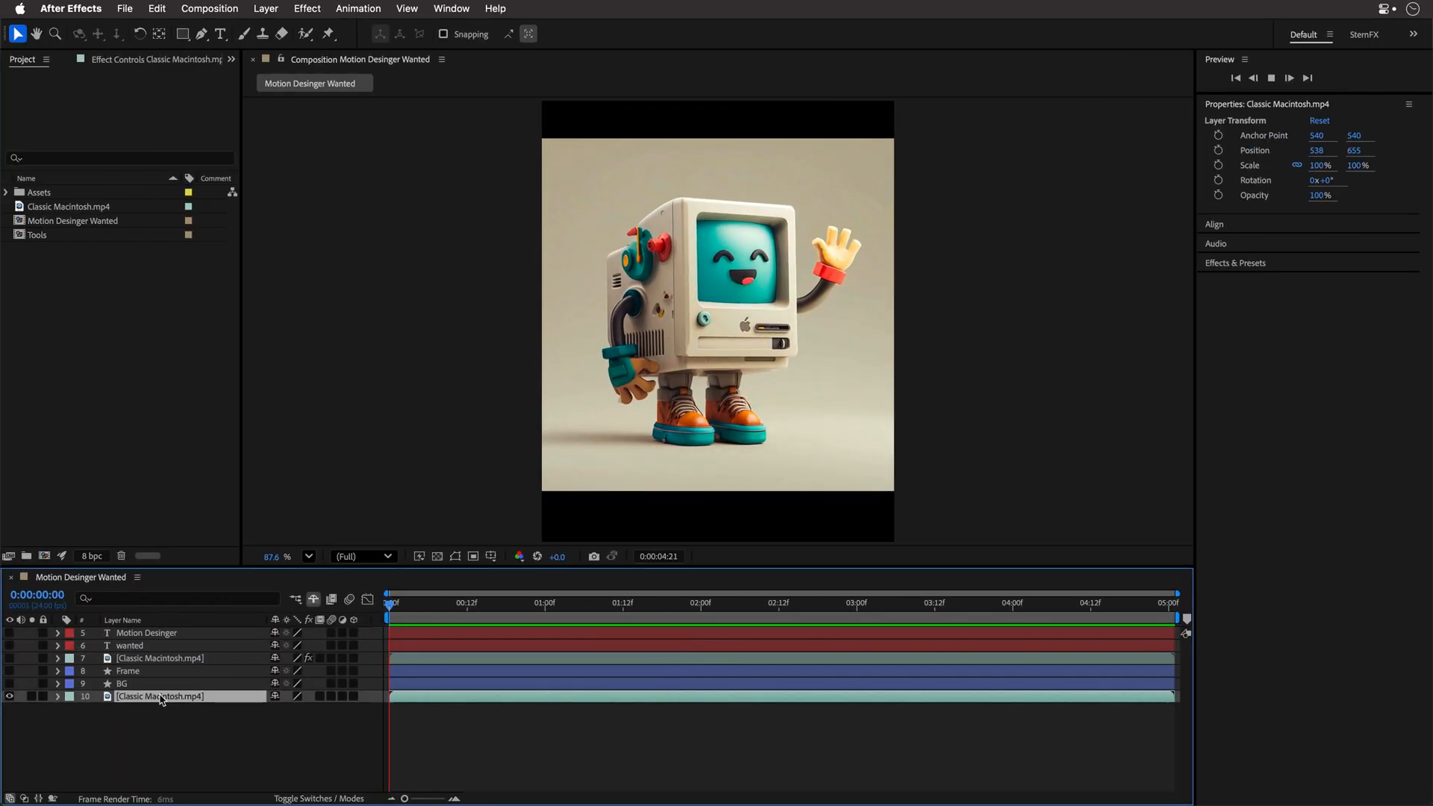
- Select the Classic Macintosh footage layers inside the teal background and white rounded frame
click(700, 603)
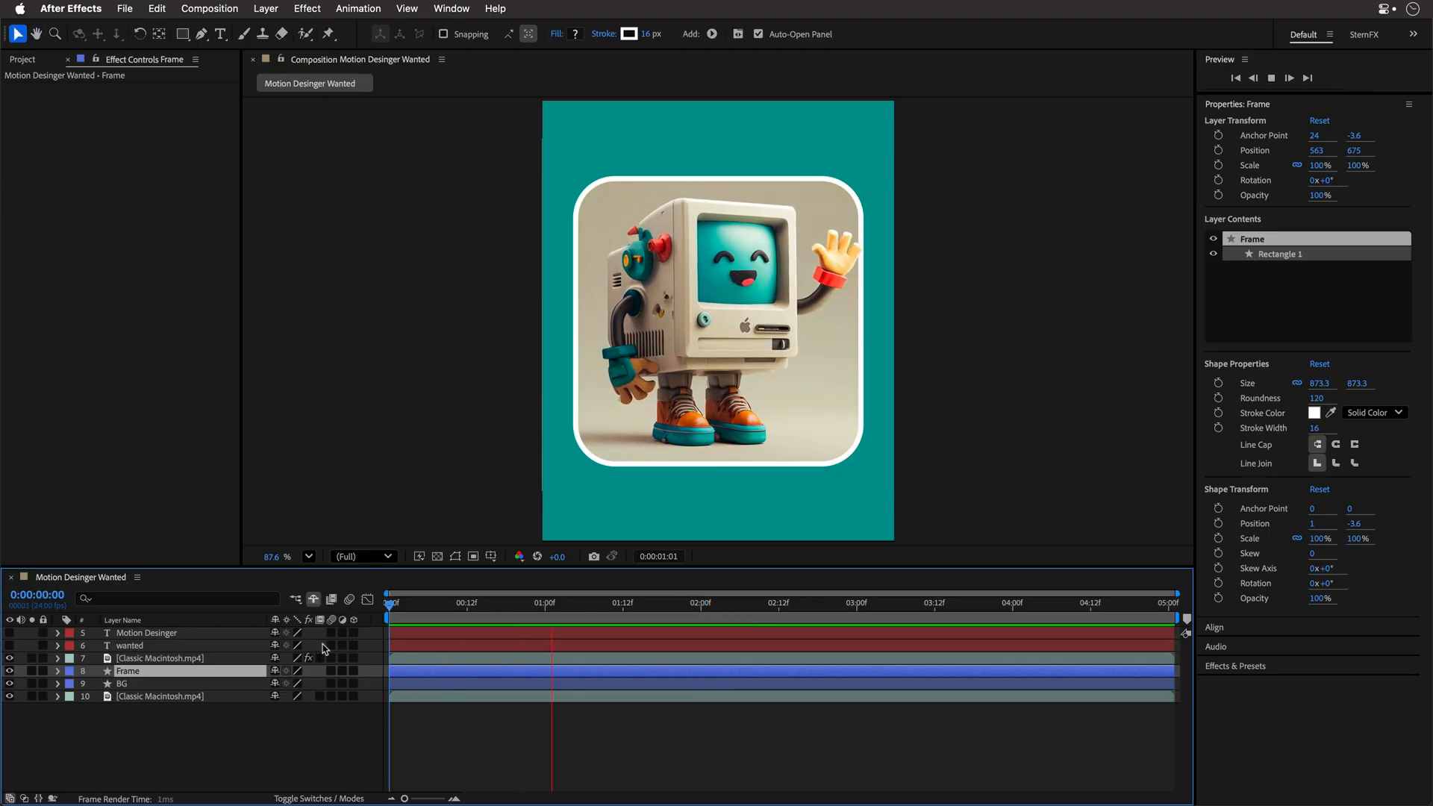
click(159, 696)
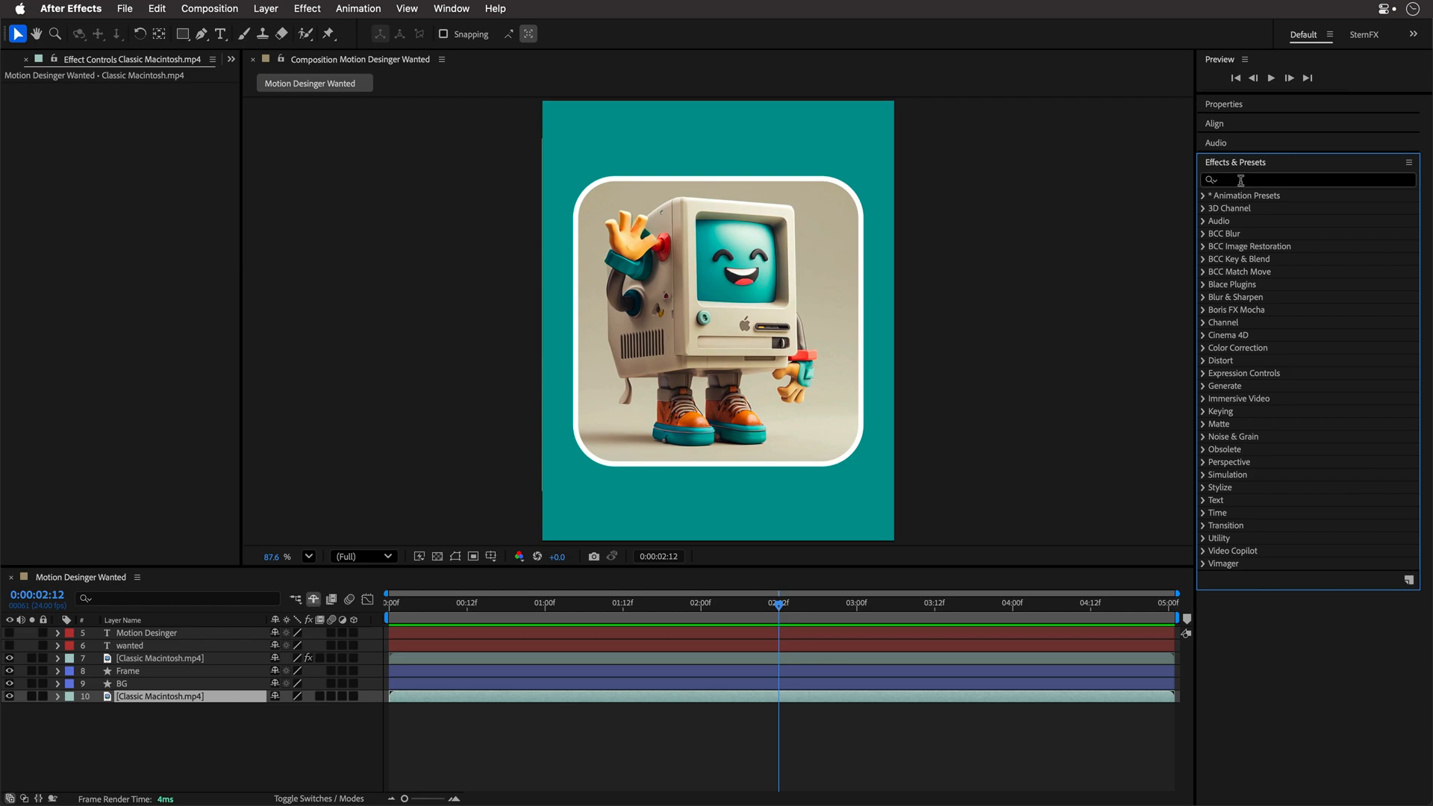
- Search 'noise', apply the Noise effect, and set Amount of Noise to 70.0
text(noise)
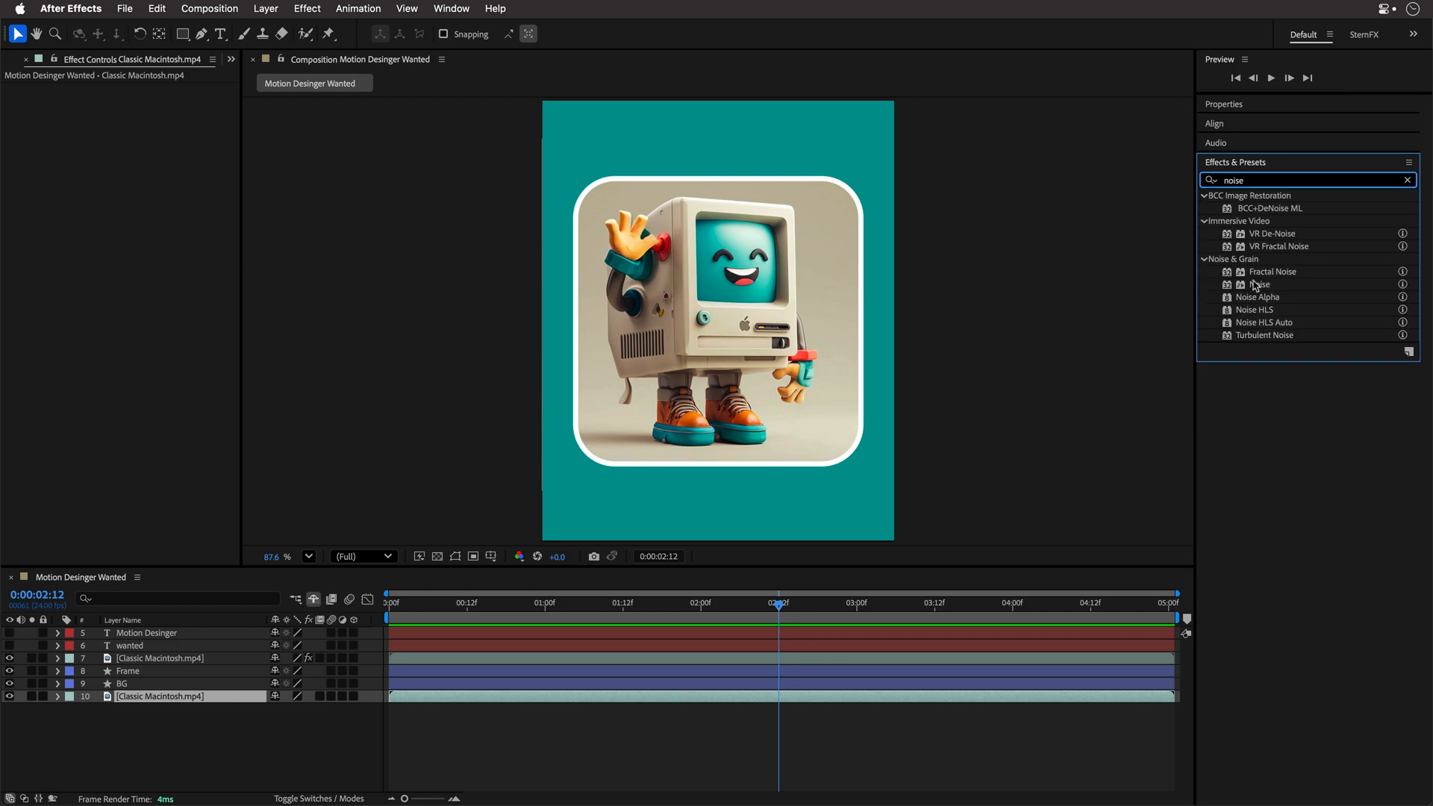
double_click(1259, 285)
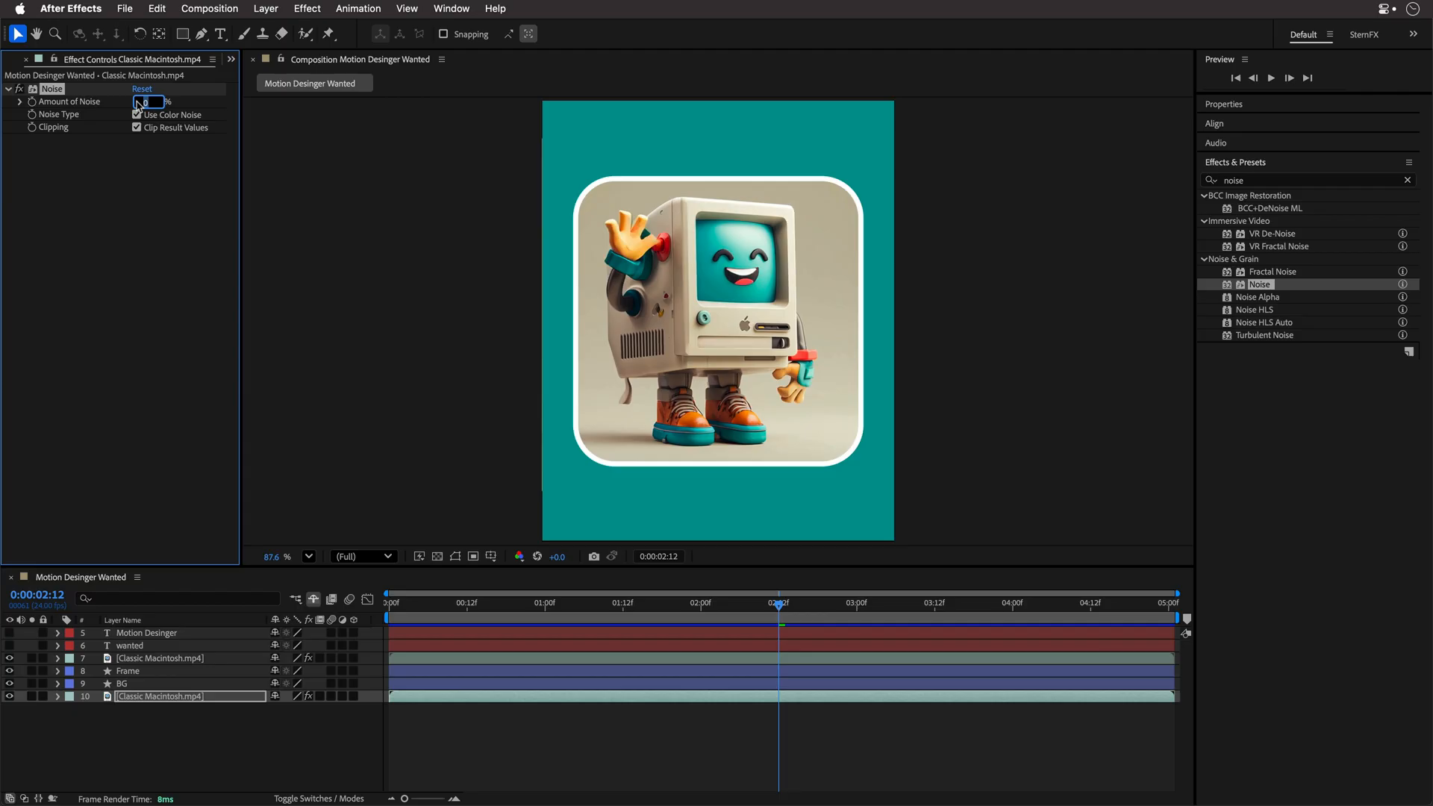
text(70.0)
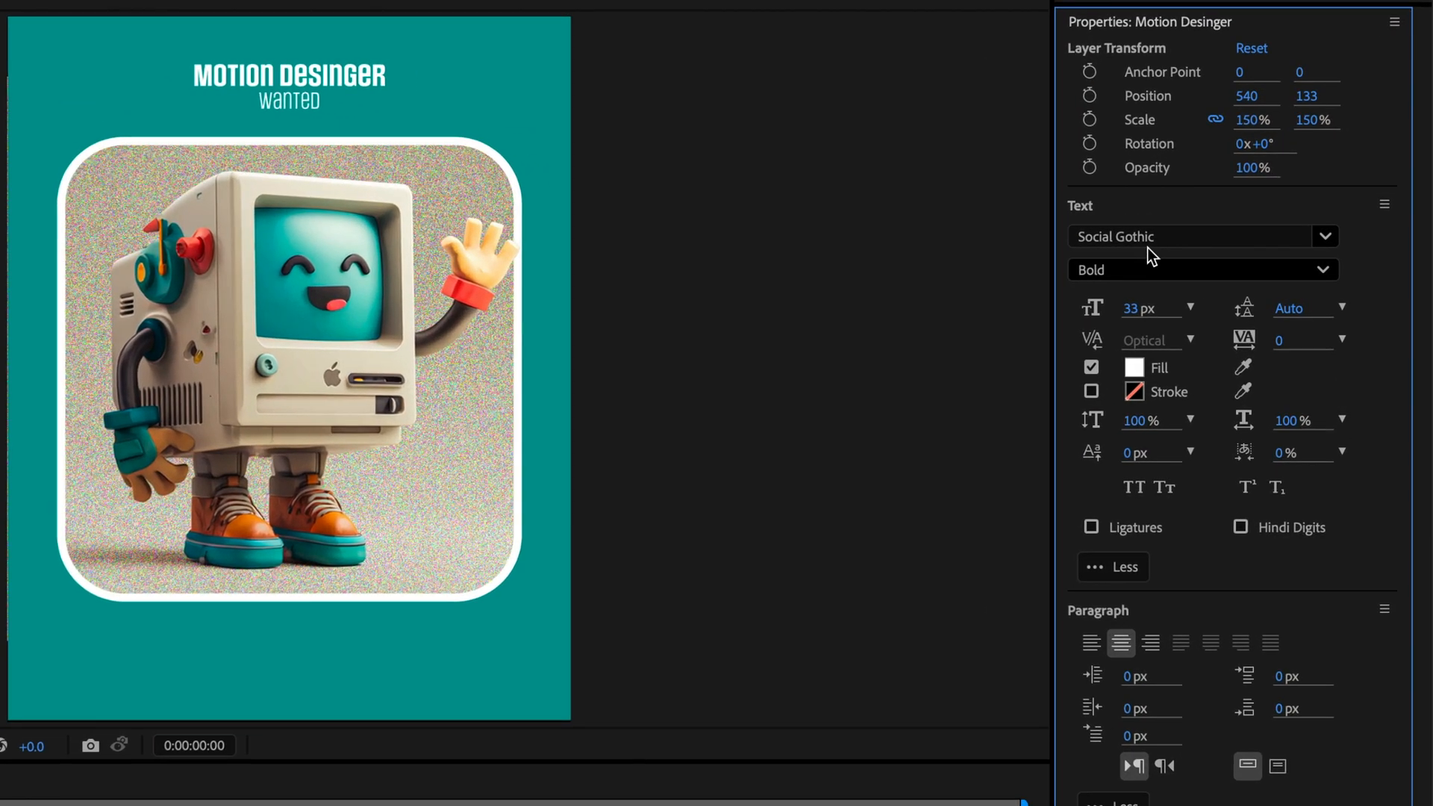
mouse_move(223, 69)
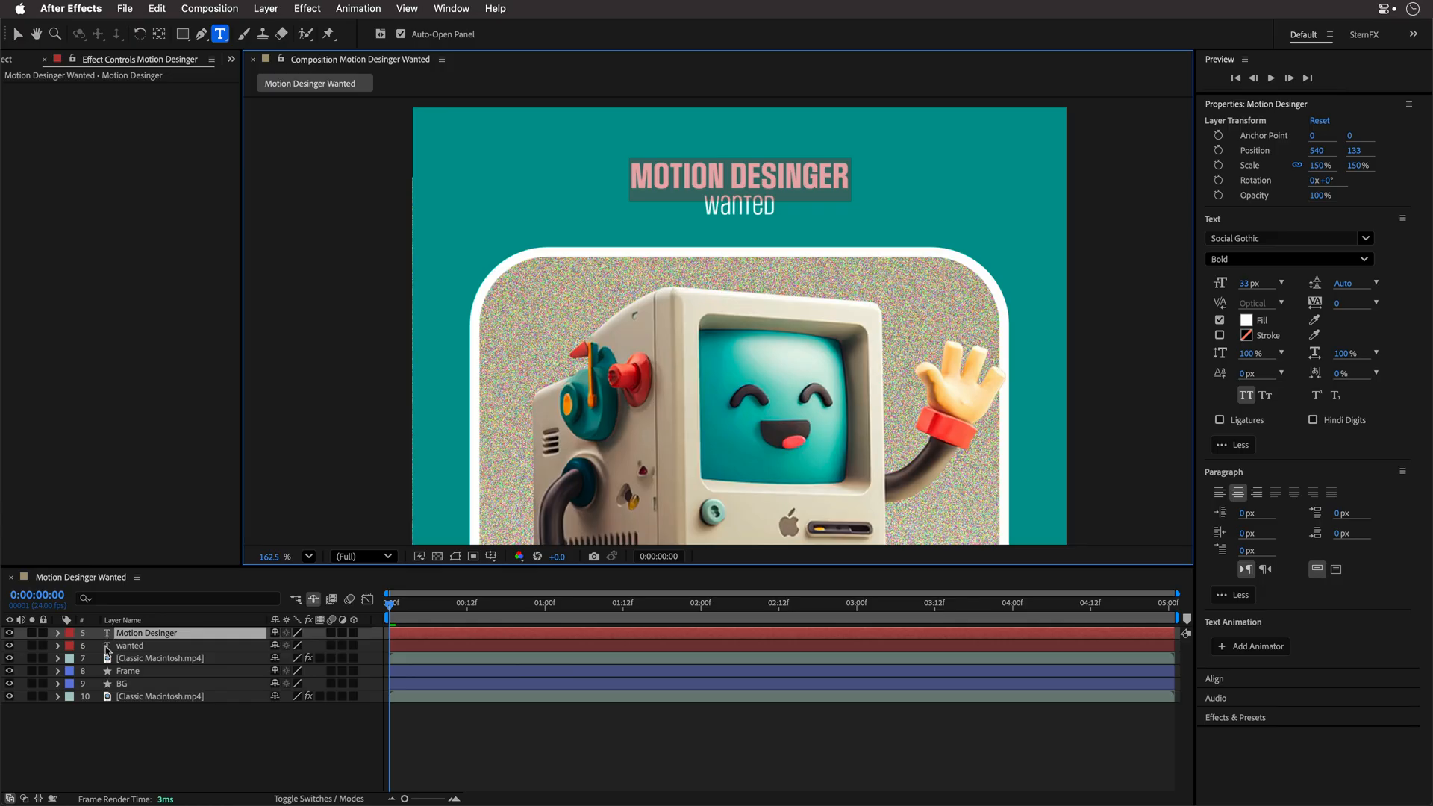
- Select the 'wanted' subtitle layer to style it in Social Gothic Regular
click(129, 645)
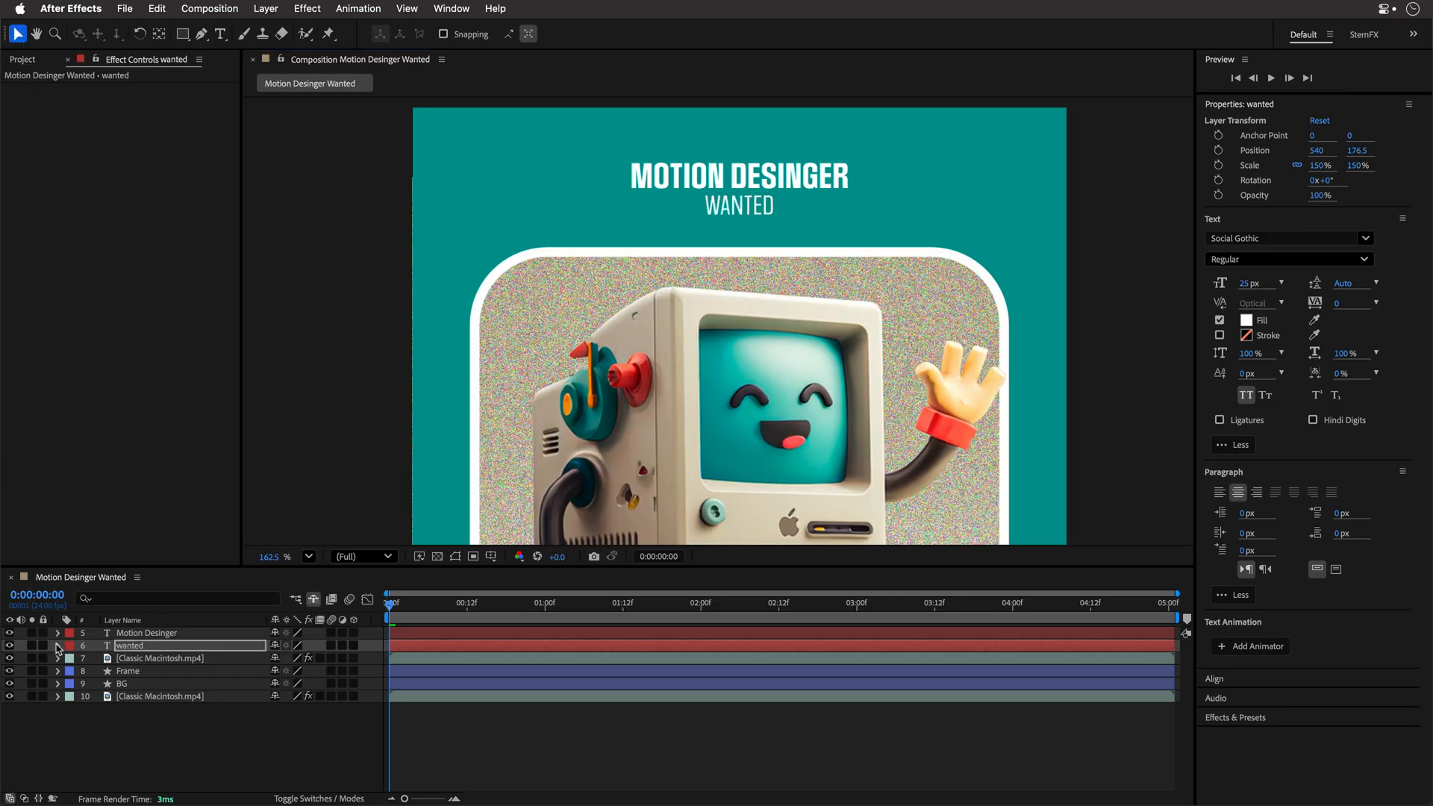
- Keyframe the wanted layer's Tracking Amount at the start and enter a new value later
click(57, 644)
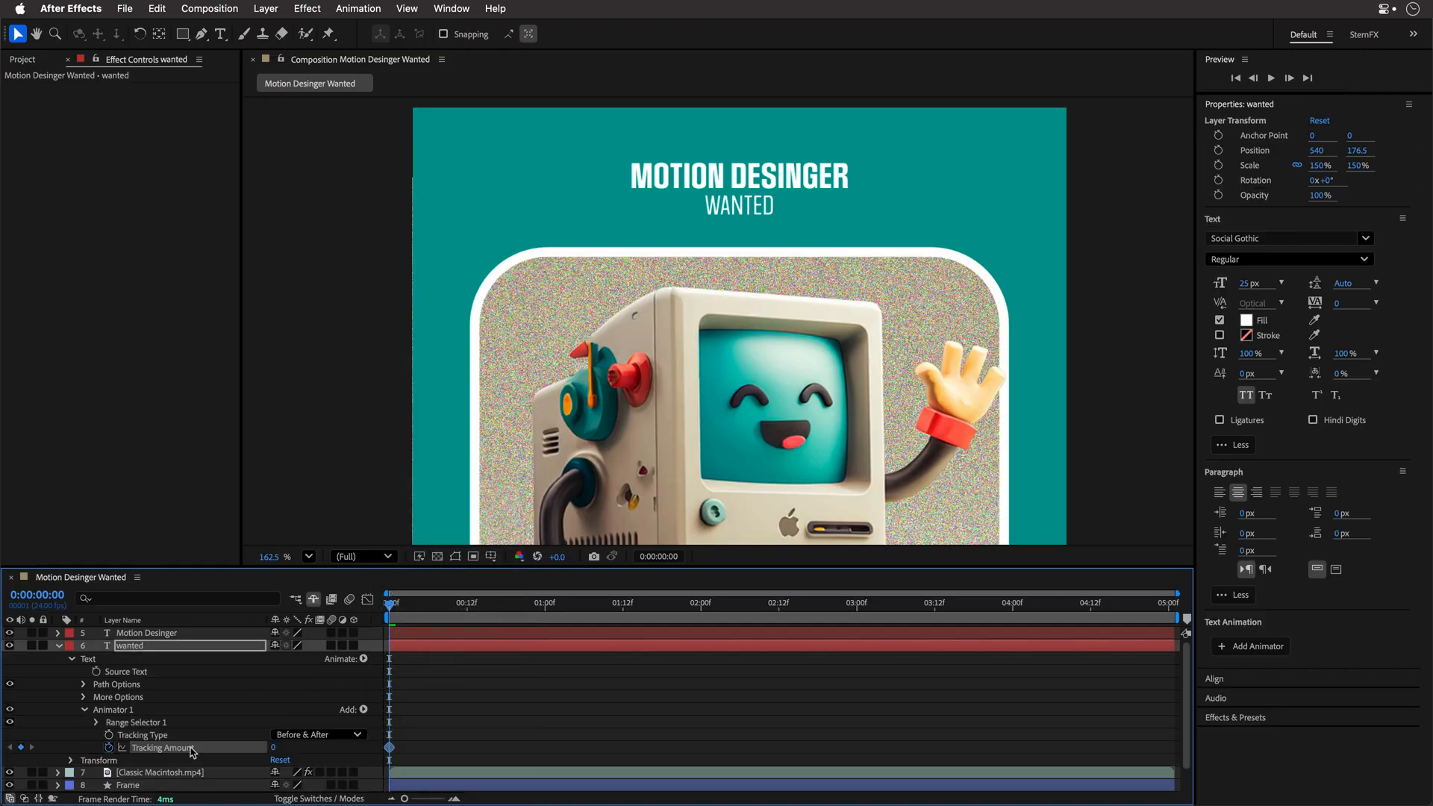
click(778, 602)
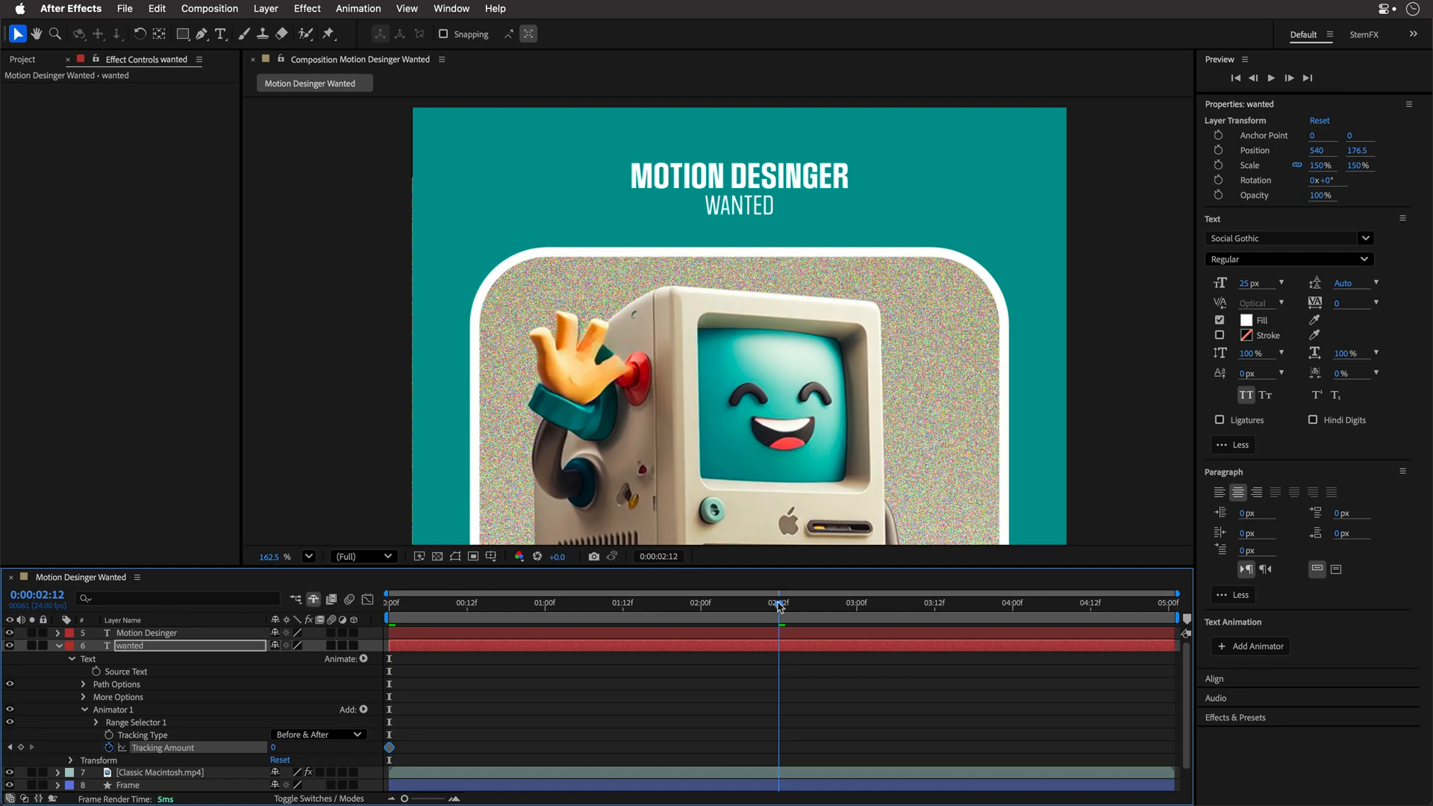
click(290, 748)
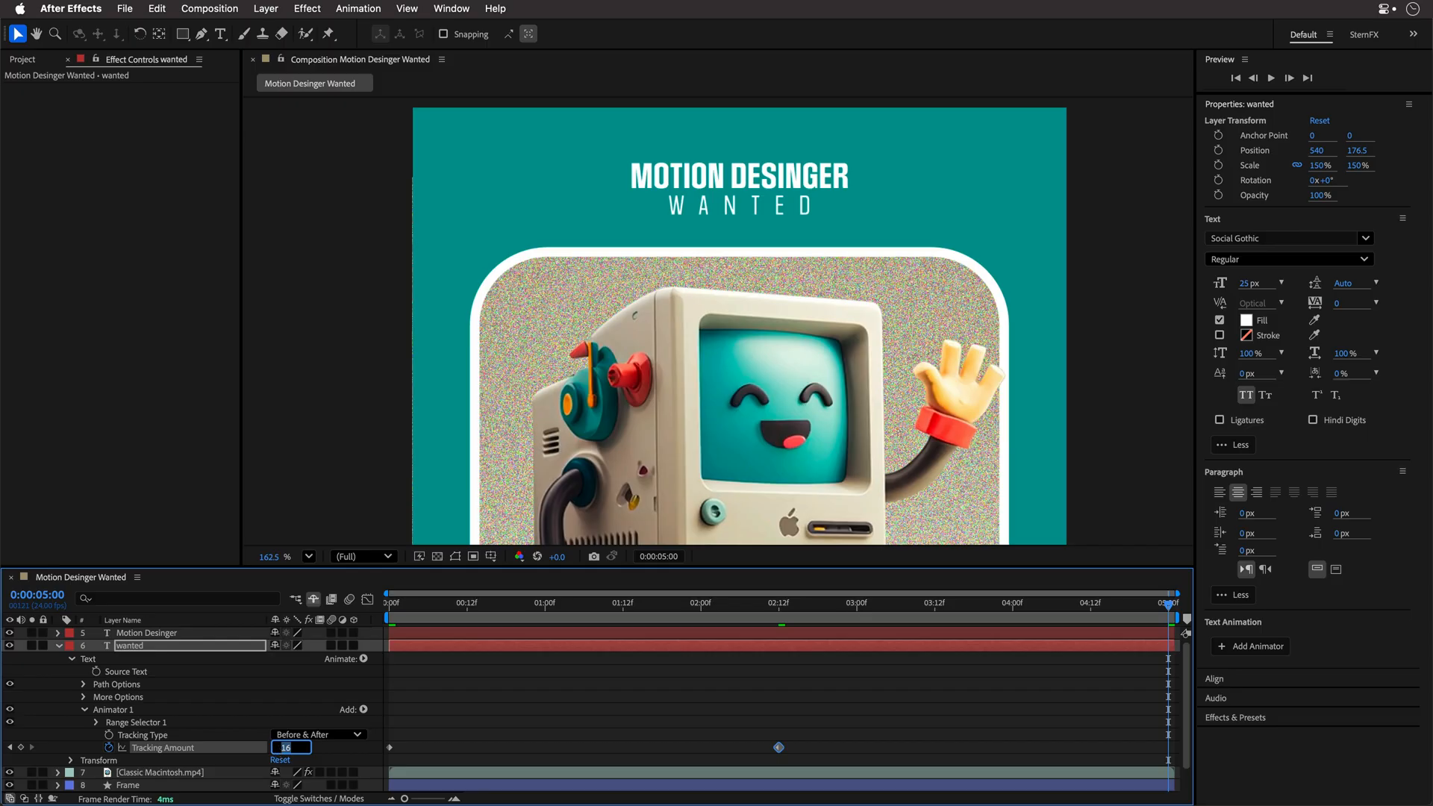
text(0)
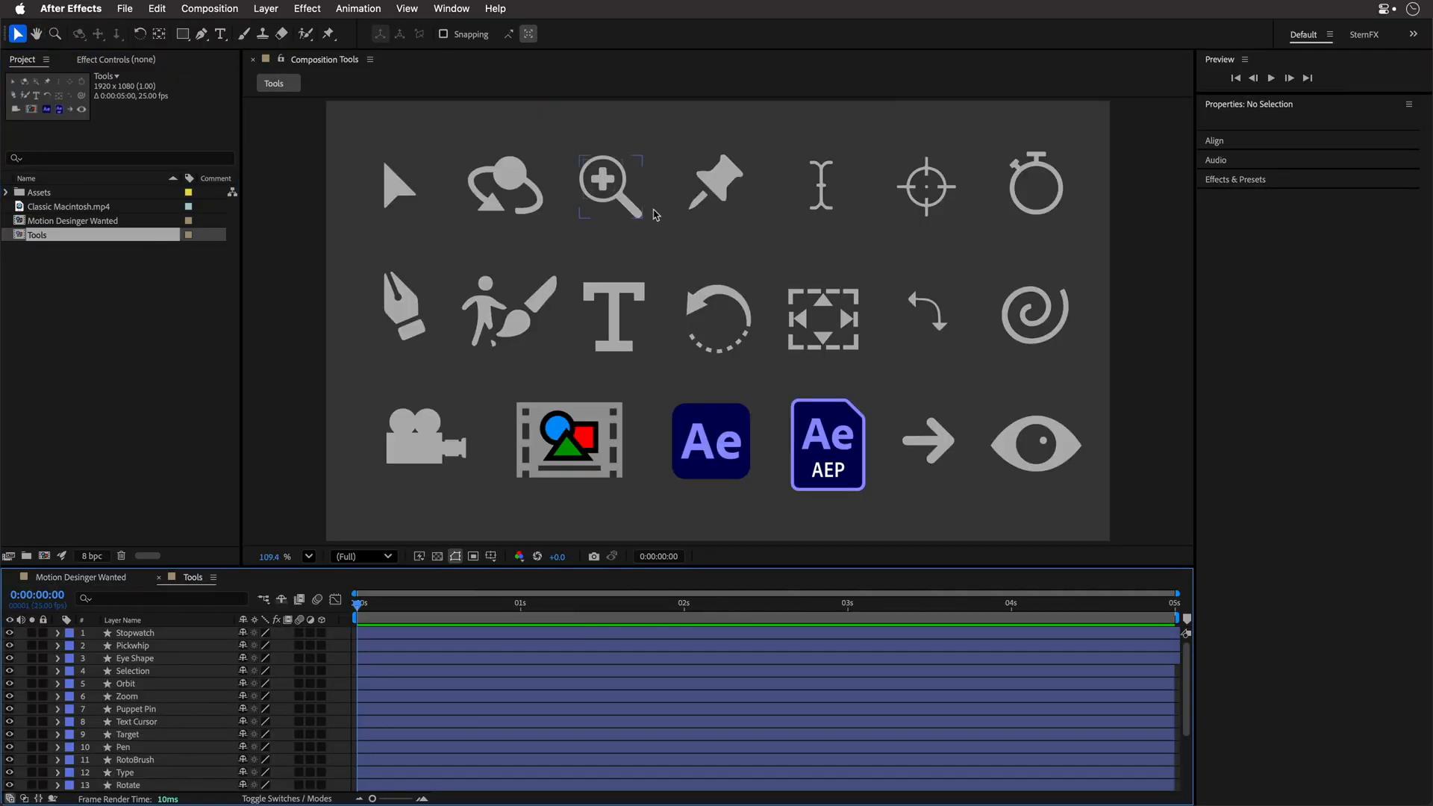
mouse_move(795, 362)
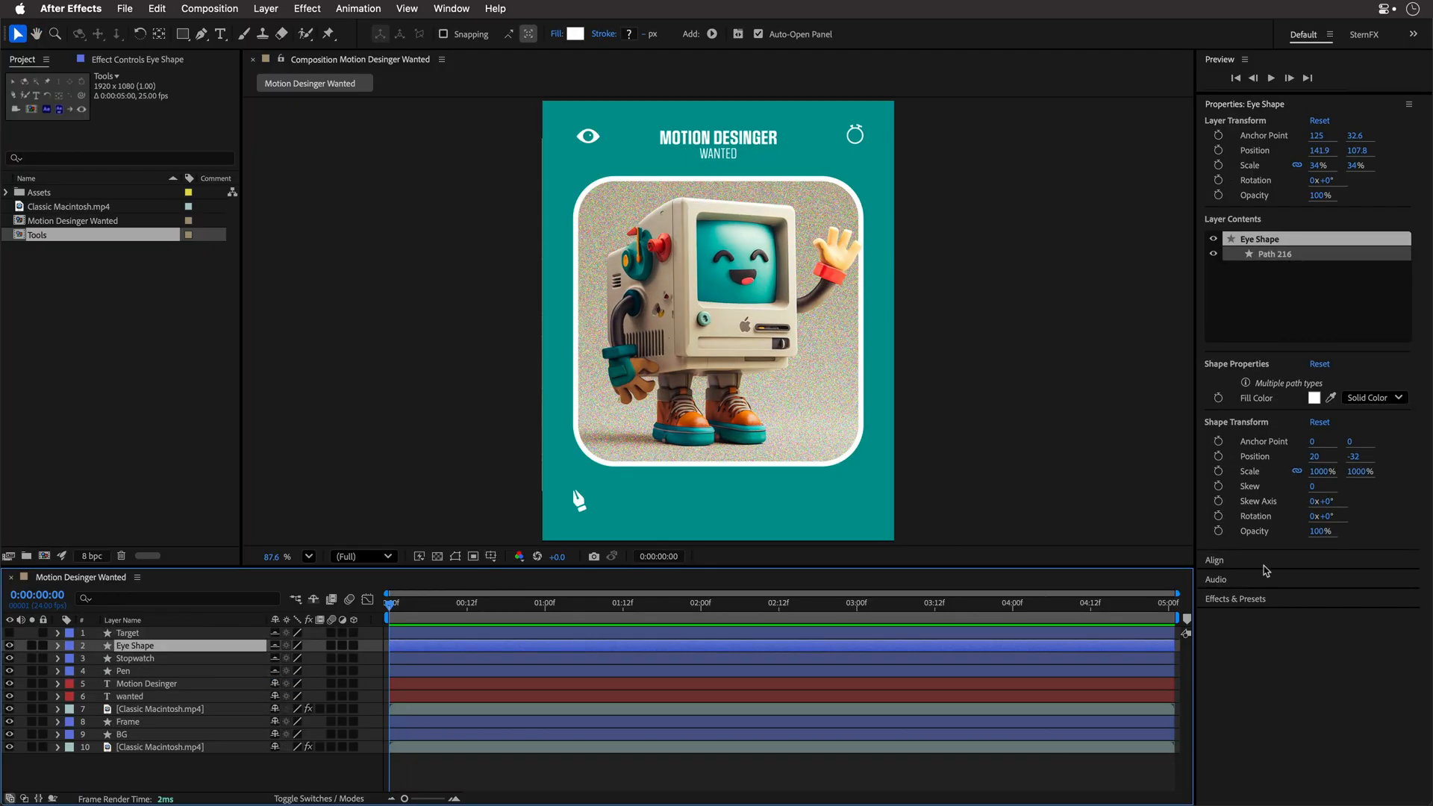
- Type 'noise' into a search field while arranging the Tools icons
text(noise)
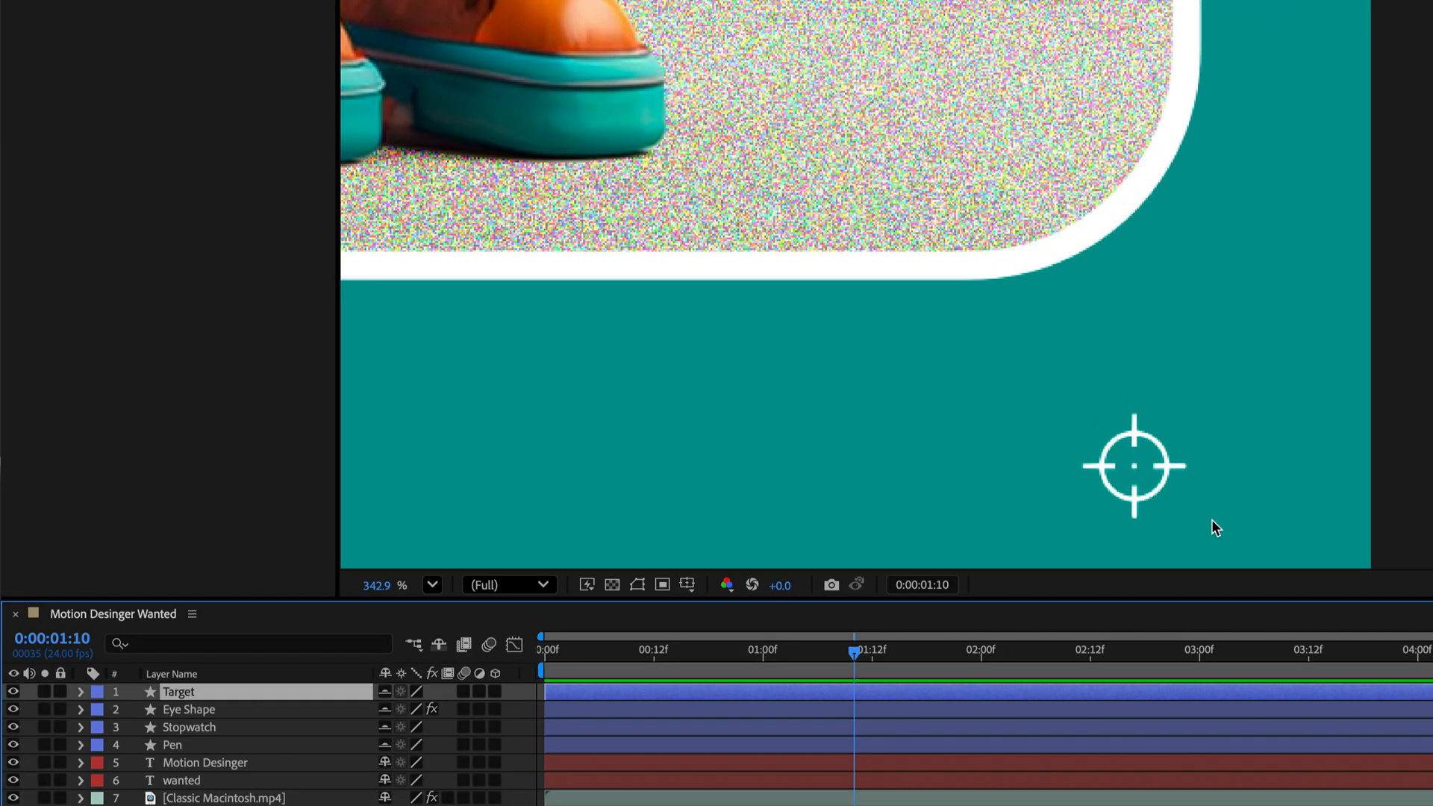
- Add an expression to the Target layer's Position and pick wiggle() from autocomplete
click(81, 691)
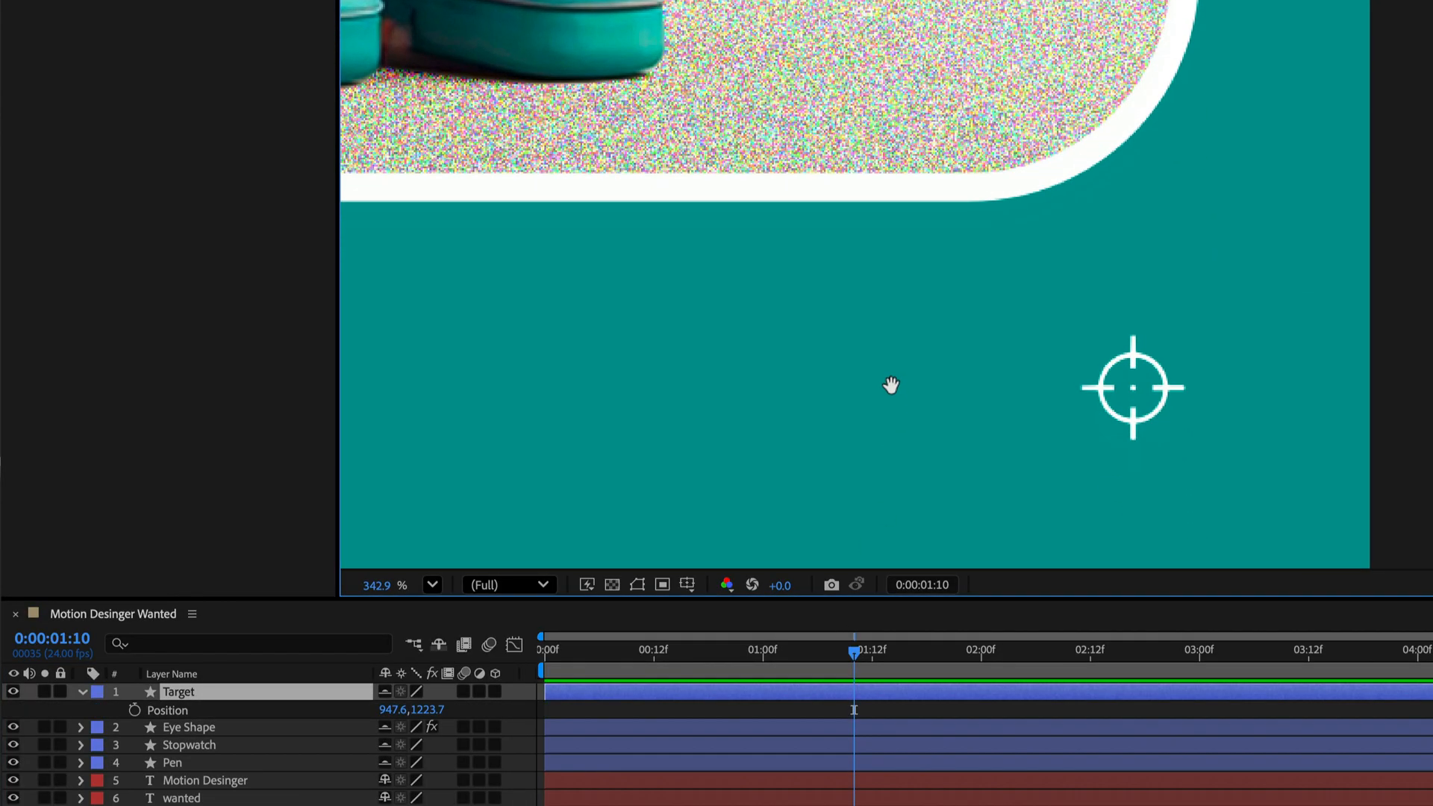
click(134, 709)
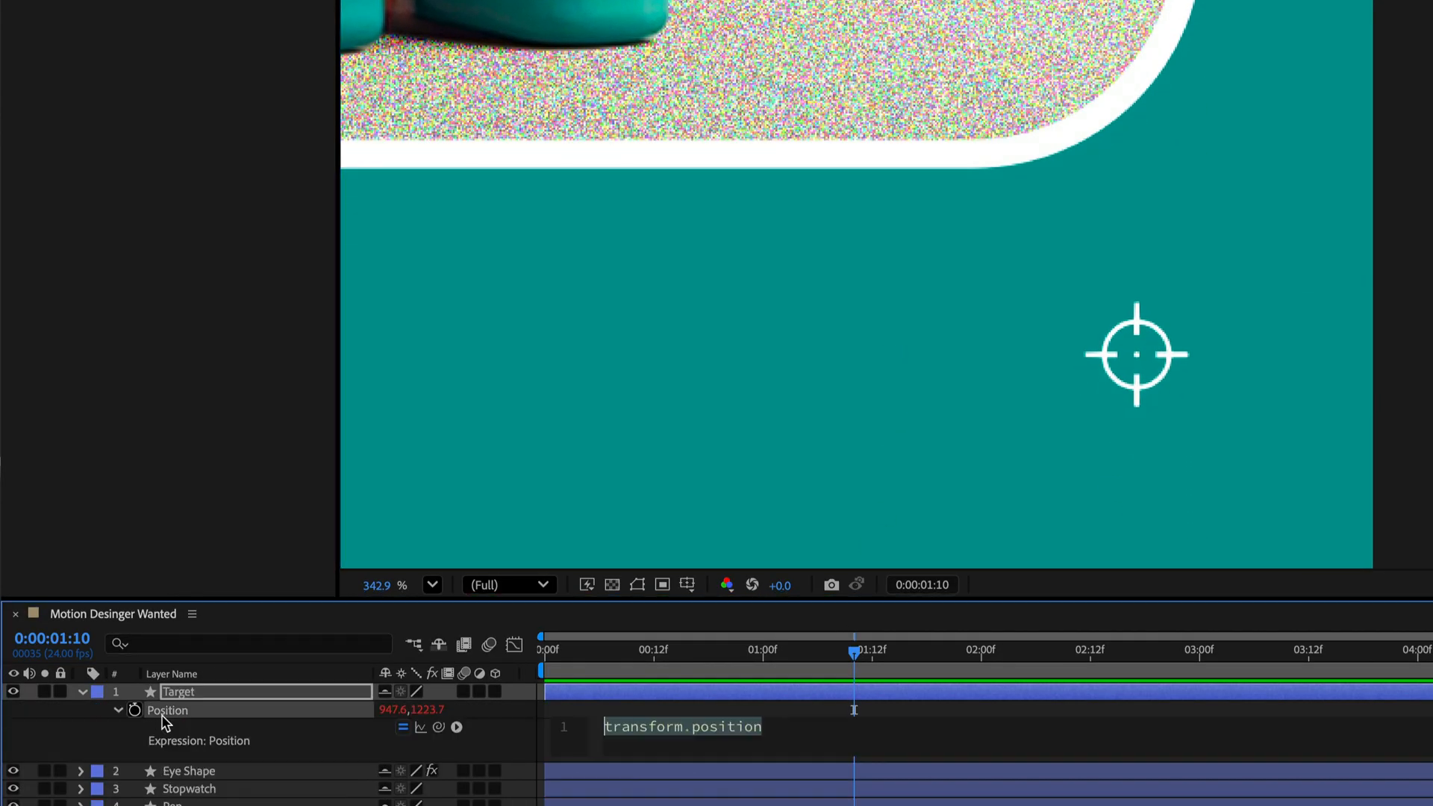
text(wigg)
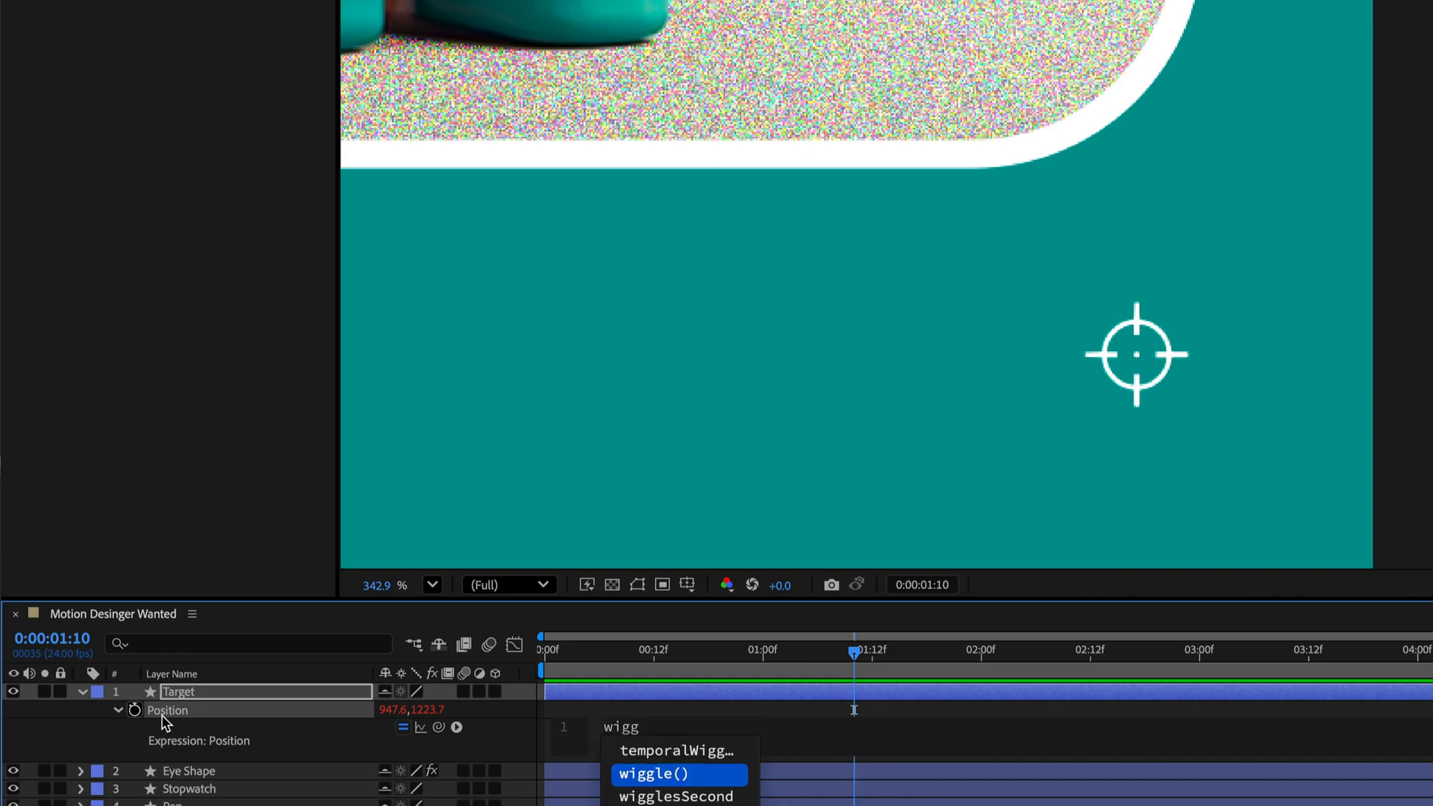
click(652, 773)
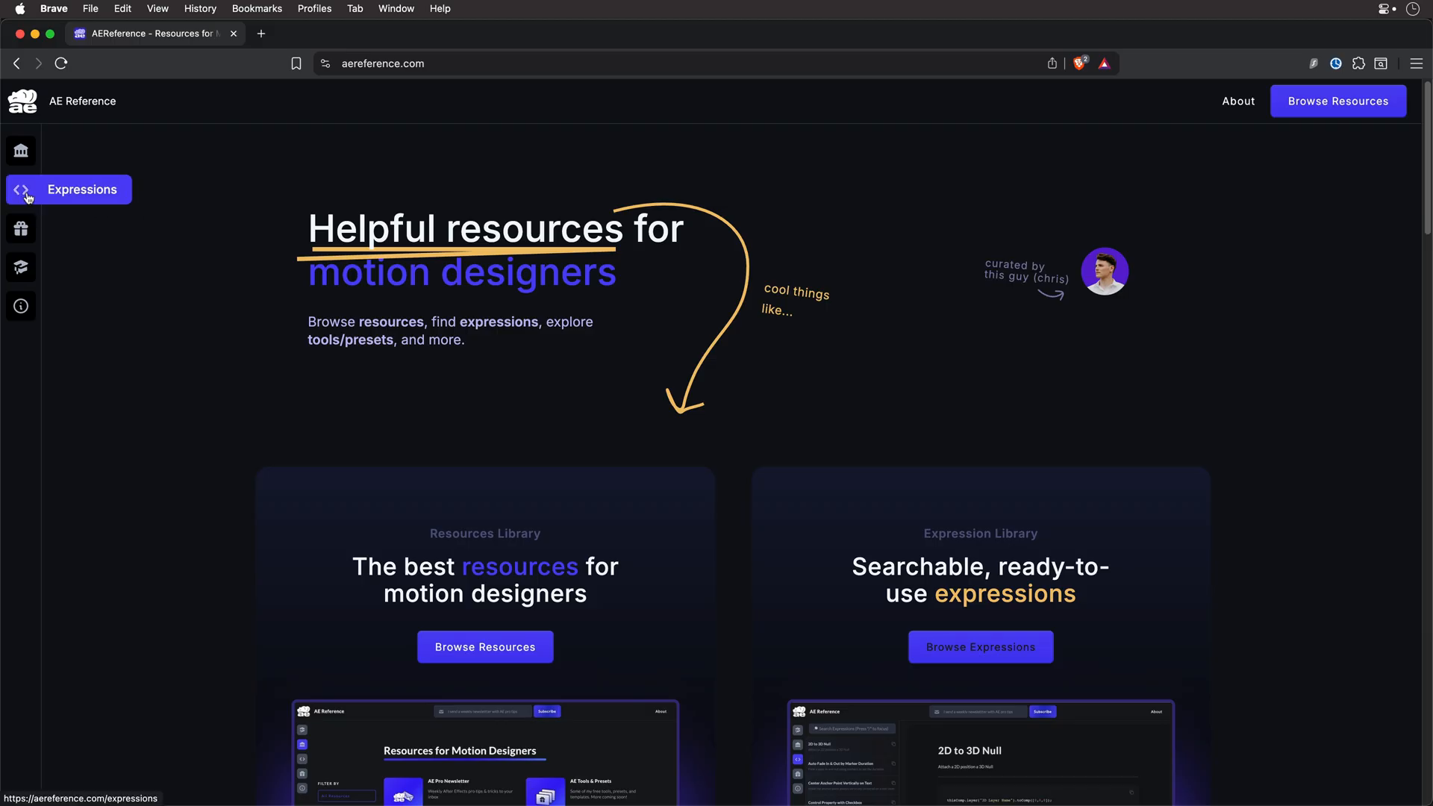
- Search the AE Reference expression library for 'wigg' and copy Loop a Wiggle
click(69, 189)
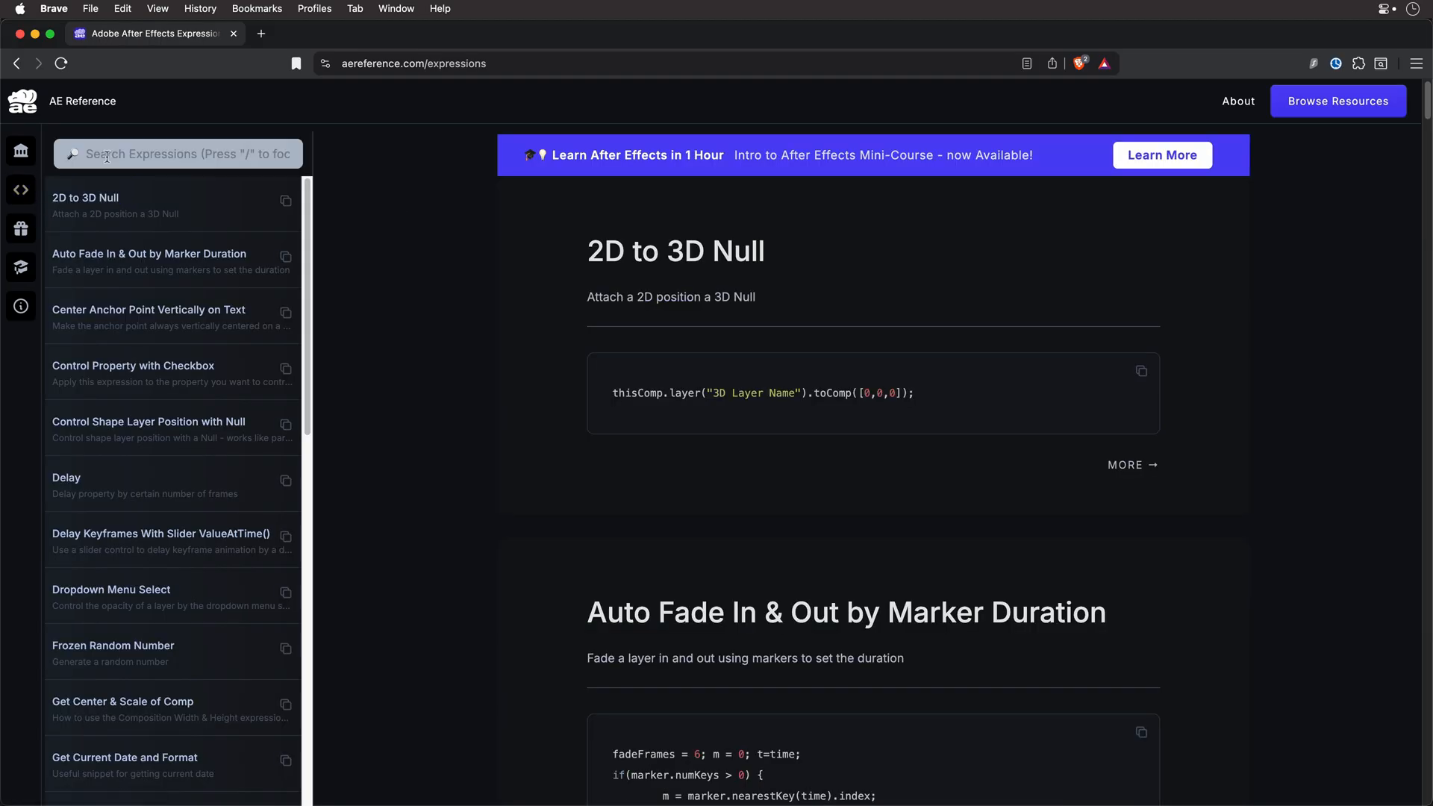
text(wigg)
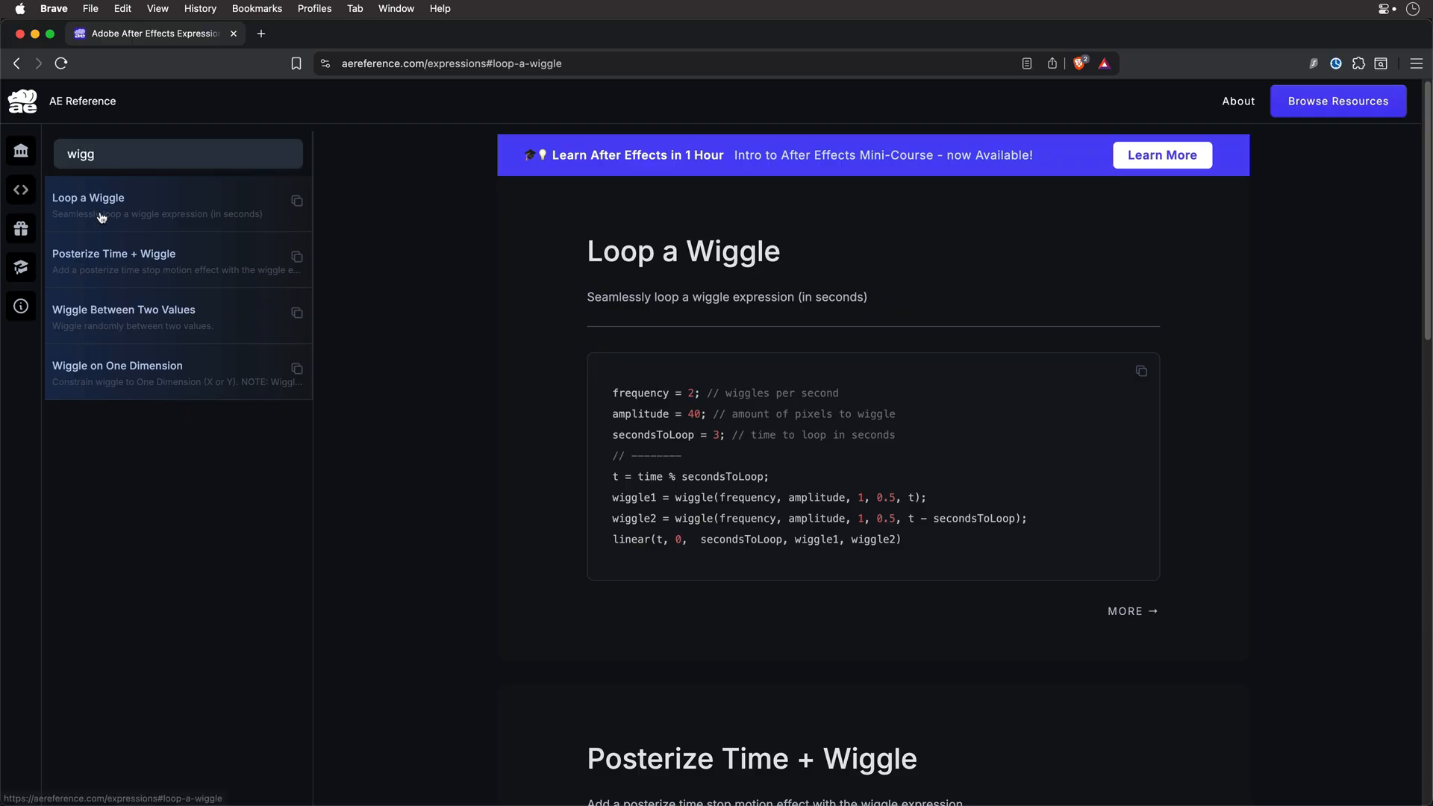
click(1140, 371)
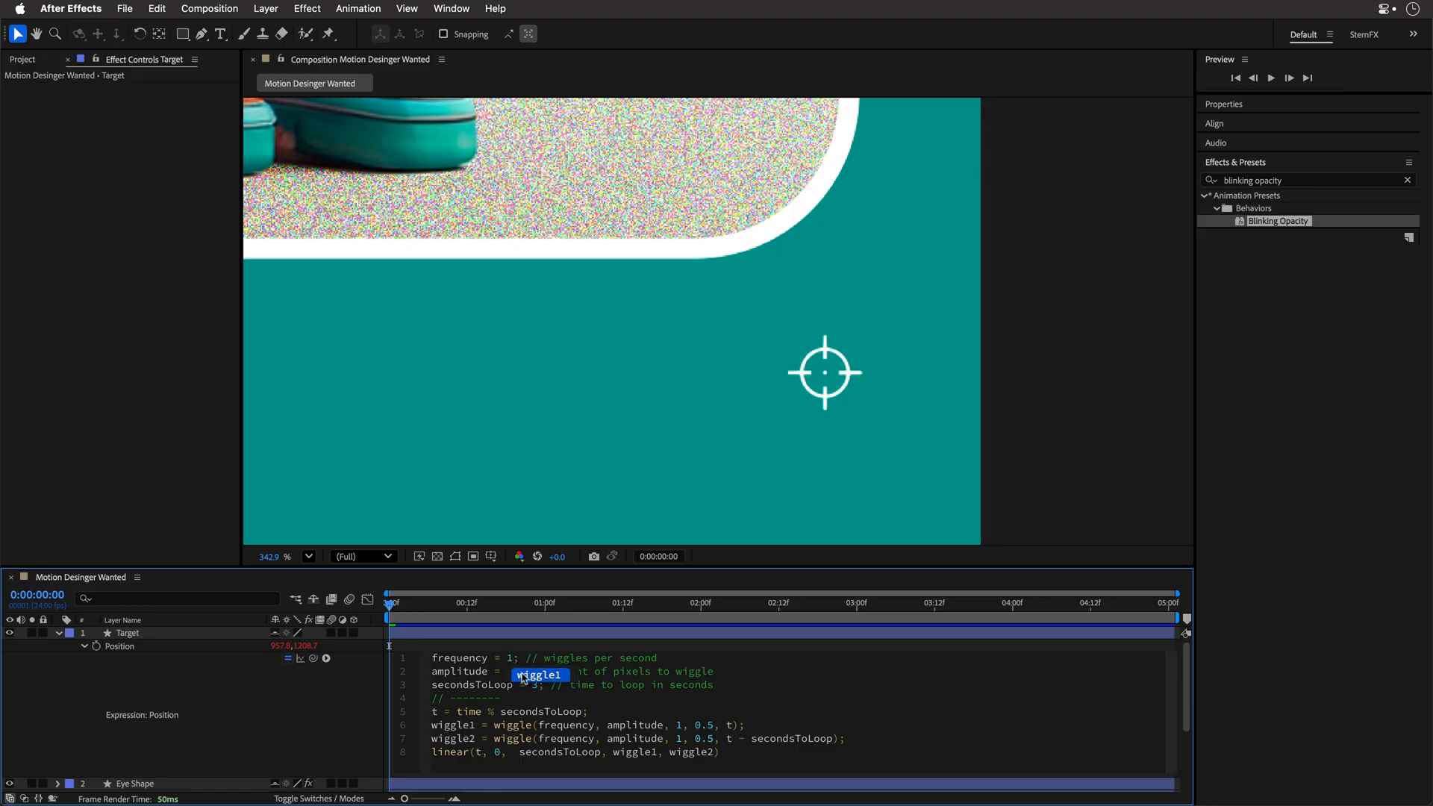
- Set the amplitude of the Target icon's looping wiggle expression to 40
text(40)
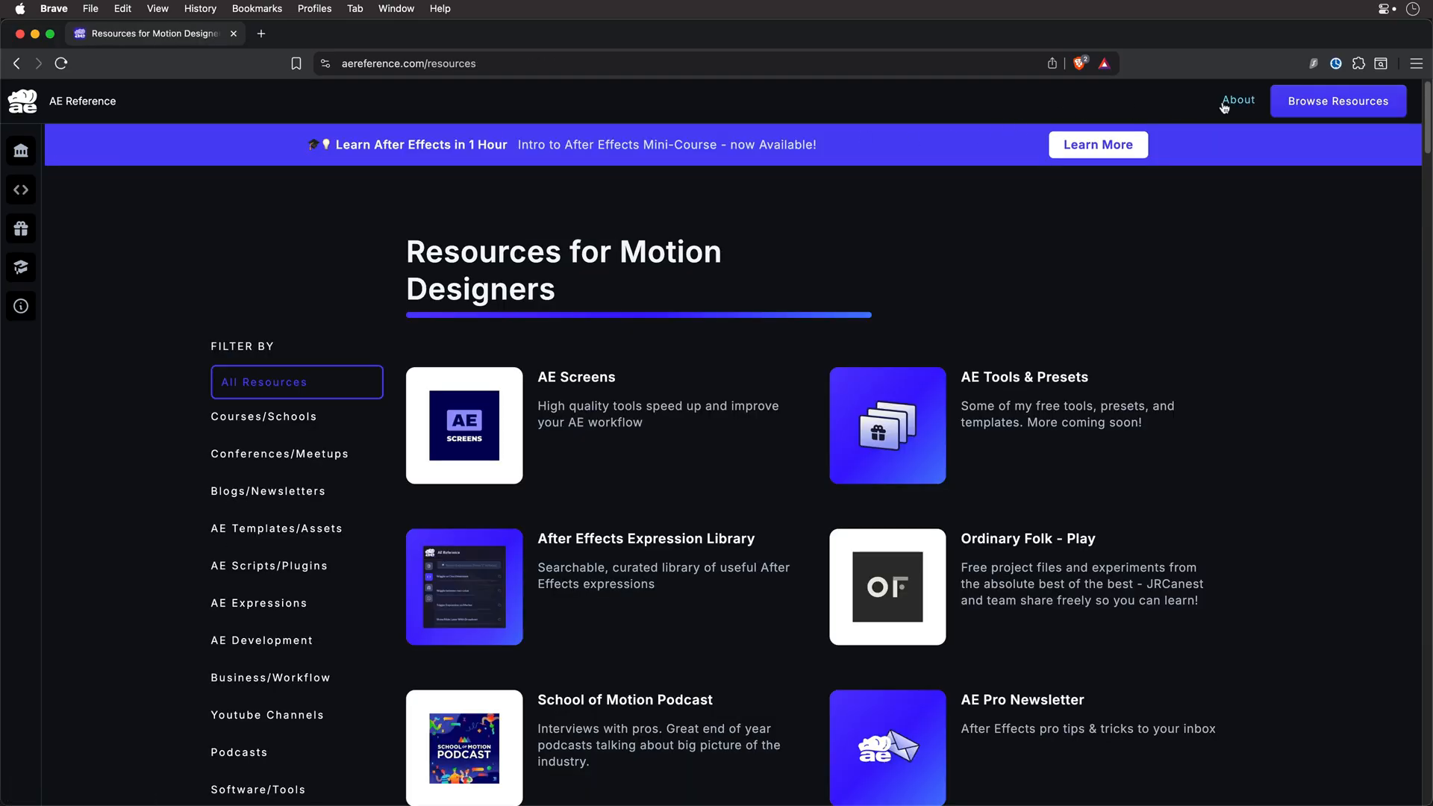
- Go to the Browse Resources page on aereference.com
click(1237, 101)
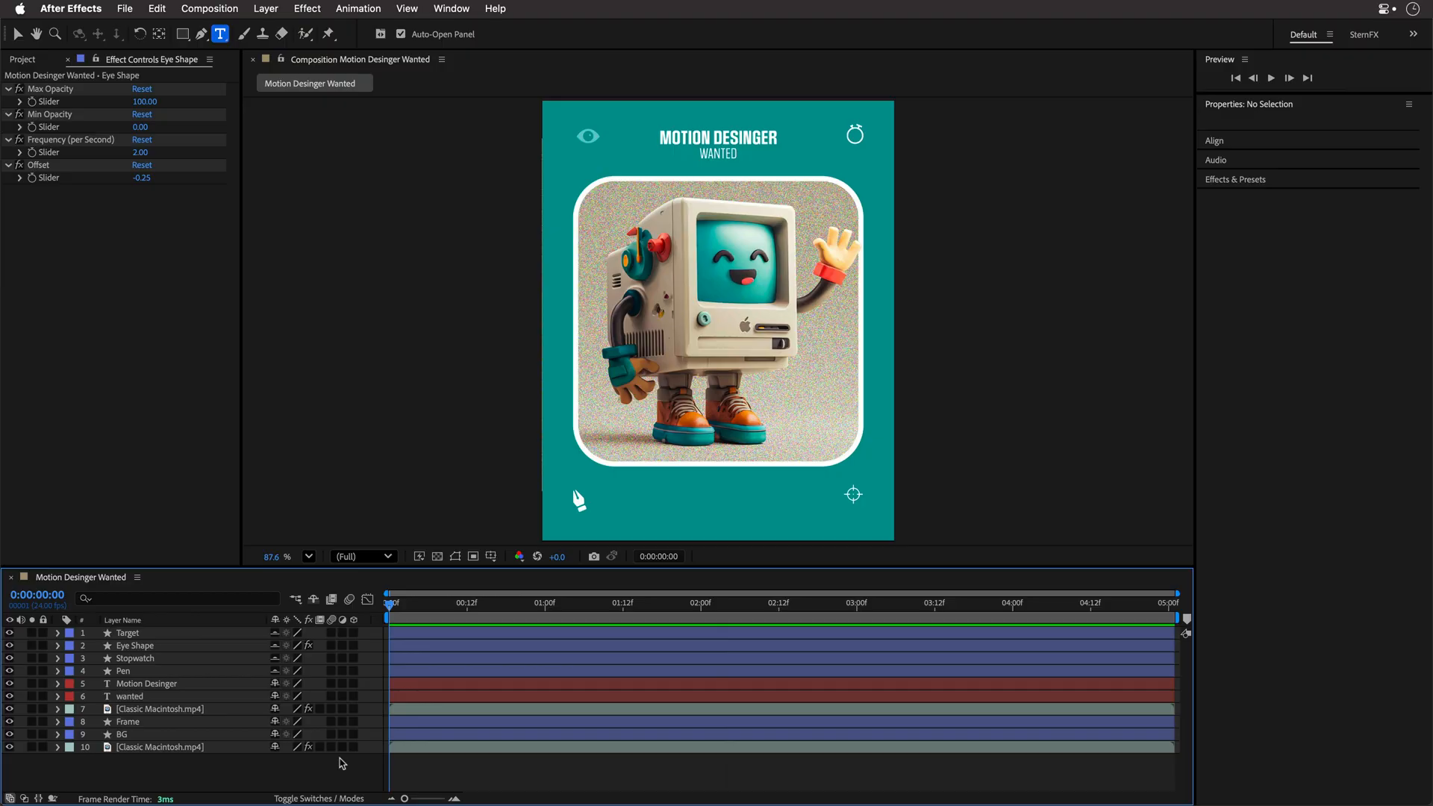
- Create a new text layer reading 'MAKE IT MOVE' over the poster
key(shift+cmd)
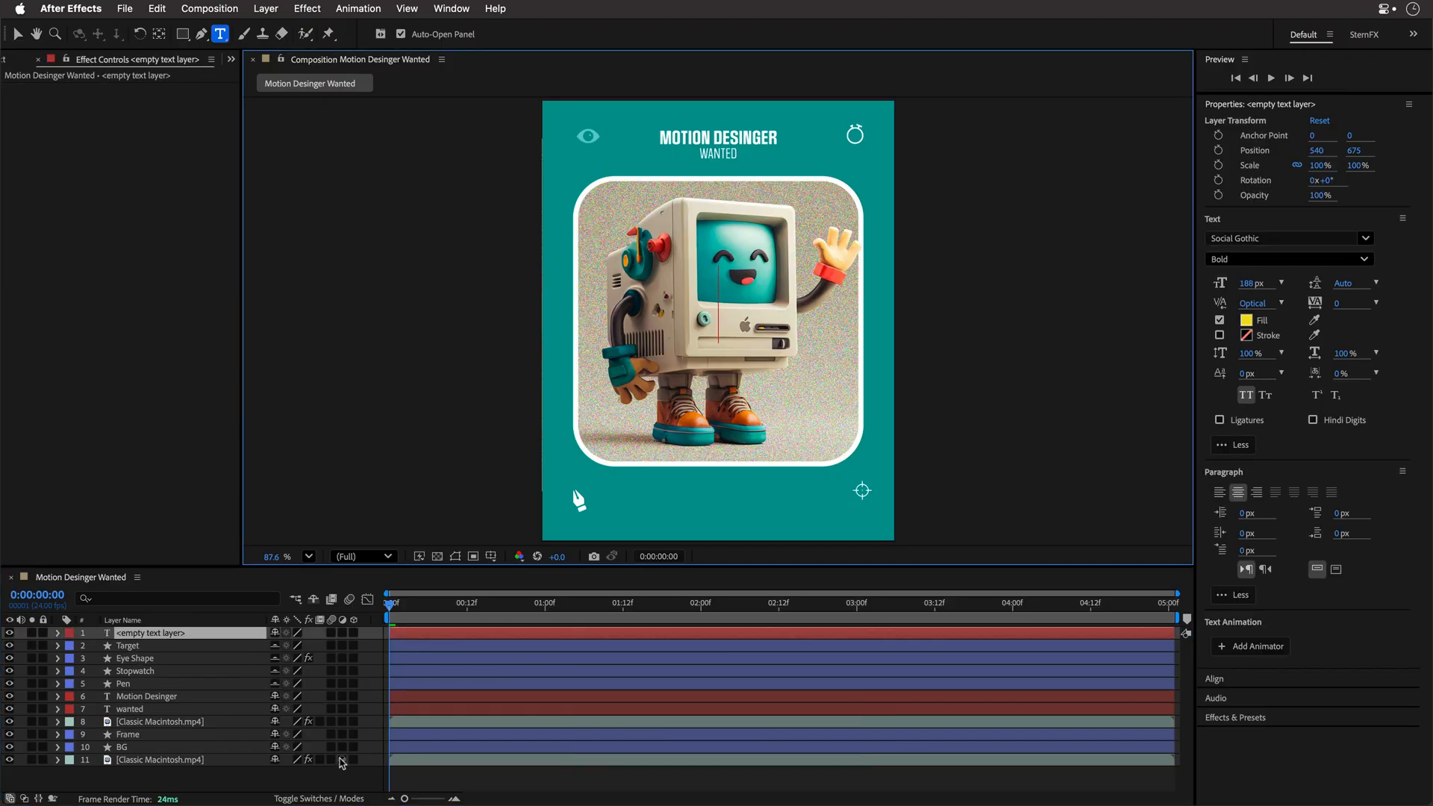
text(MAKE IT)
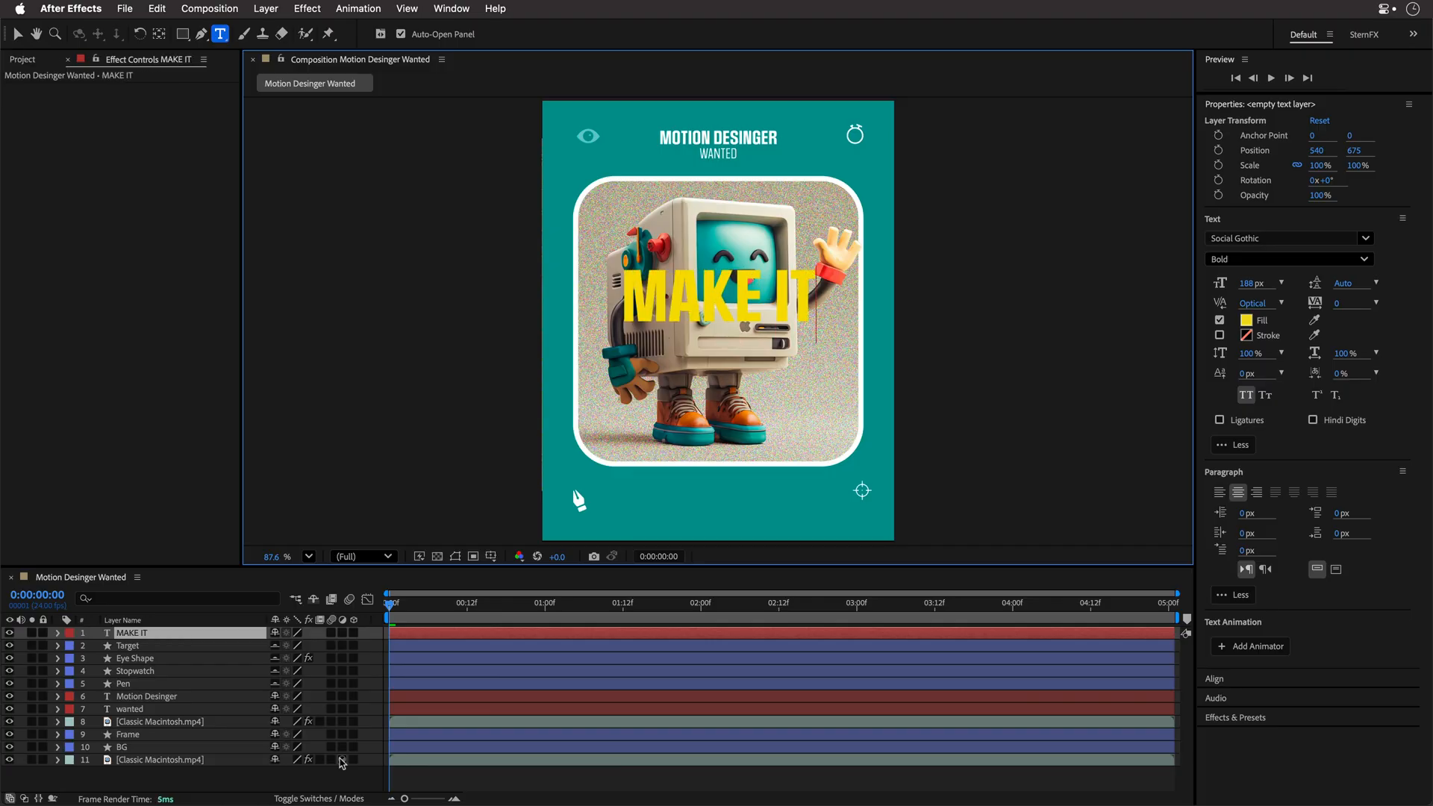
text(MOVE)
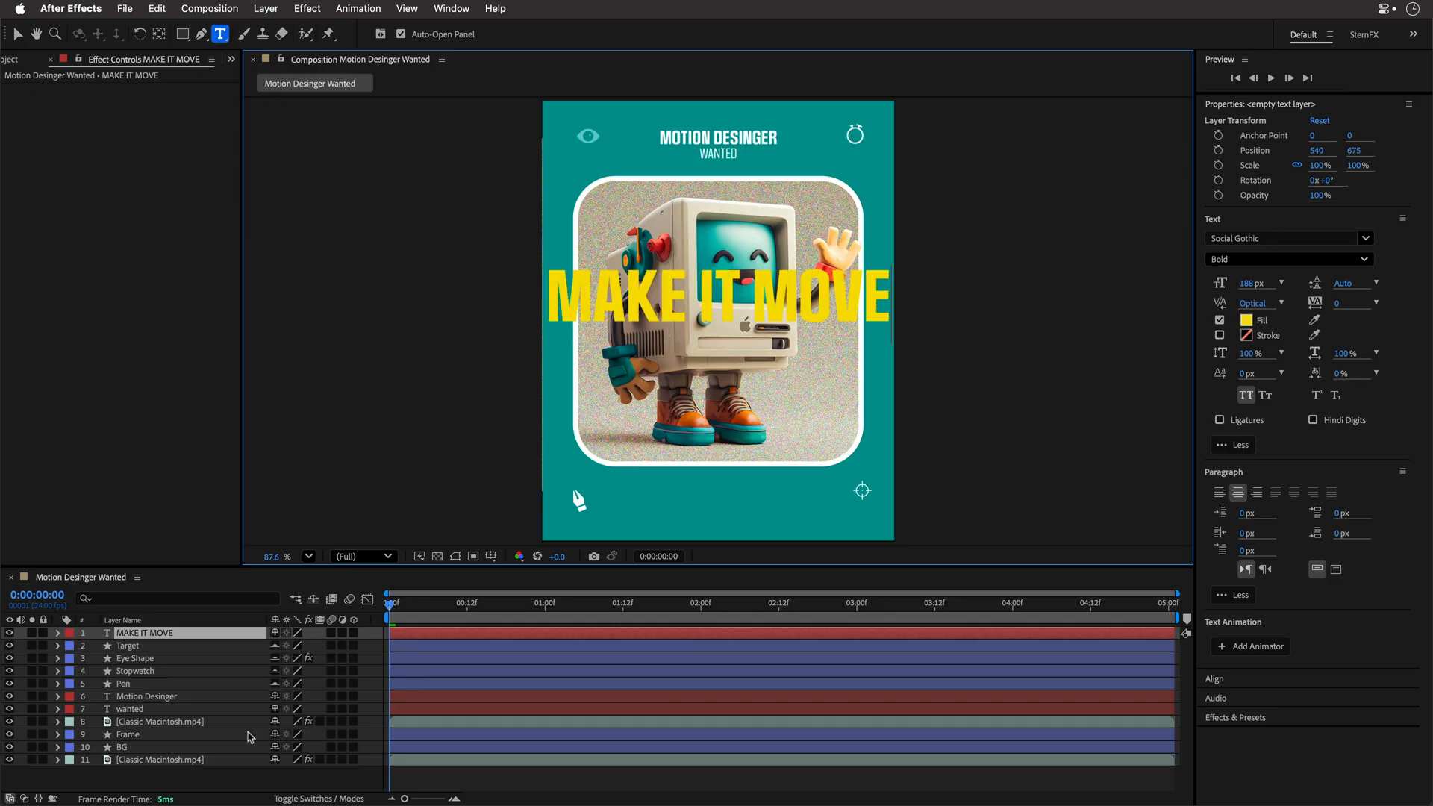
click(16, 34)
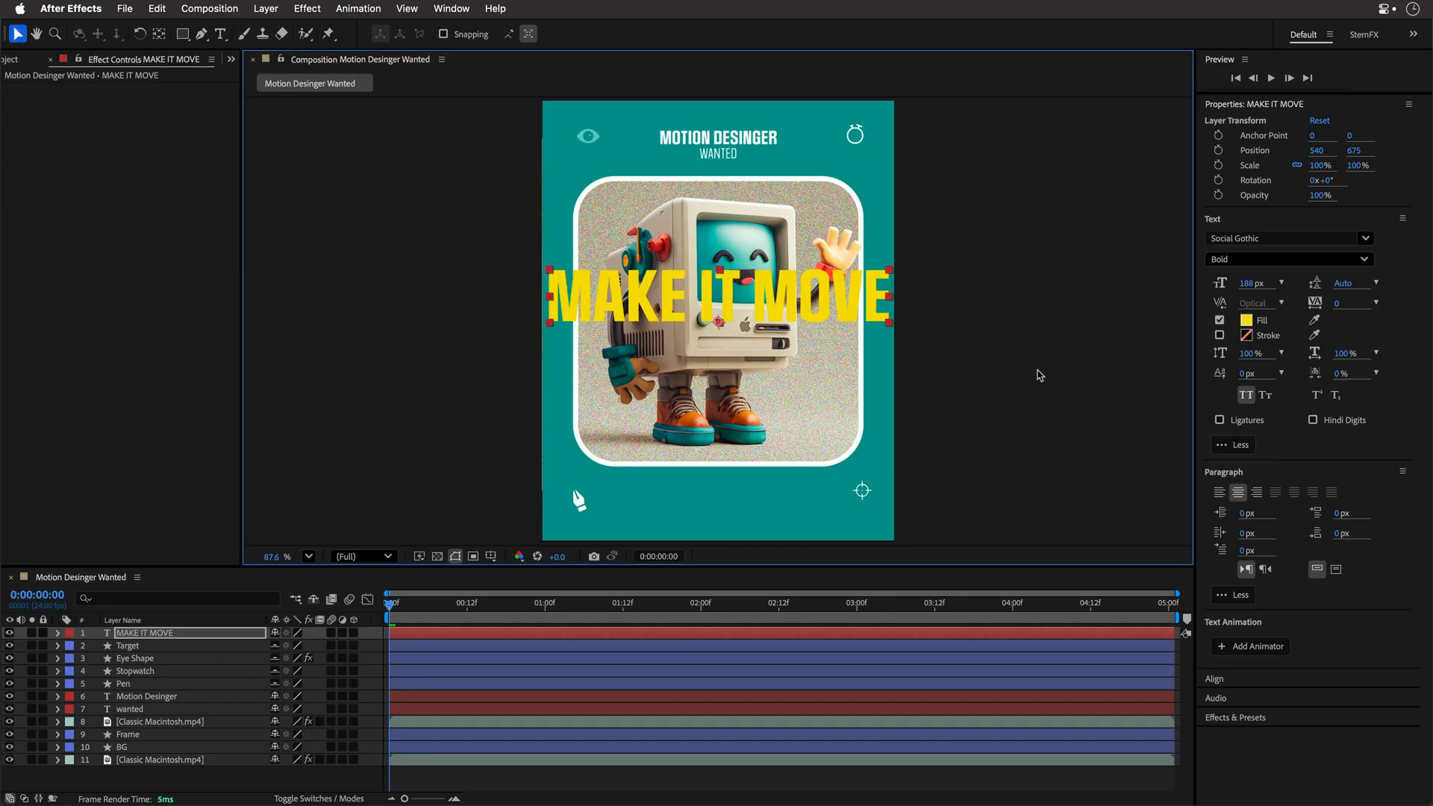
- Shrink the title to 100 px with a white fill and a red stroke outline
click(1255, 282)
text(100)
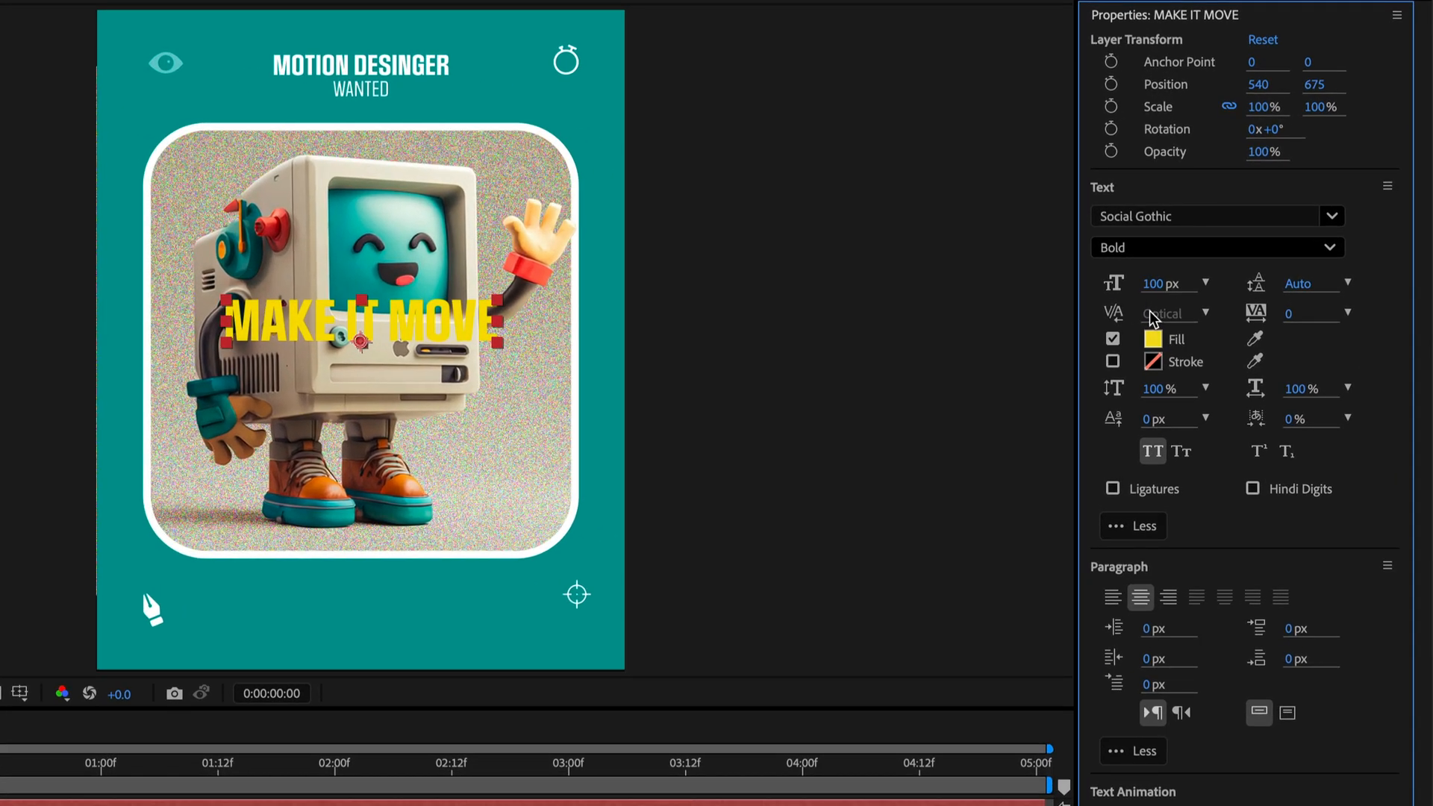
click(1153, 339)
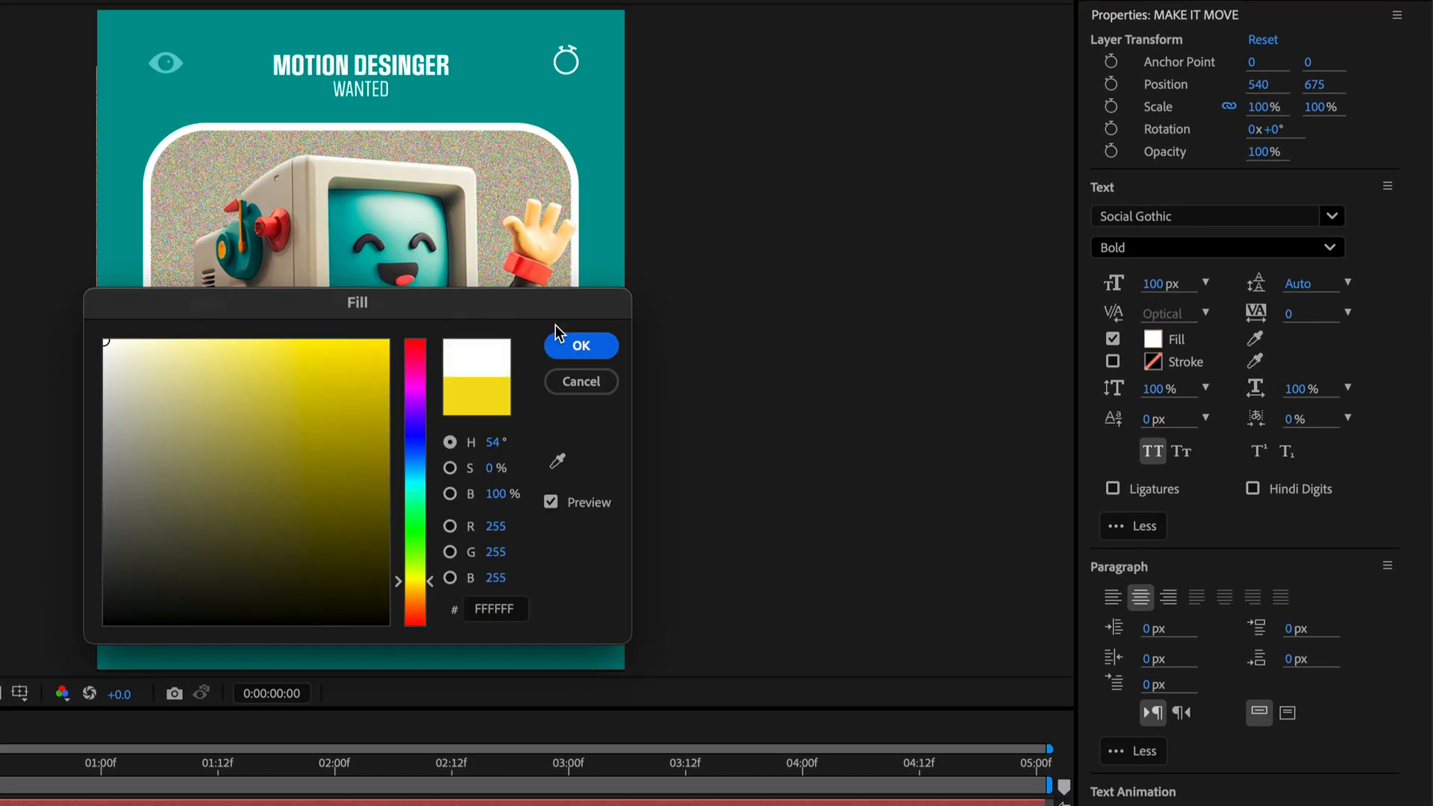
click(581, 345)
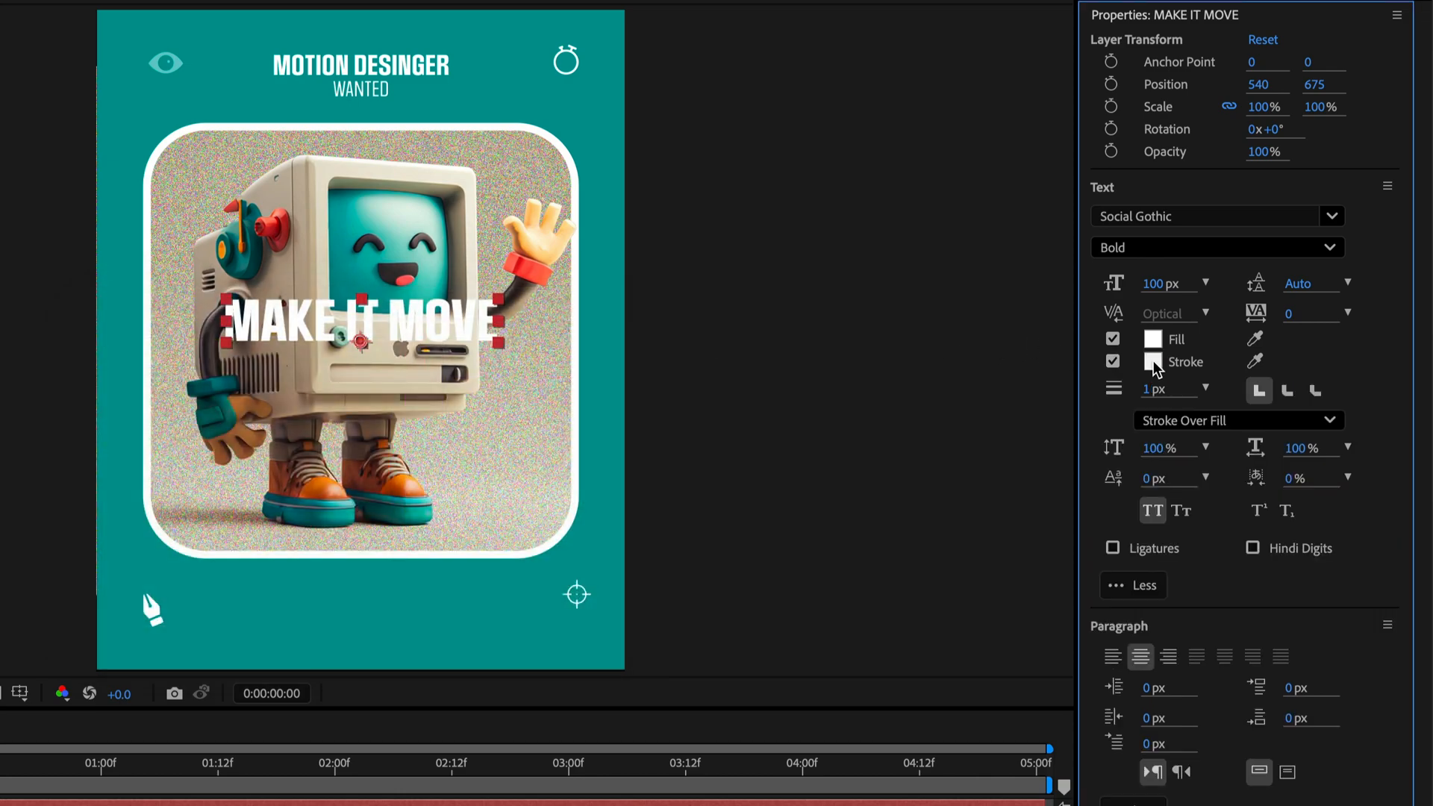
click(1153, 361)
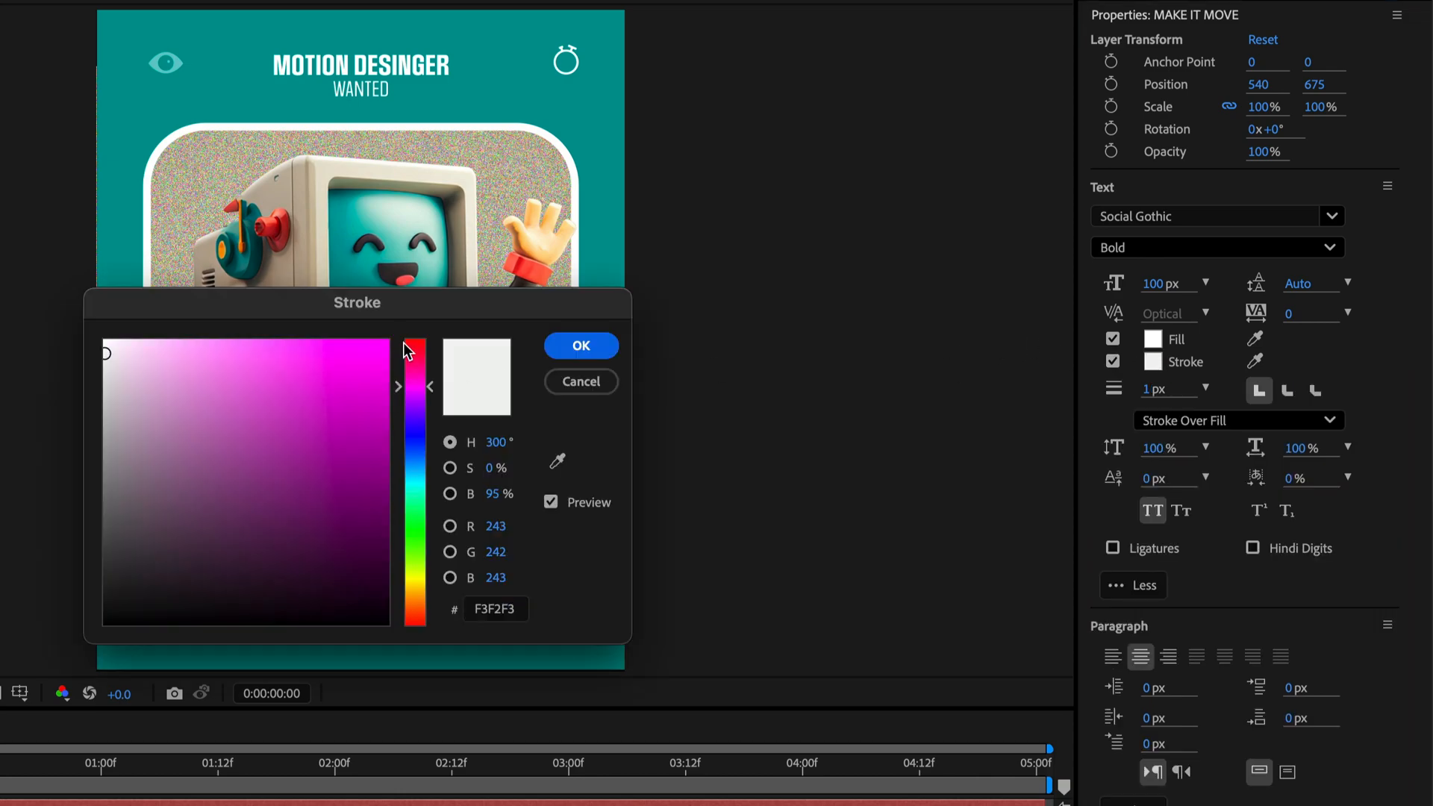
click(581, 345)
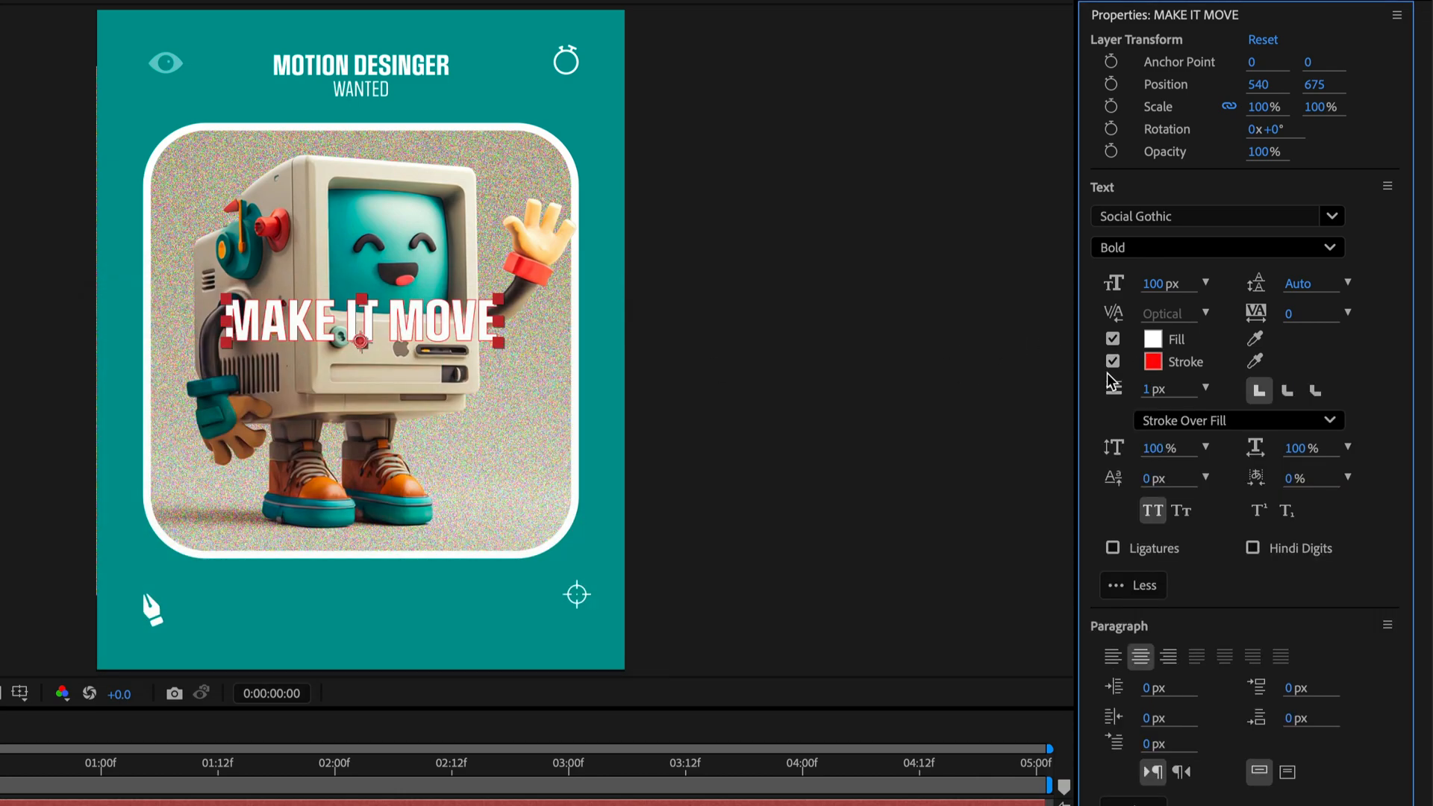
click(1167, 387)
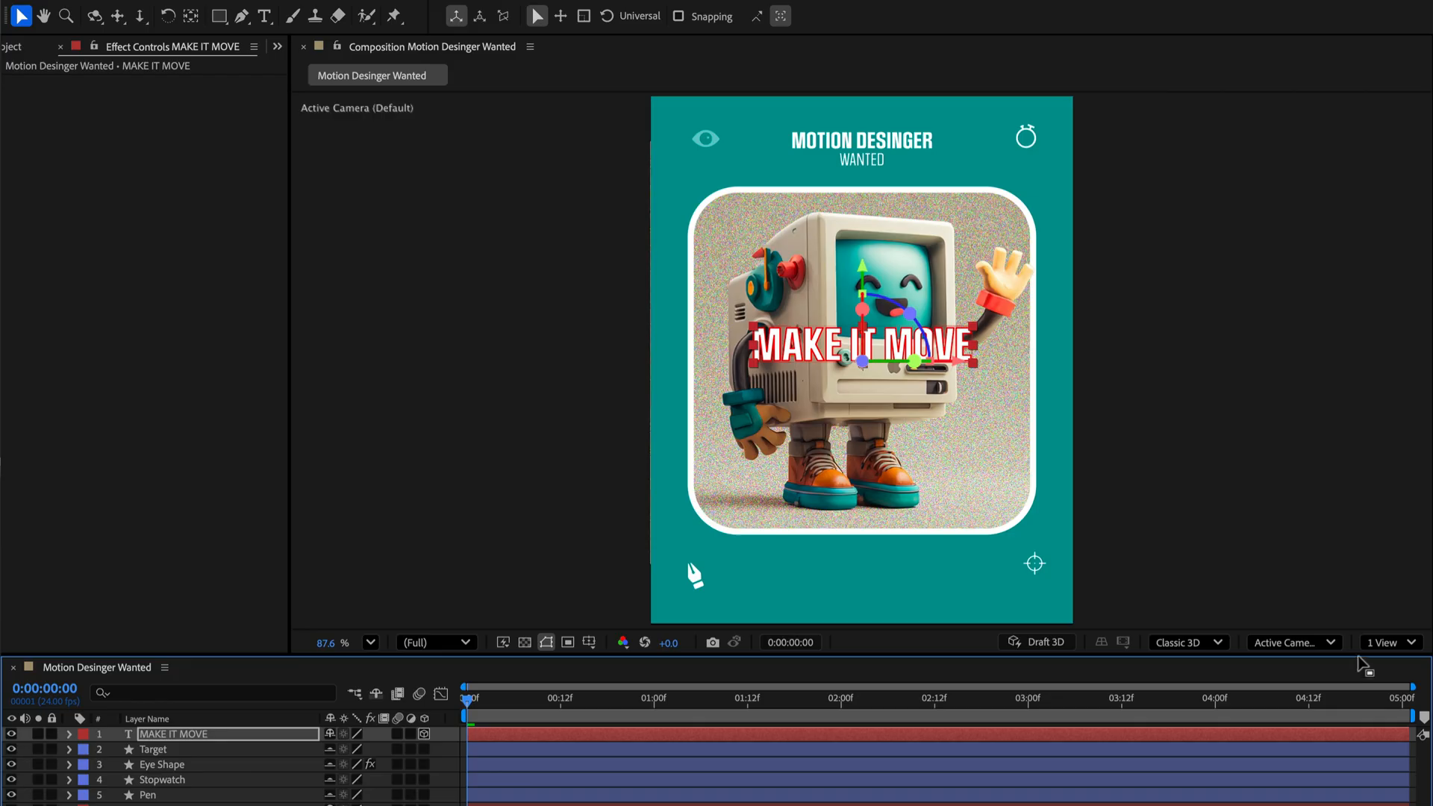
- Split the viewer into 2 Views, with one set to the Left view
click(1385, 641)
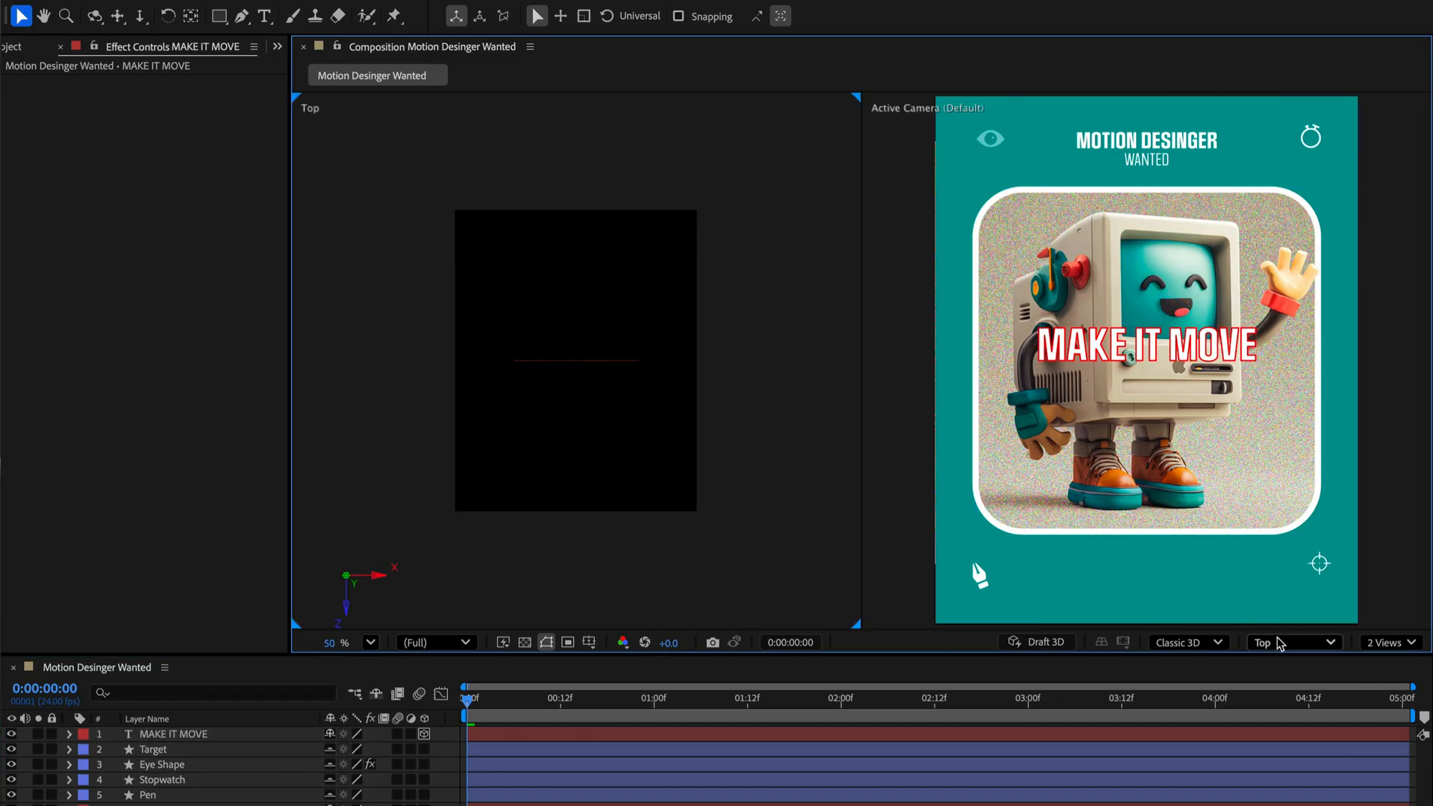
click(1289, 642)
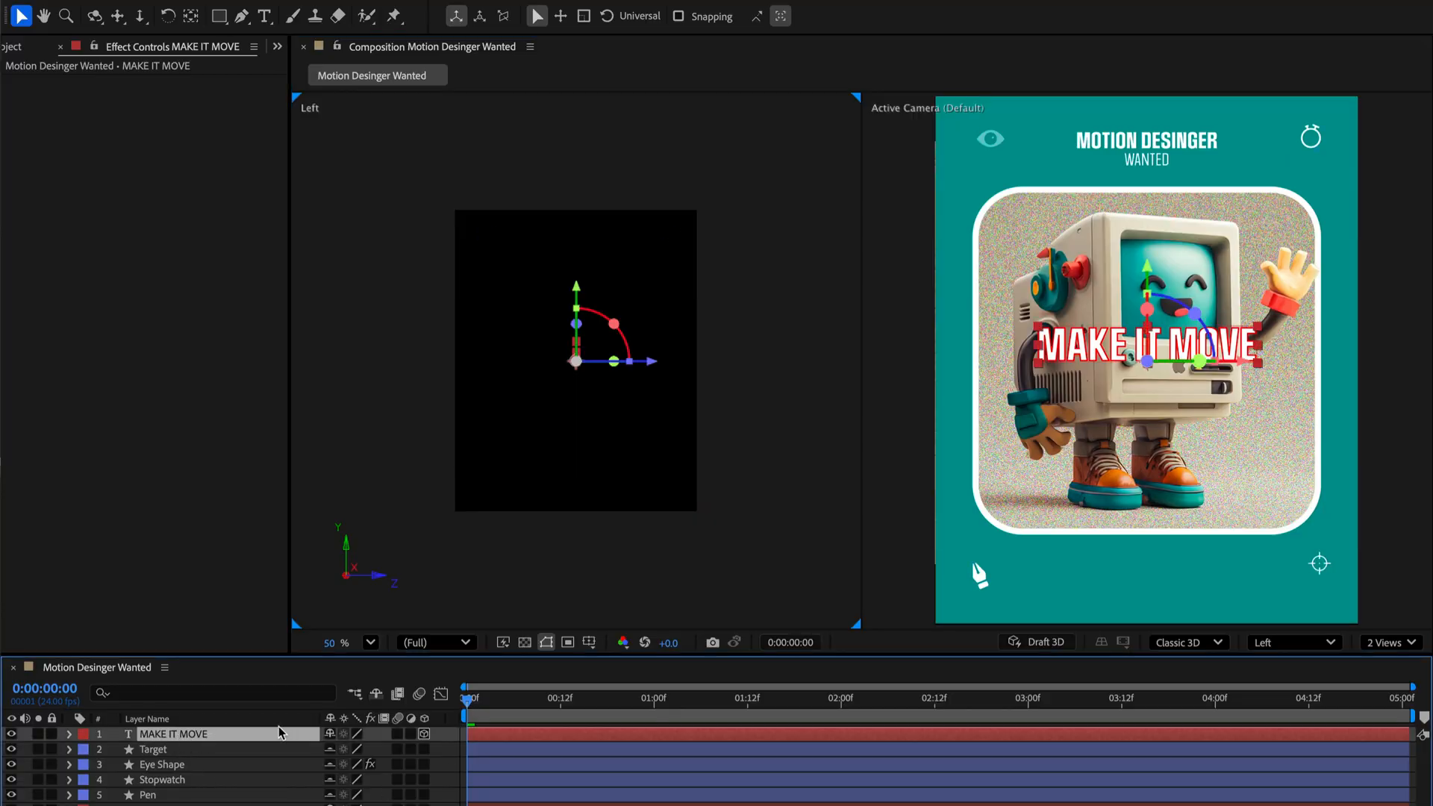
mouse_move(570, 724)
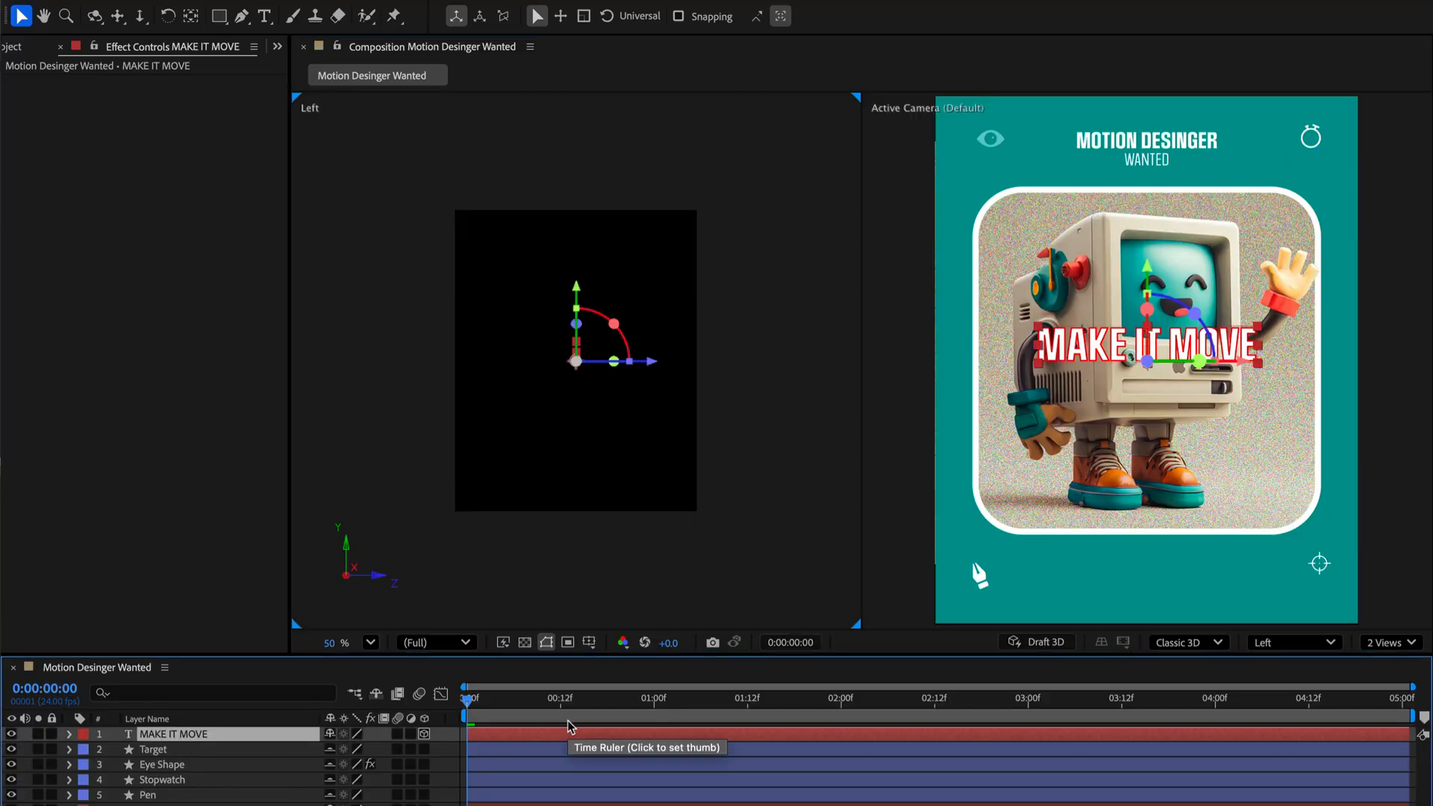
mouse_move(917, 729)
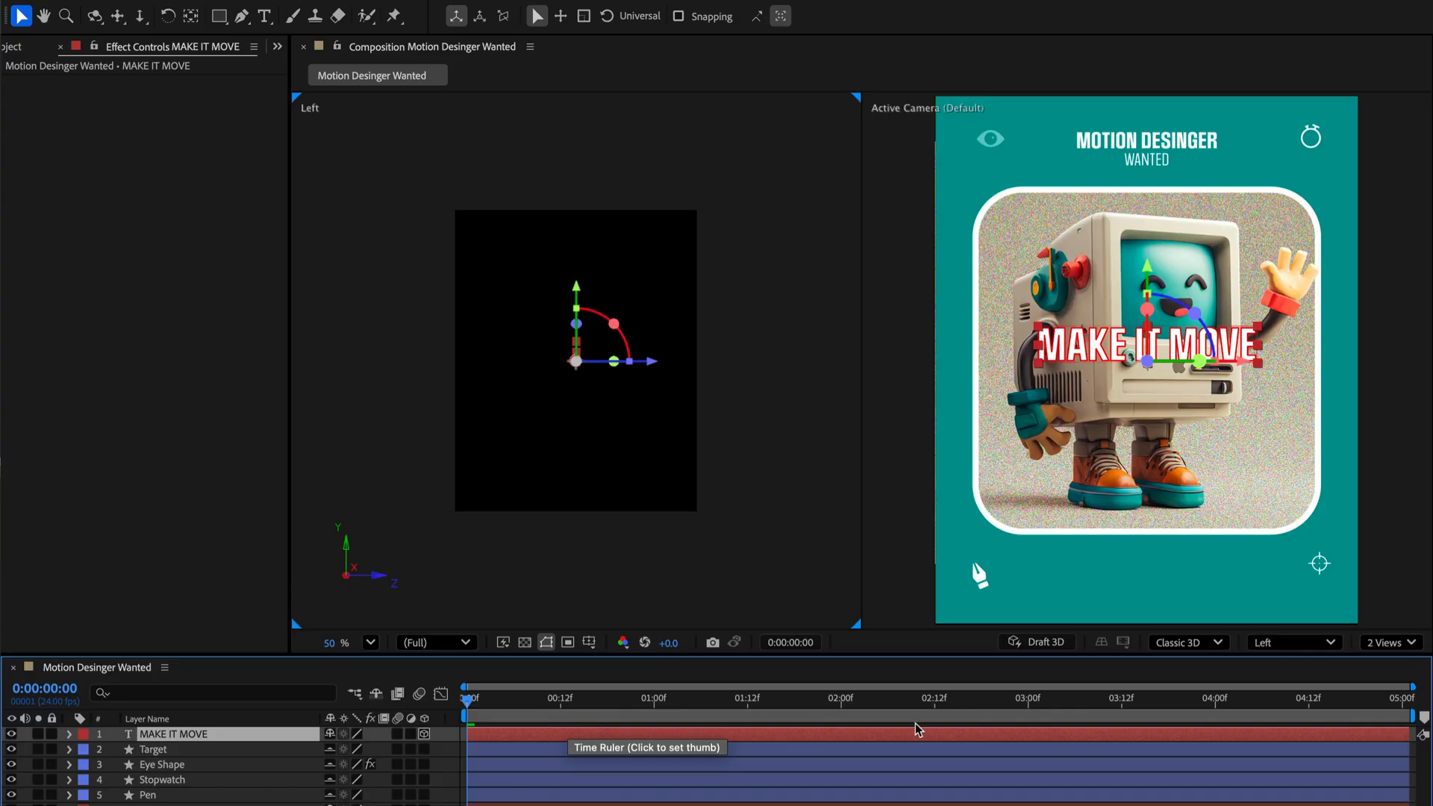
- Keyframe the title's Position at 4:00 and set an off-frame start keyframe at 0:00
click(1214, 698)
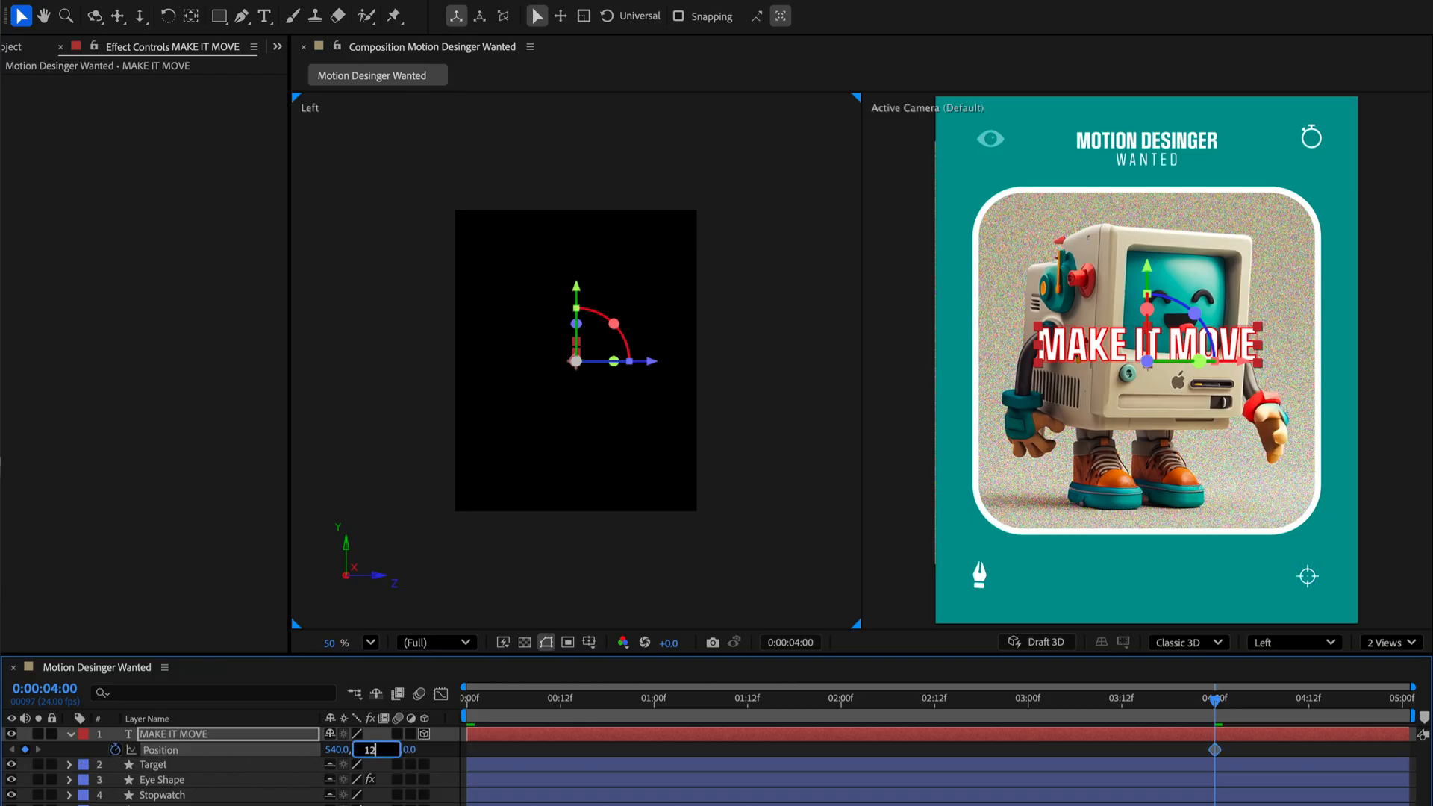
text(1200)
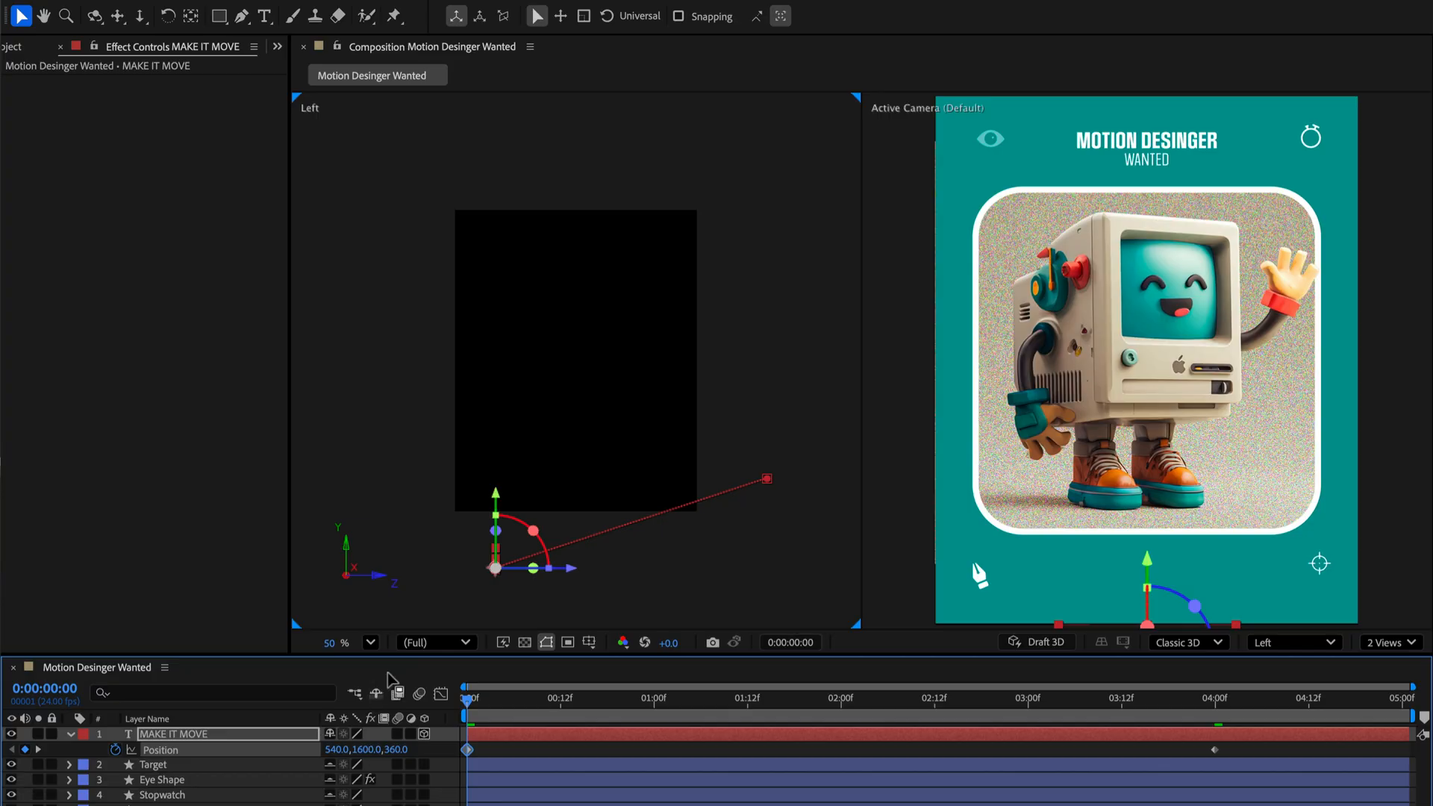
mouse_move(730, 500)
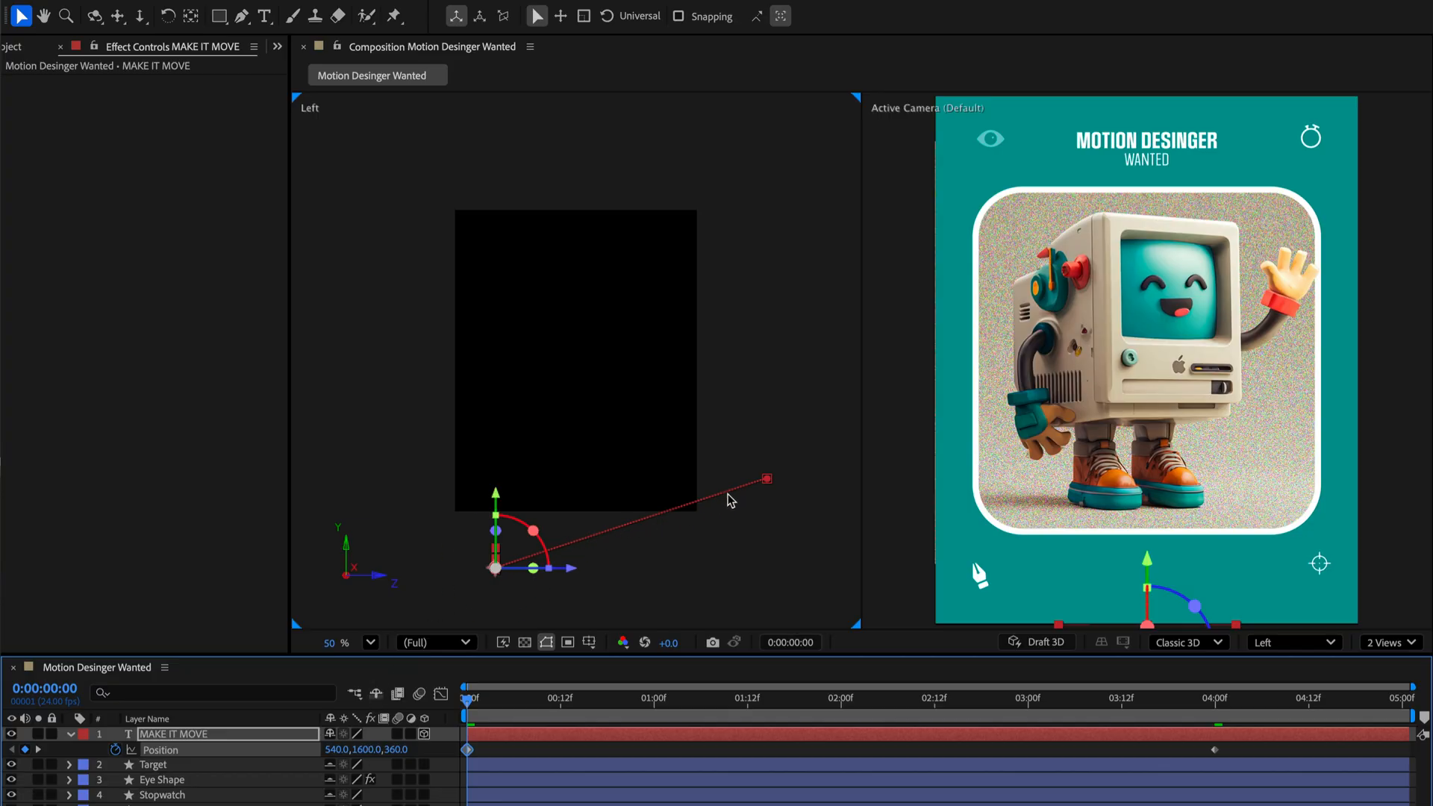
mouse_move(715, 510)
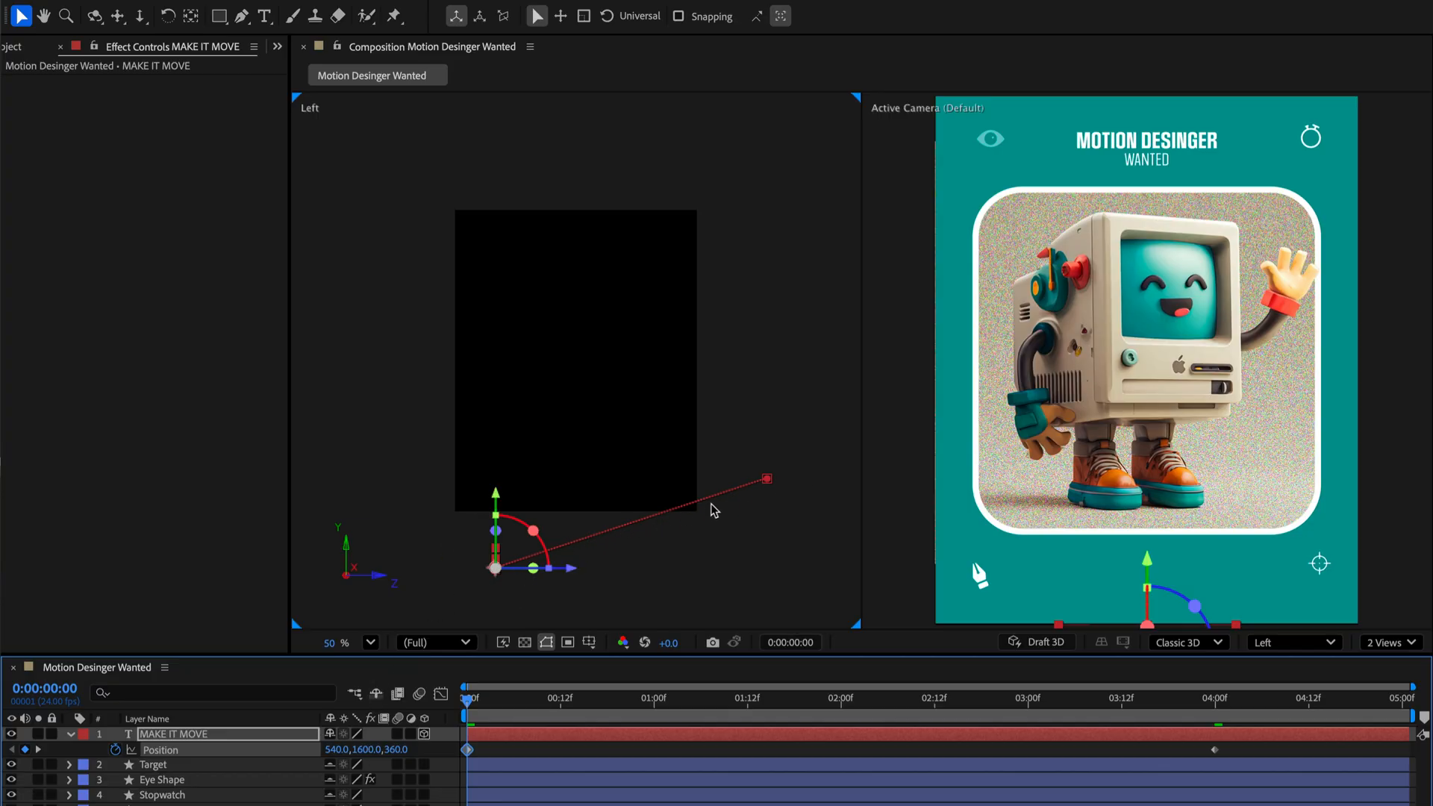
click(1197, 699)
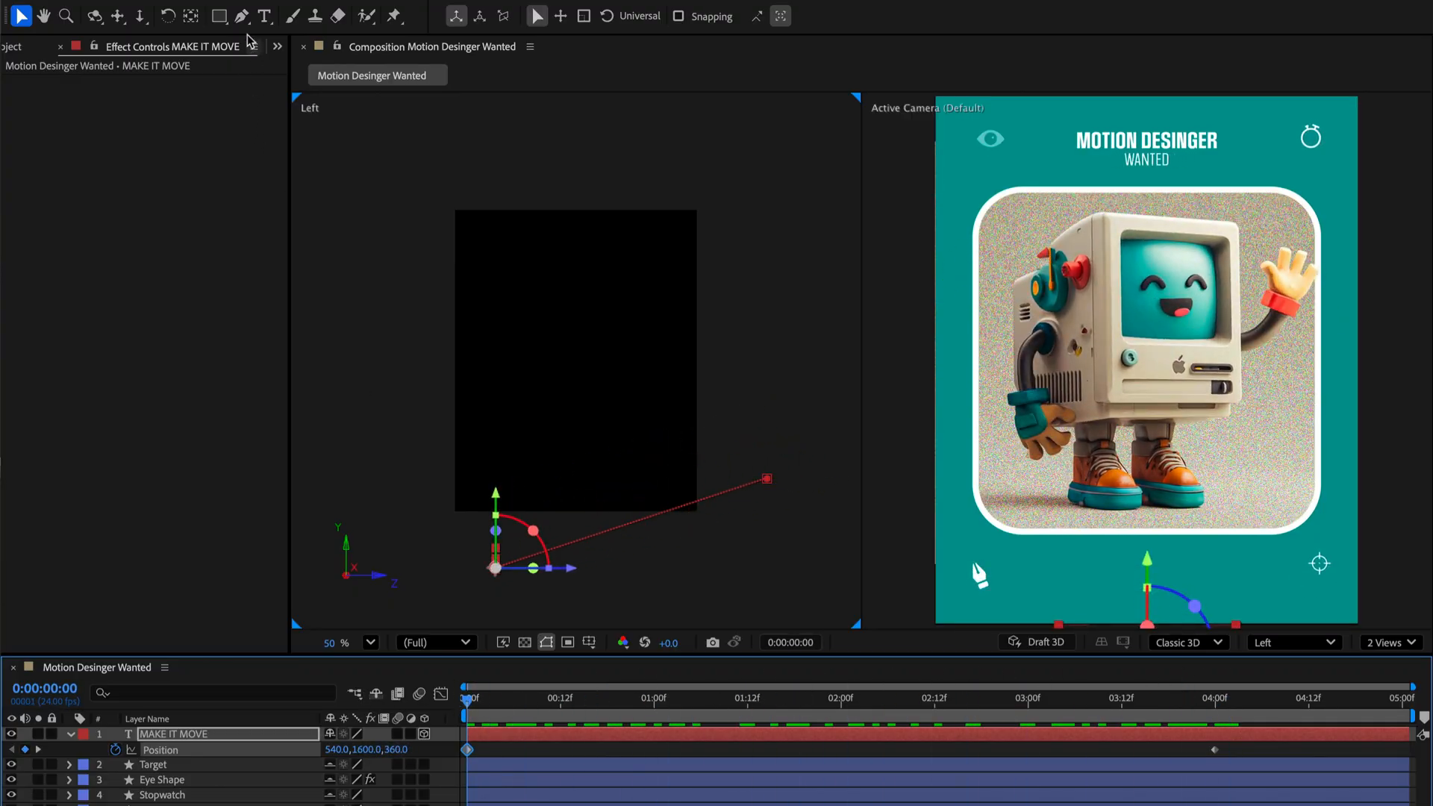
- Pull Bezier handles on the title's motion path keyframe with the Pen tool
click(240, 16)
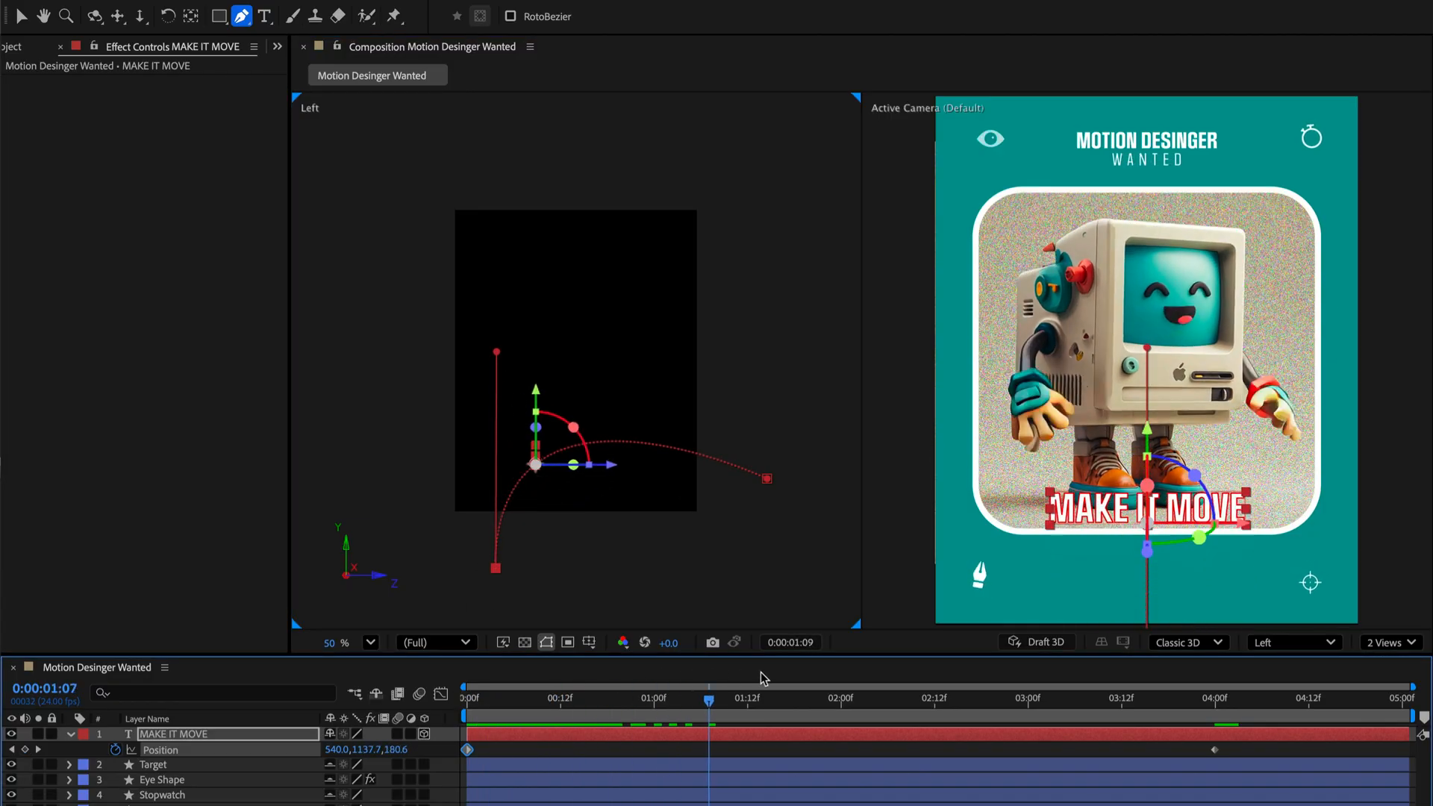
click(1206, 699)
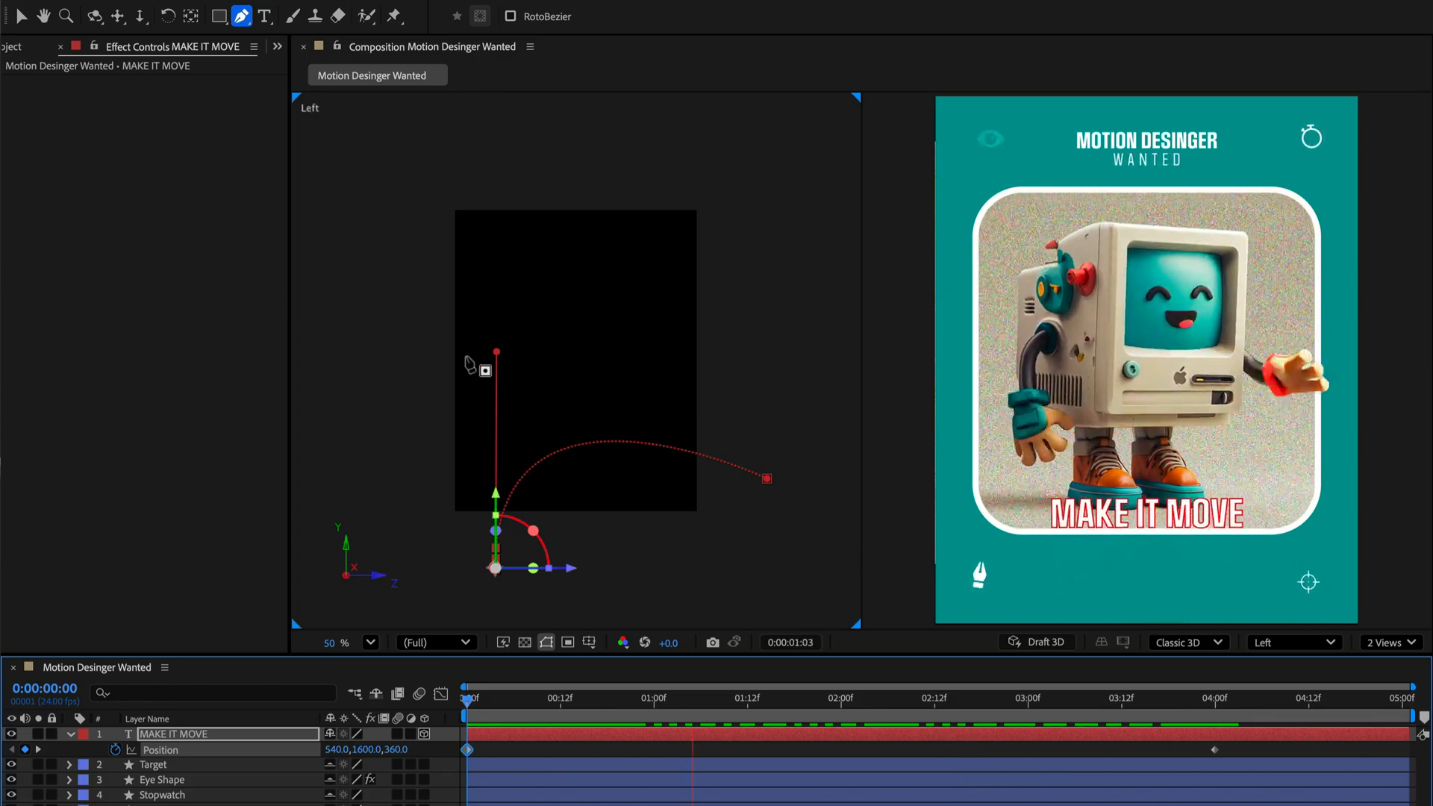
click(765, 697)
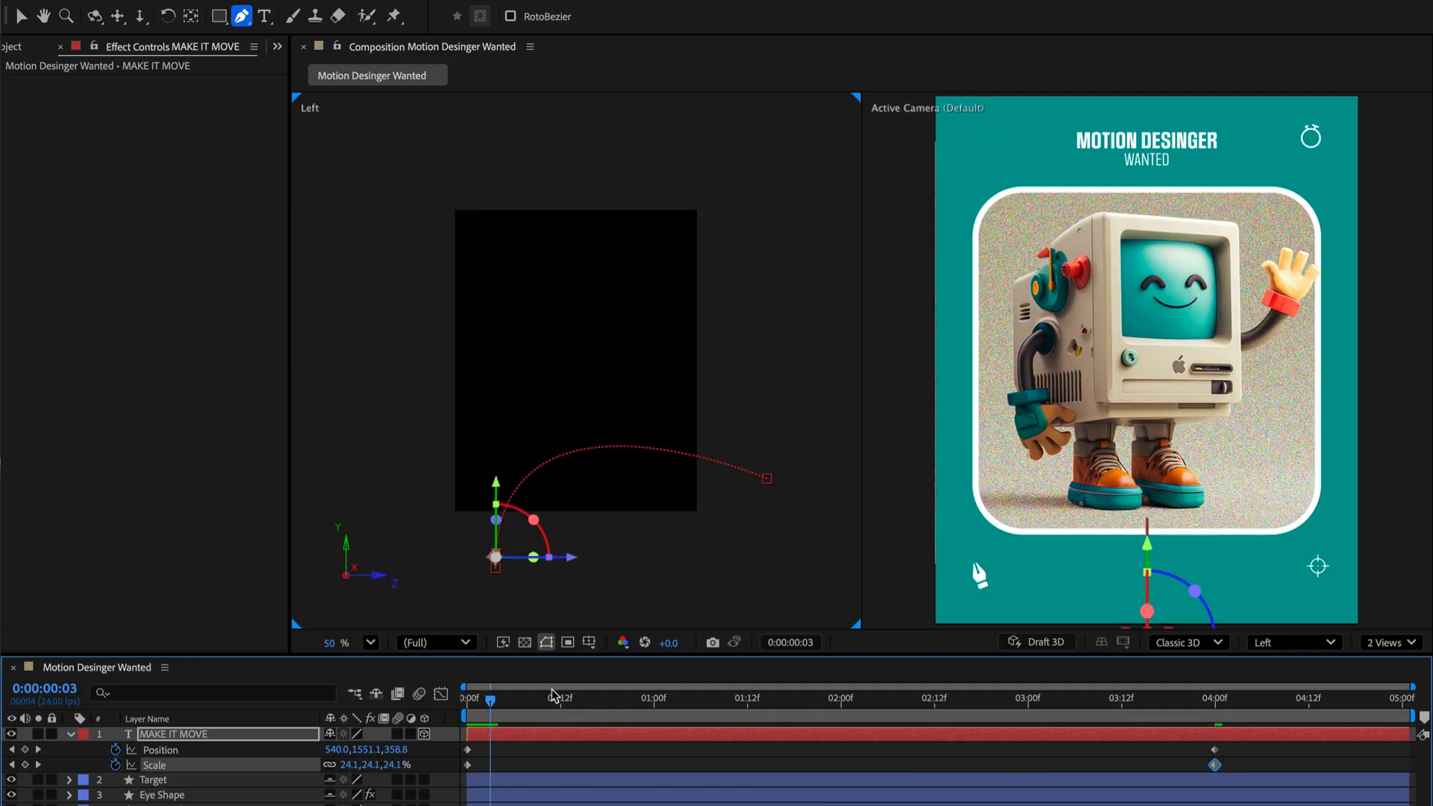
- Set Echo to time -0.01, 150 echoes, decay 0.96, Composite In Front
drag(493, 697, 923, 697)
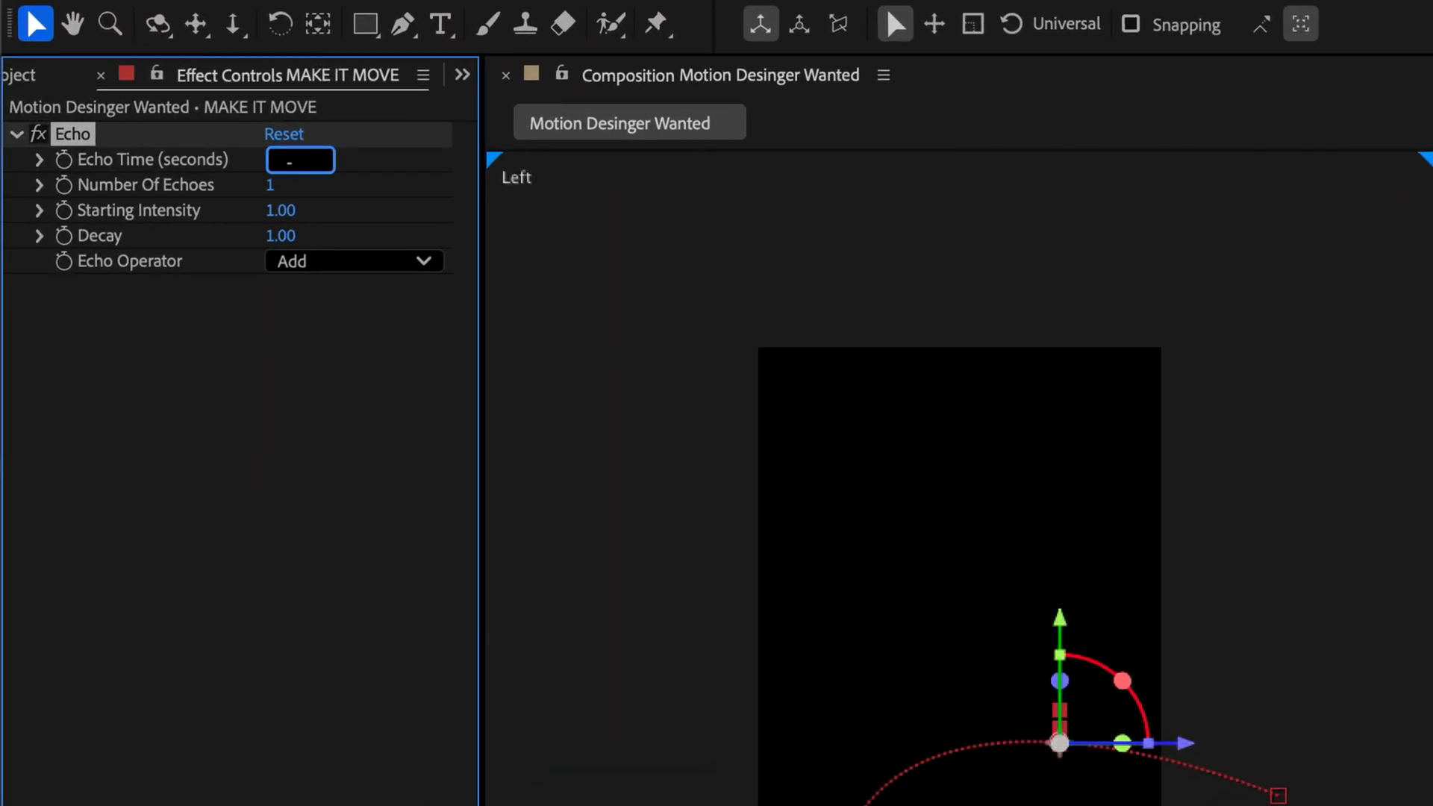
text(-0.010)
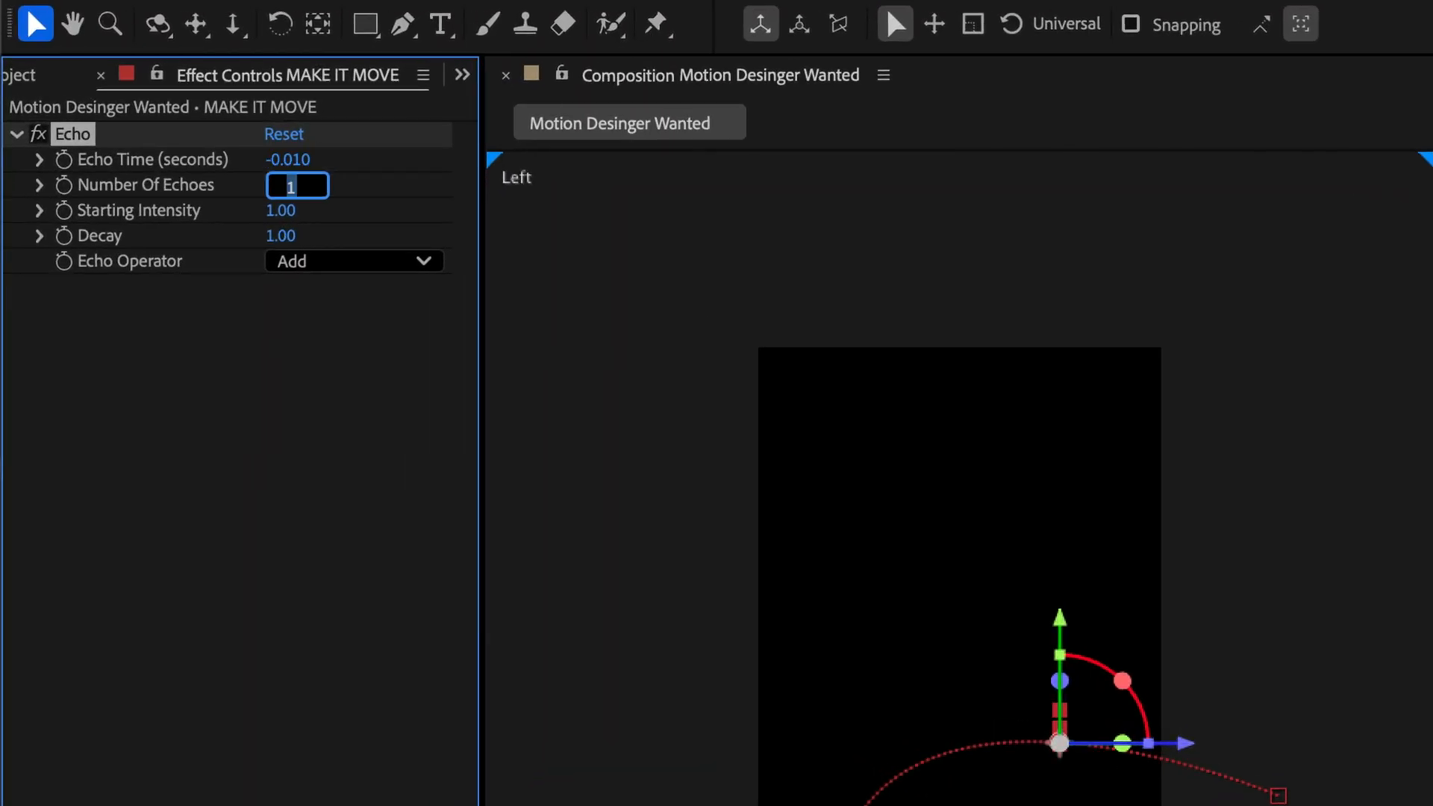
text(150)
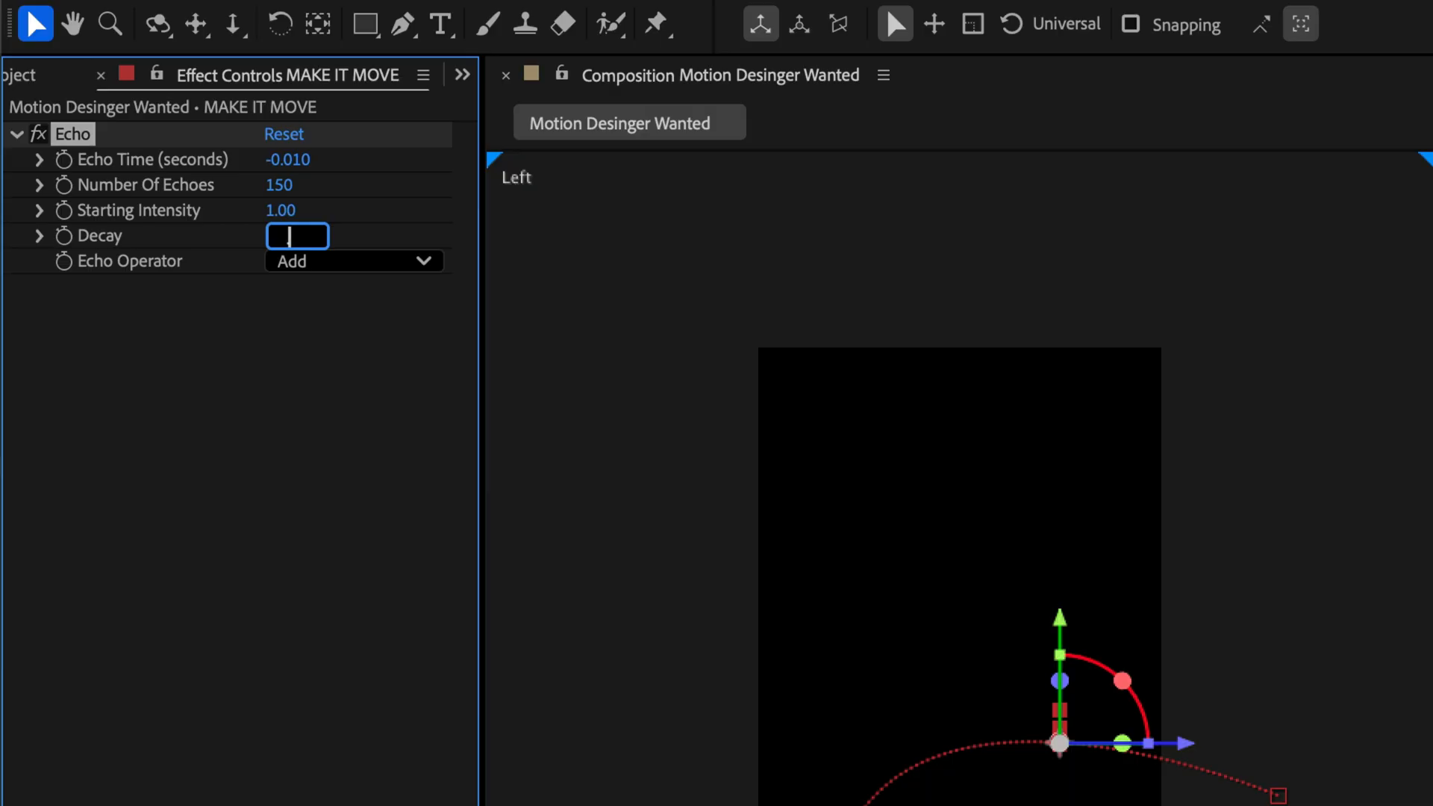
text(.96)
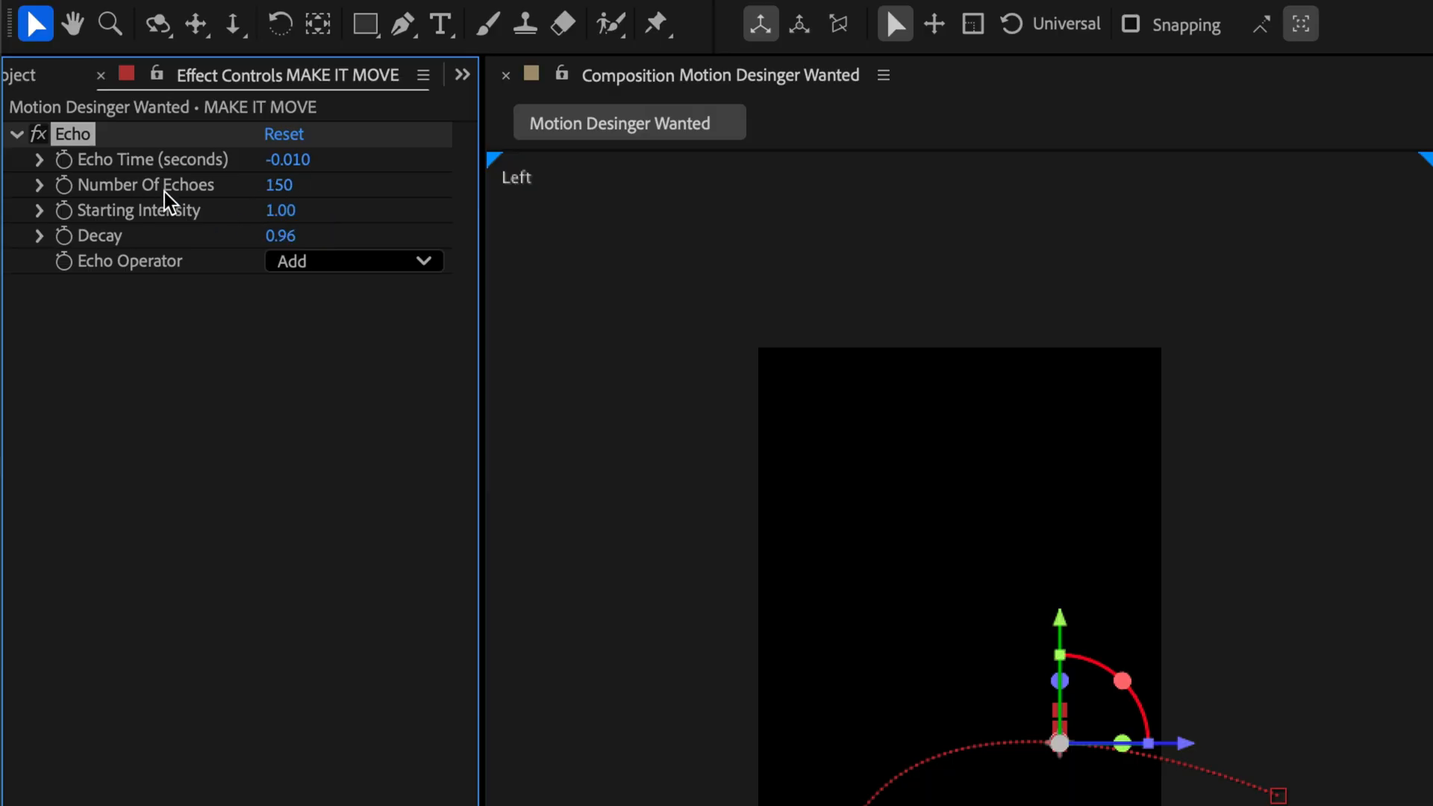
click(353, 260)
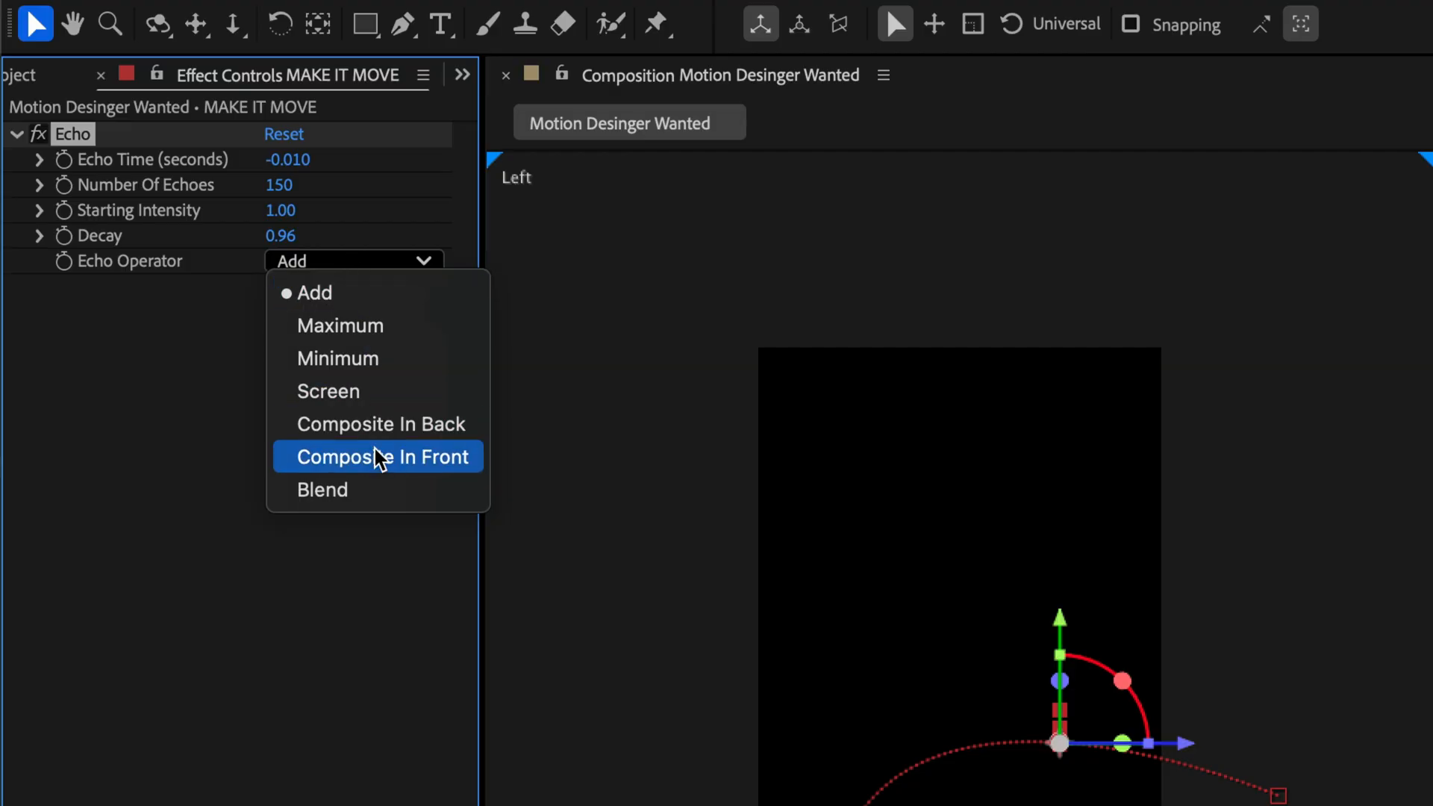
click(378, 456)
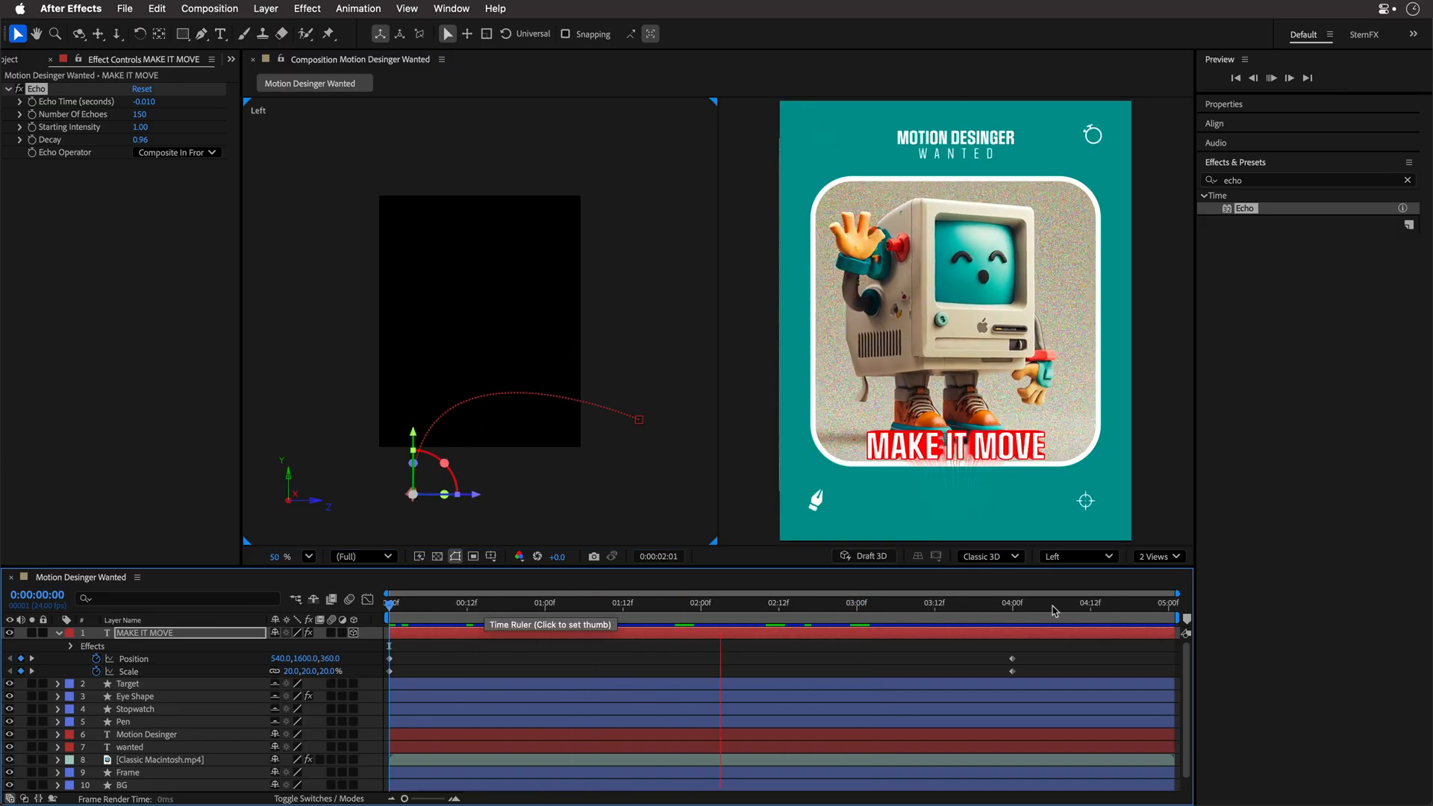
- Change the viewer layout from 2 Views to 1 View
click(1063, 603)
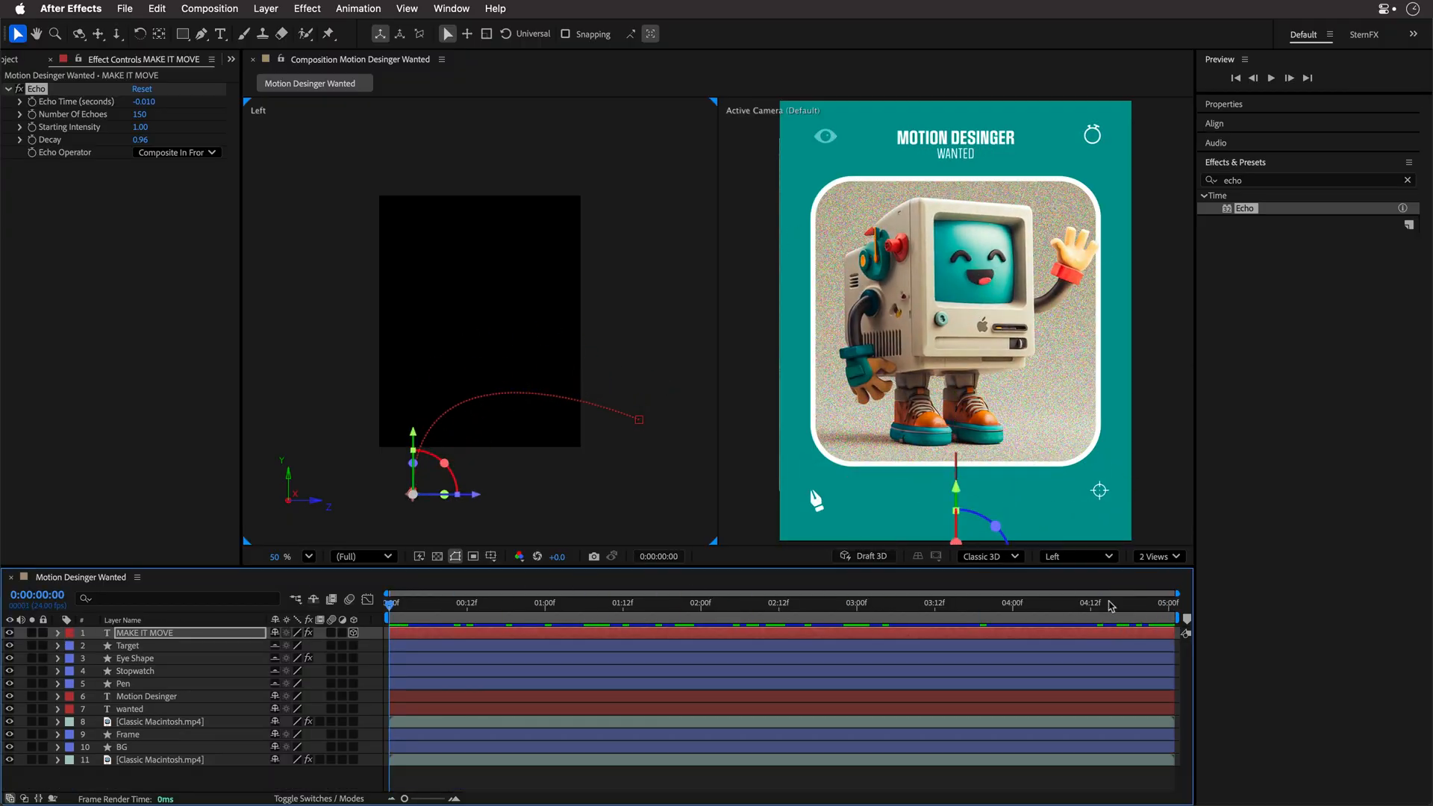
click(1157, 557)
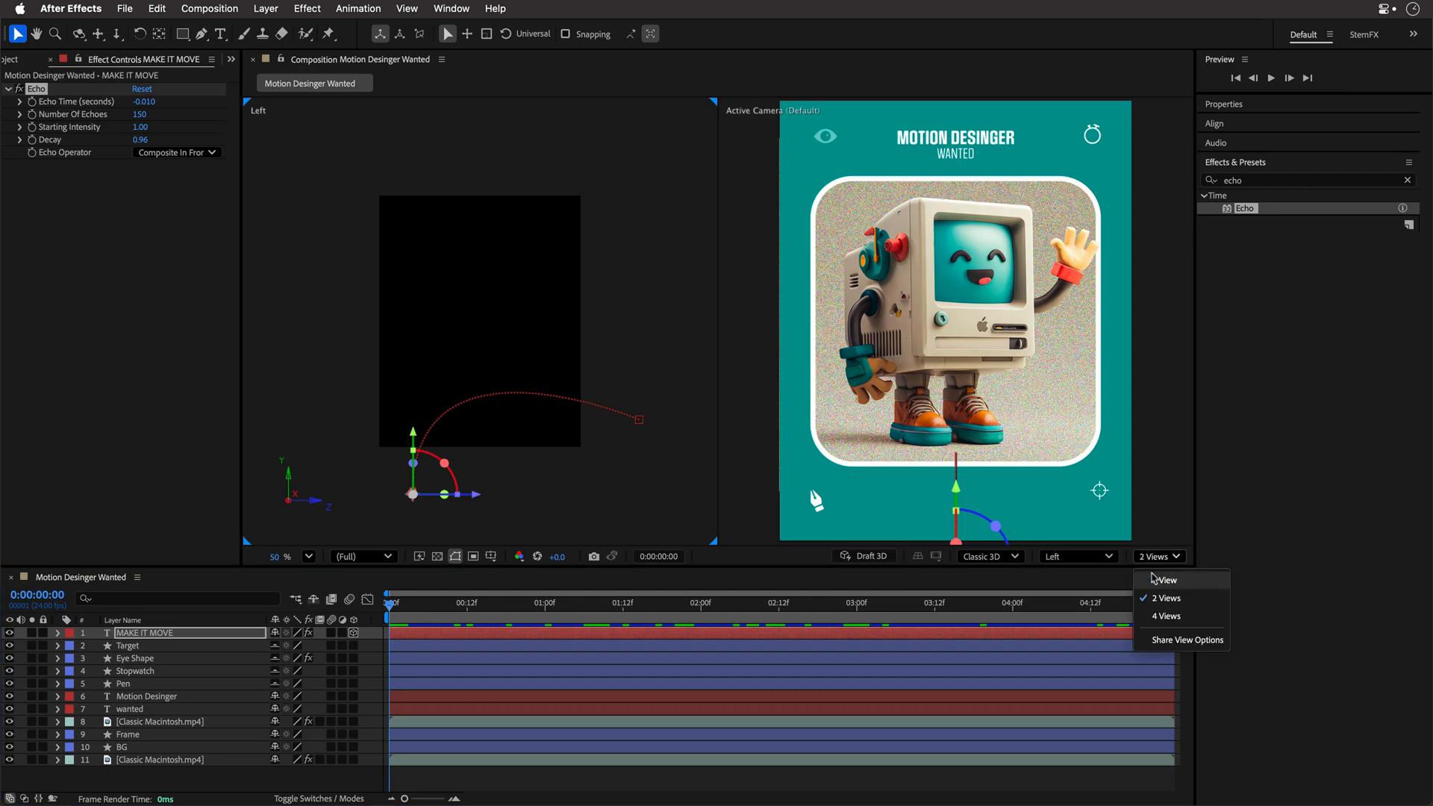
click(1165, 579)
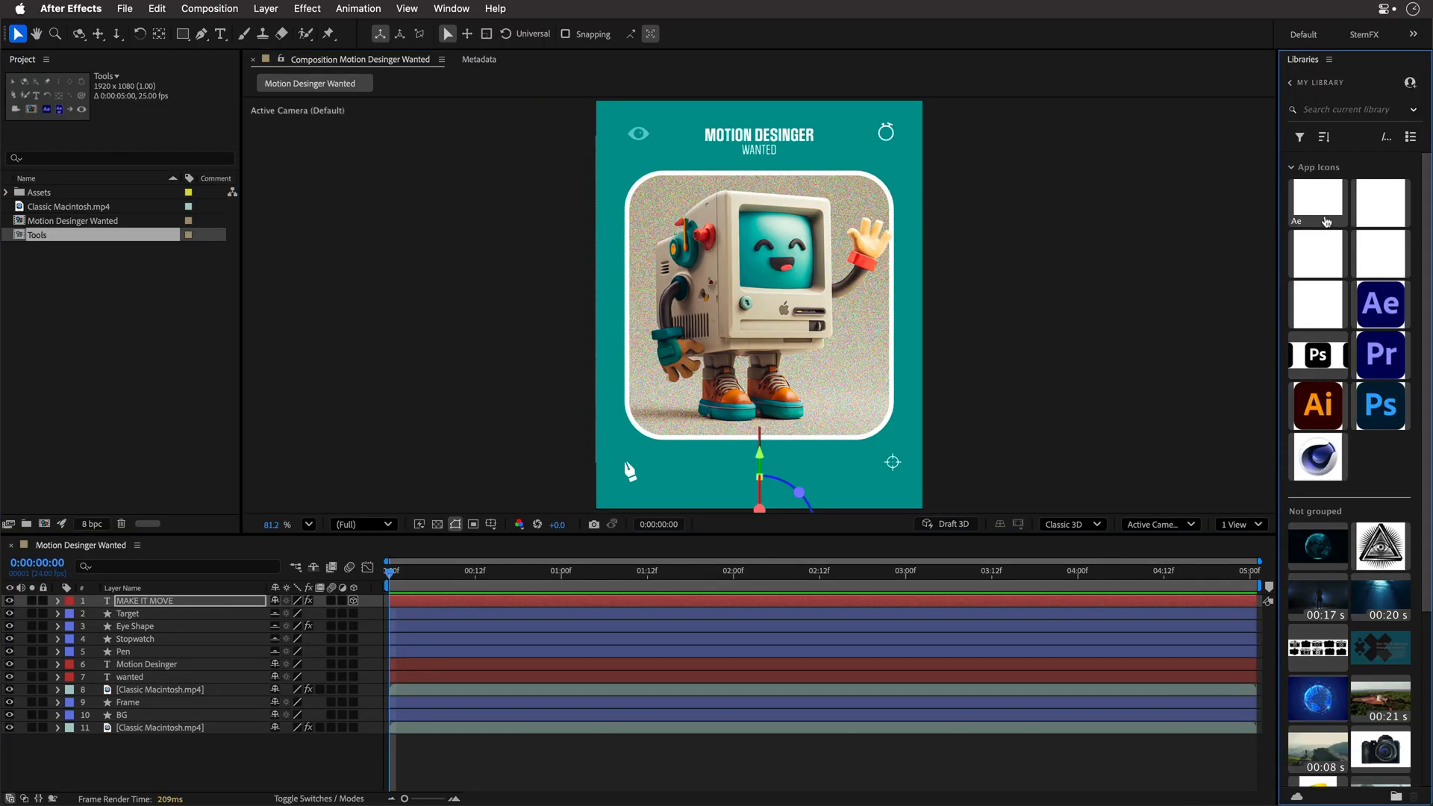
mouse_move(1379, 200)
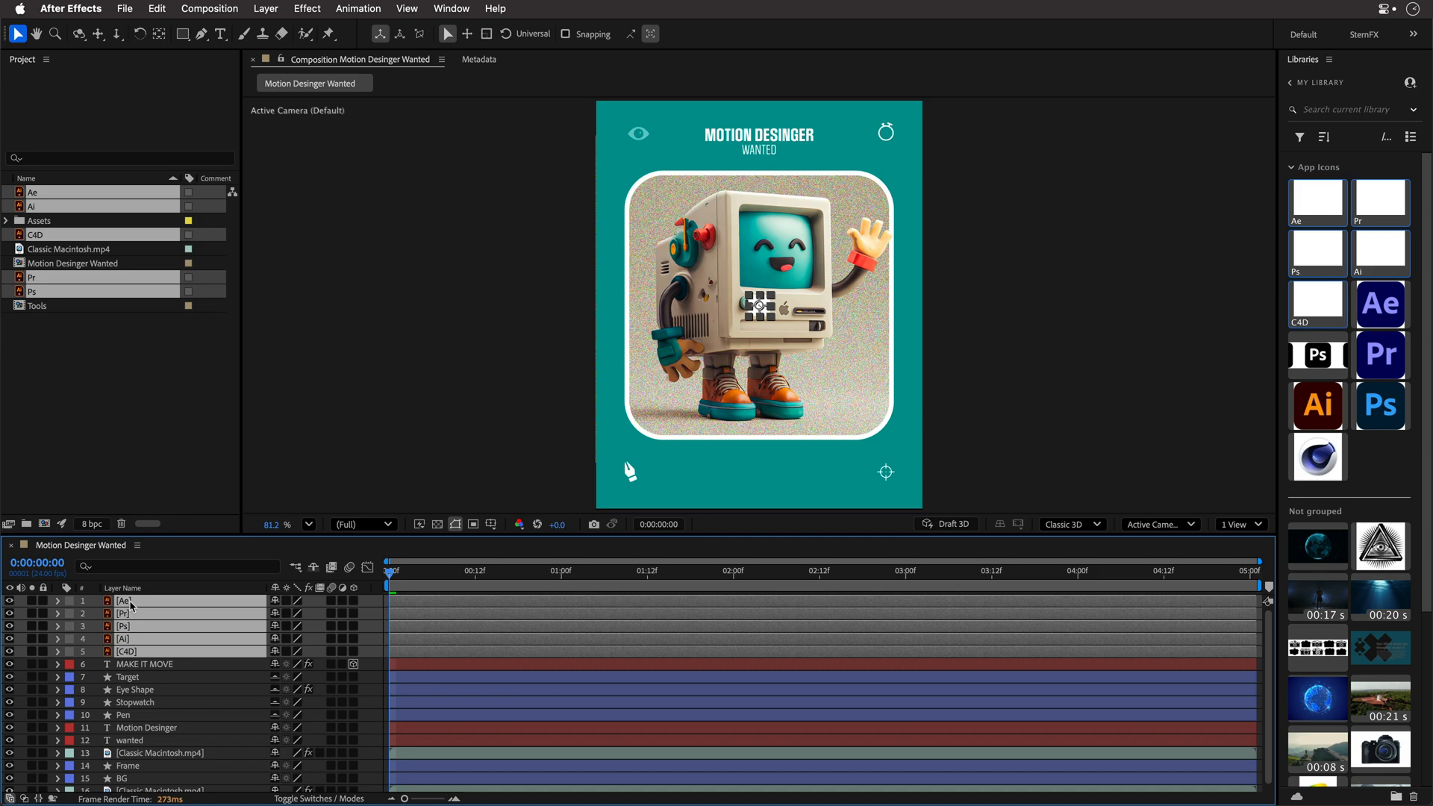
- Convert the Ae, Pr, Ps, Ai and C4D icon layers via Create Shapes from Vector Layer
right_click(126, 600)
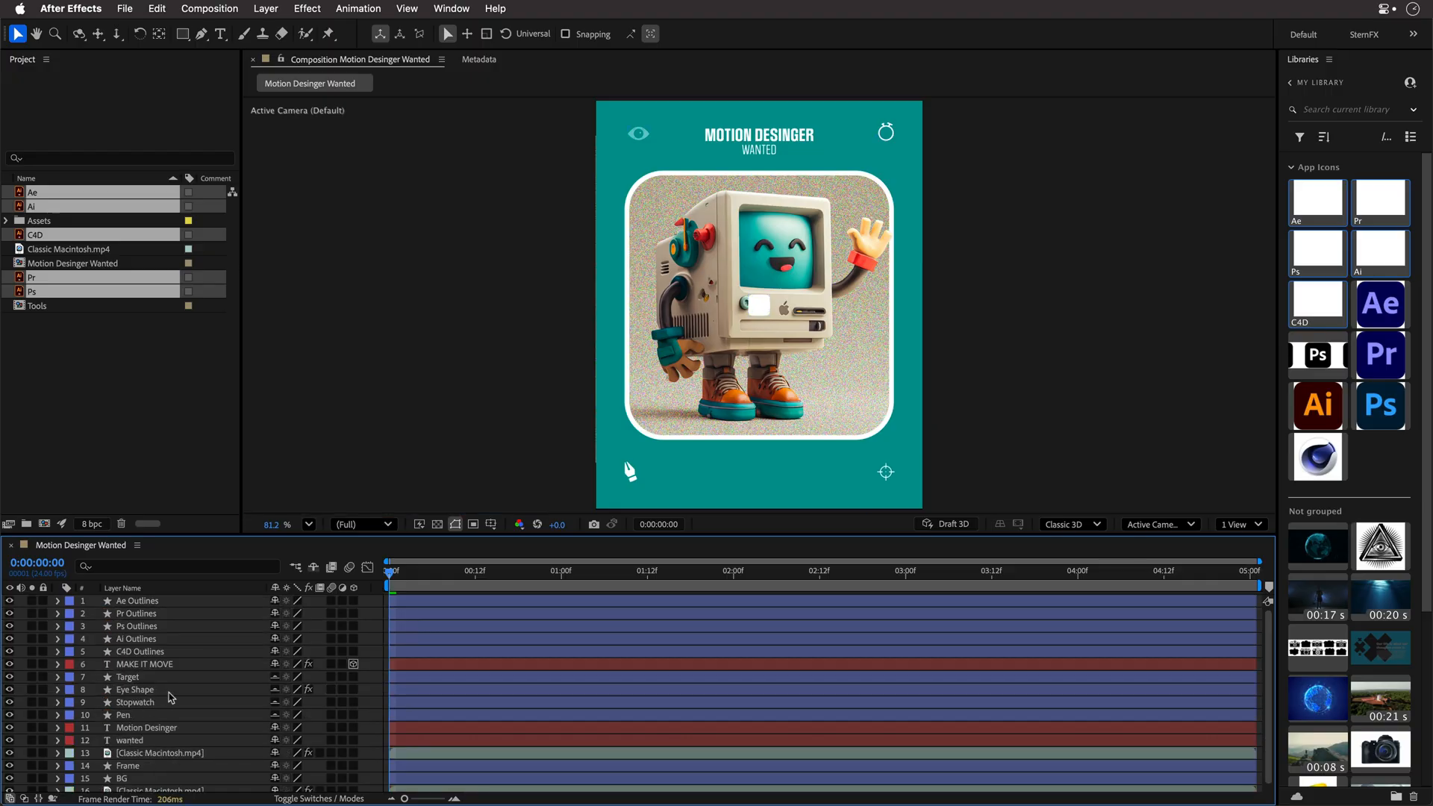
mouse_move(143, 636)
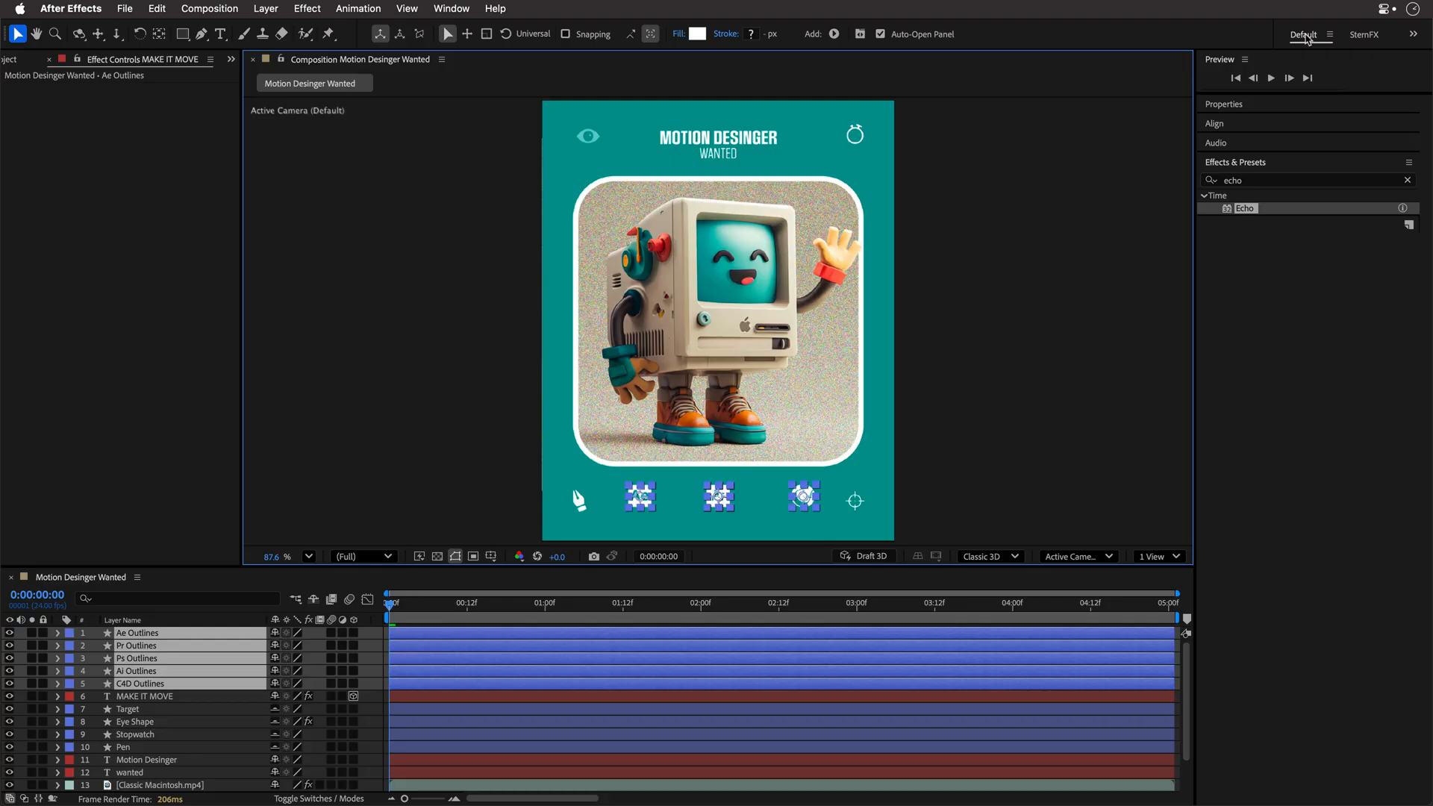
- Switch to the Default workspace and bring up the Align panel
click(1213, 123)
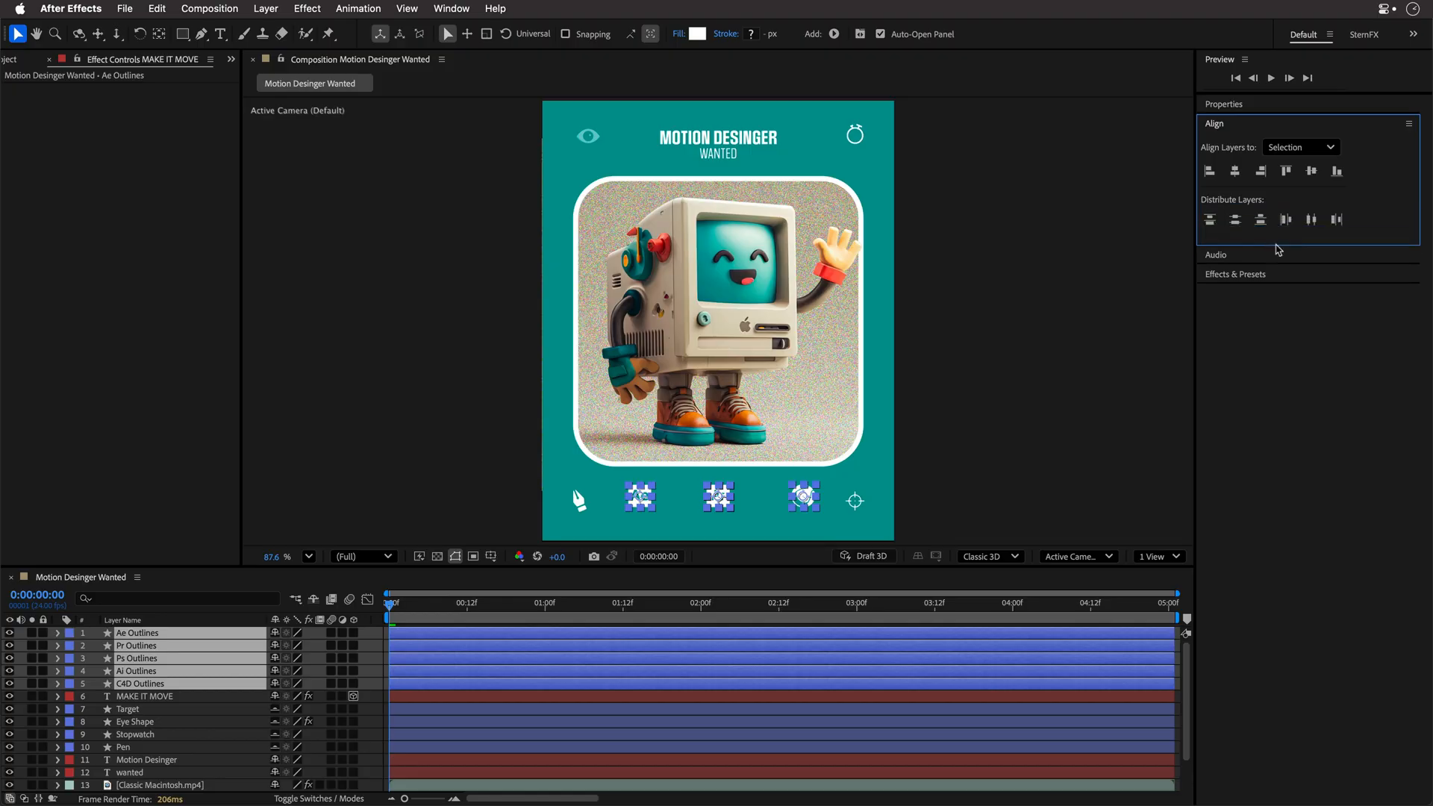
click(1310, 219)
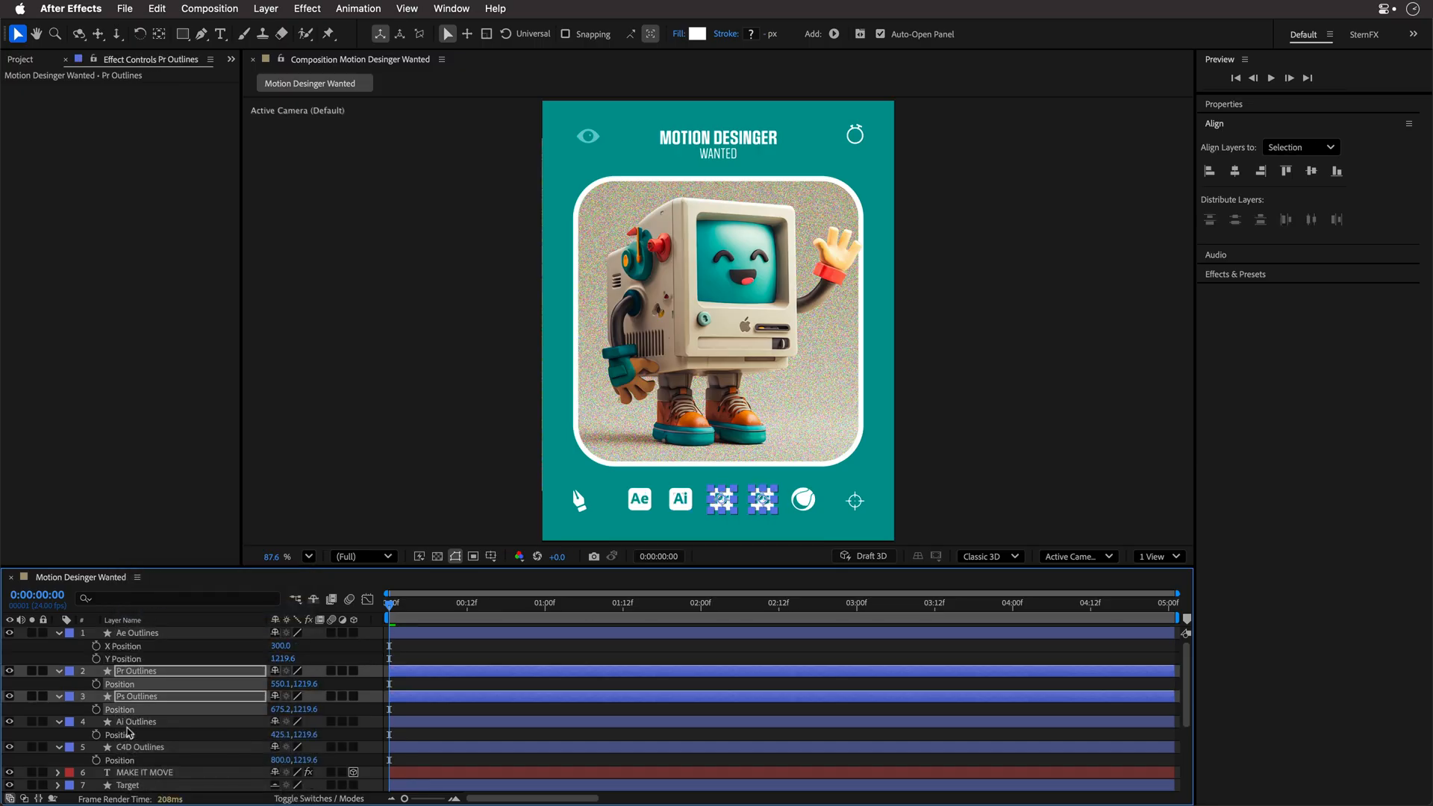
- Separate the Ae icon's Position into individual X and Y dimensions
right_click(120, 733)
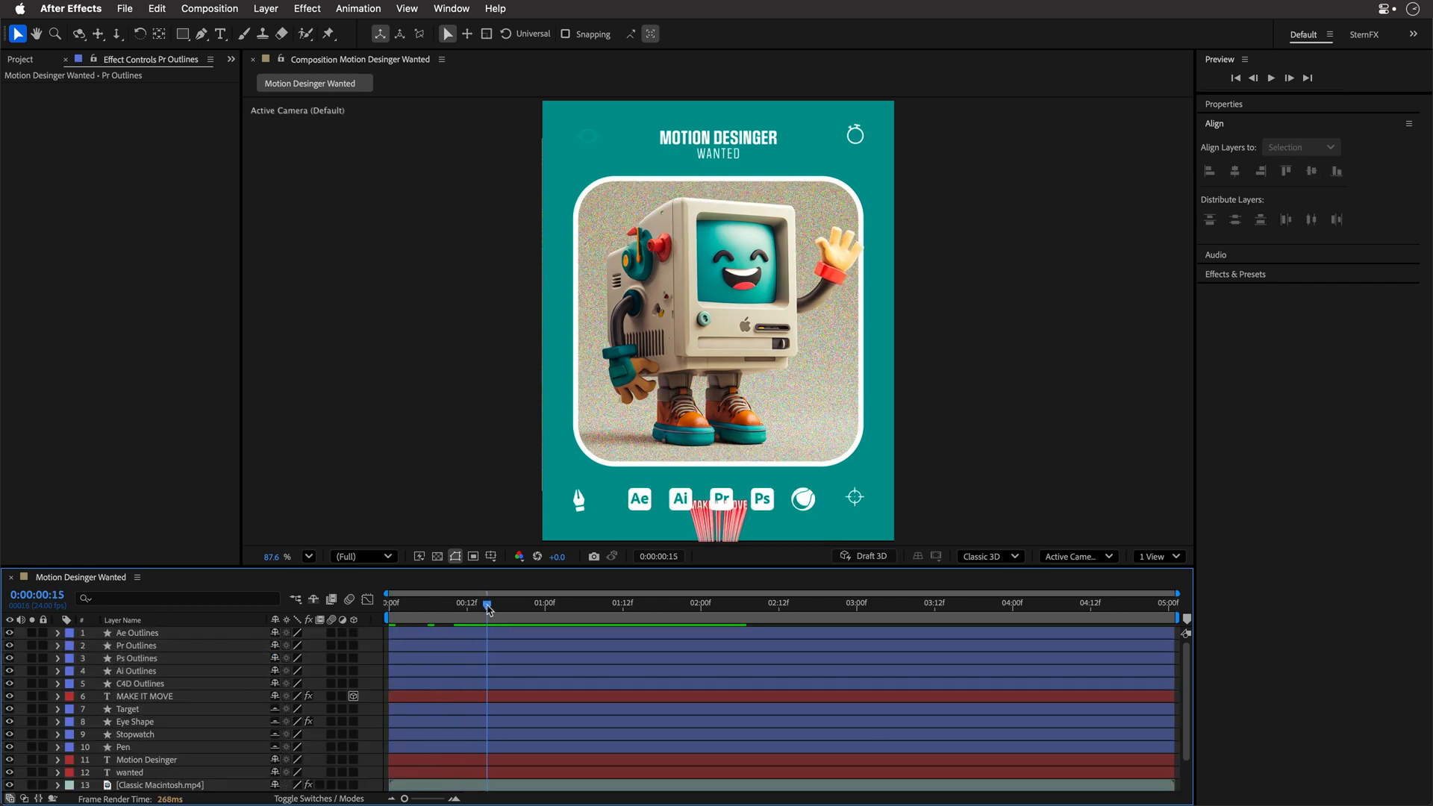
- Select the Ae, Ai, Pr, Ps and C4D icon layers and stagger their start times
drag(487, 603, 549, 603)
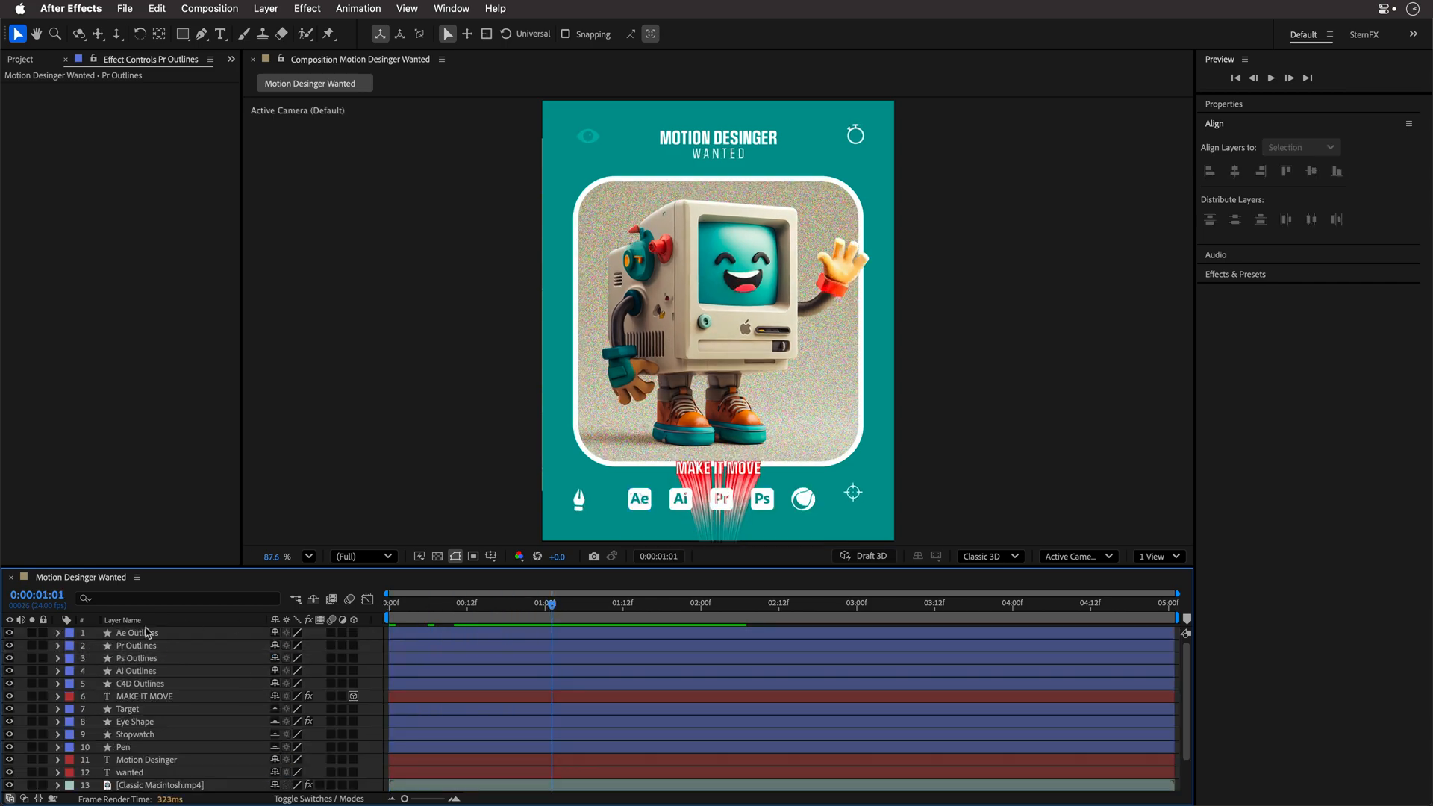
click(137, 632)
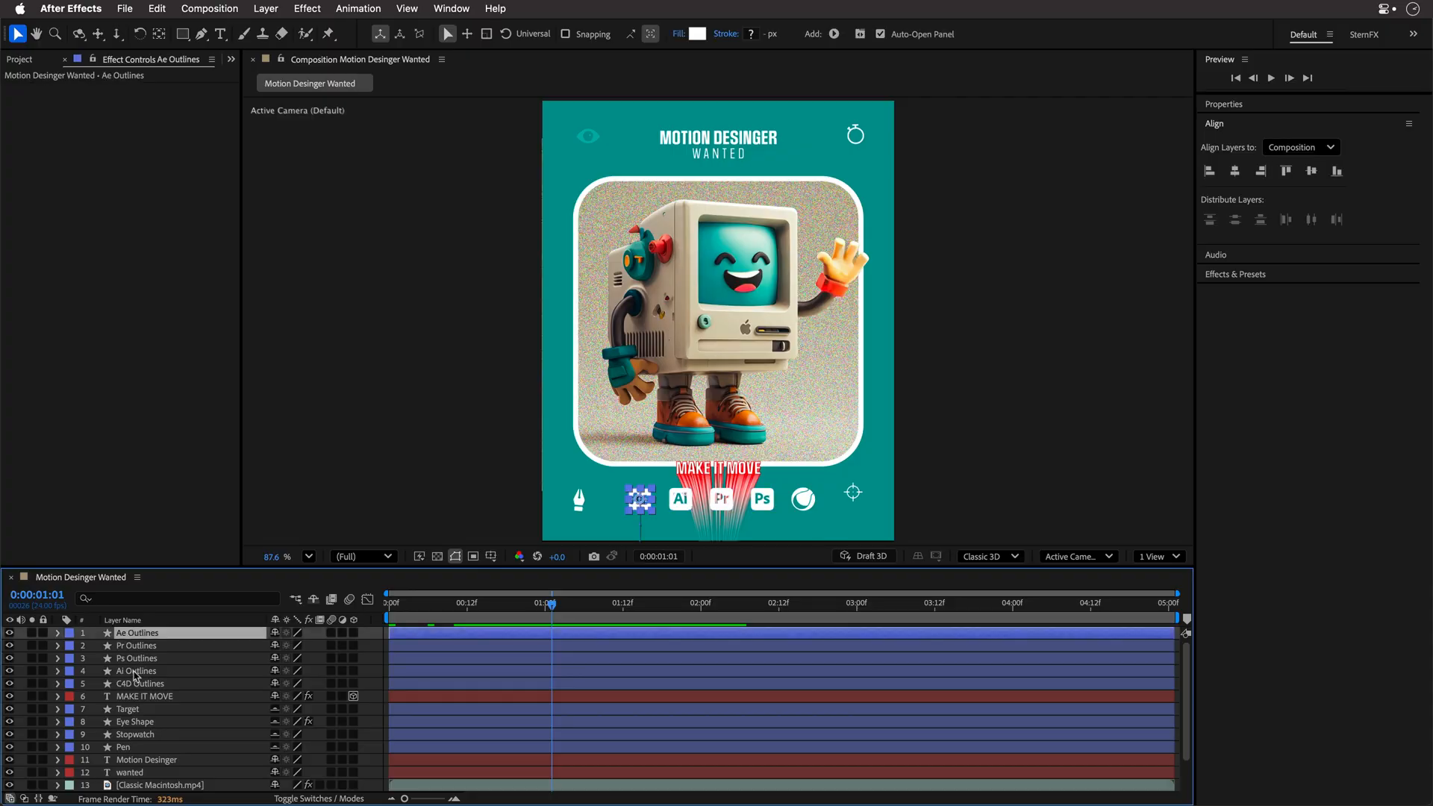
click(134, 645)
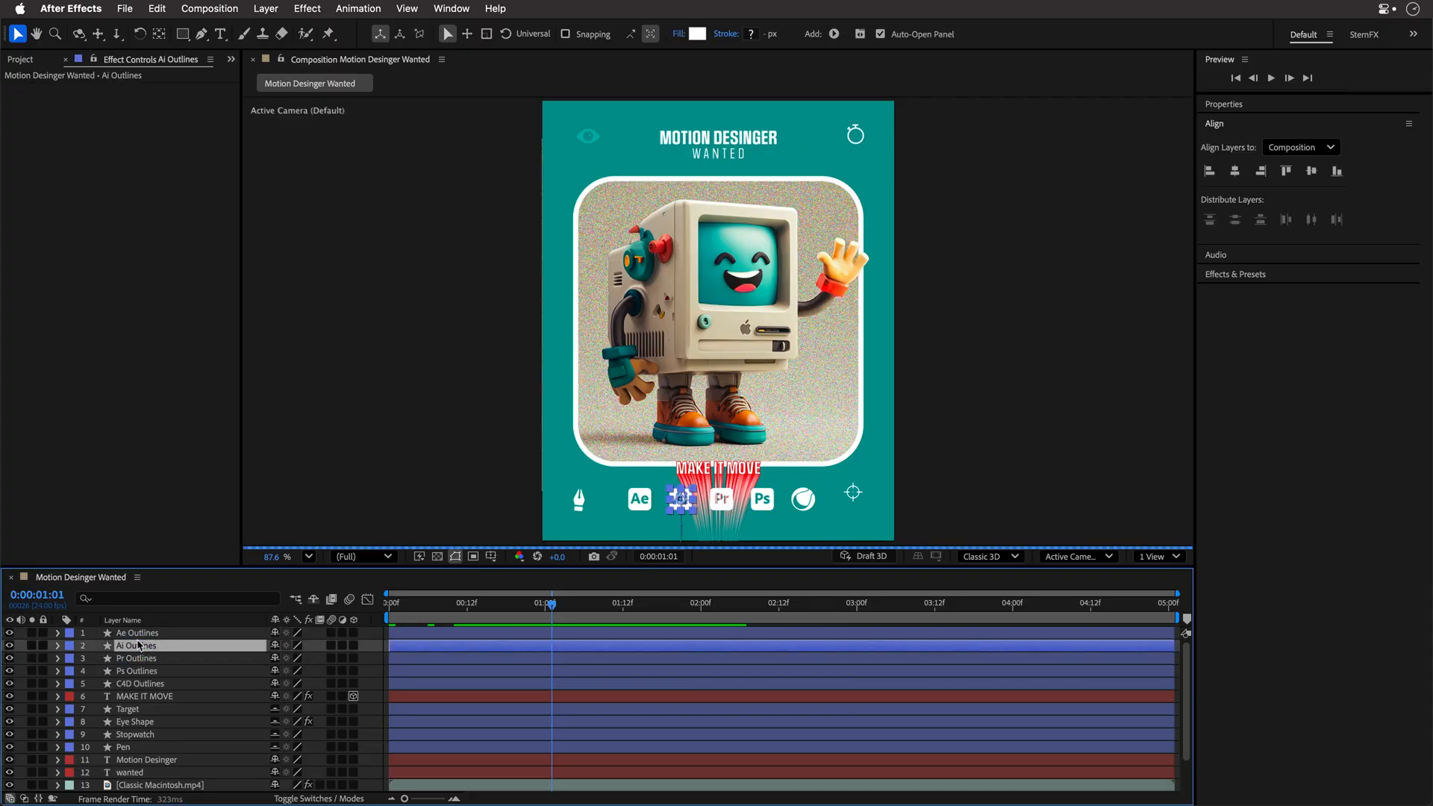
click(137, 658)
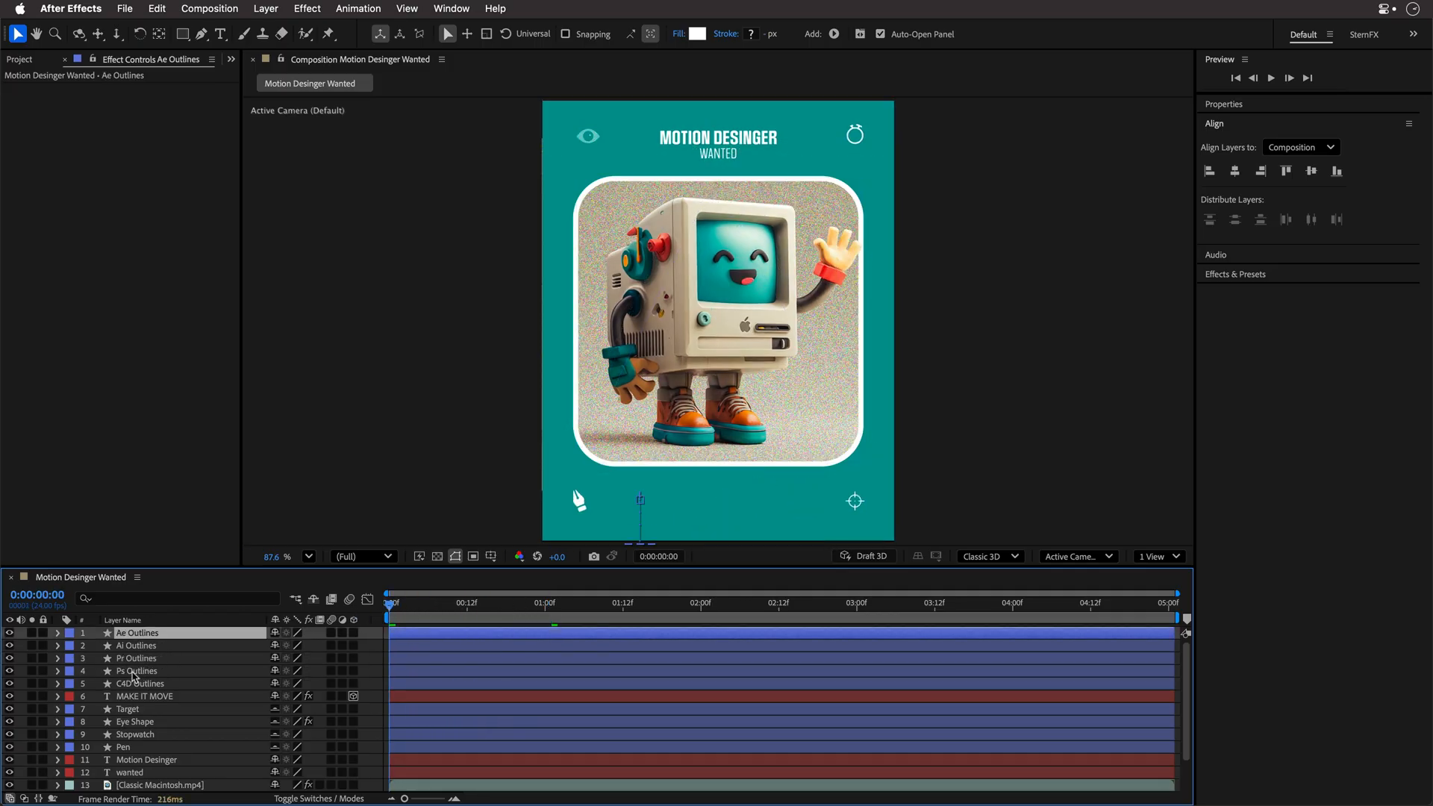
click(137, 683)
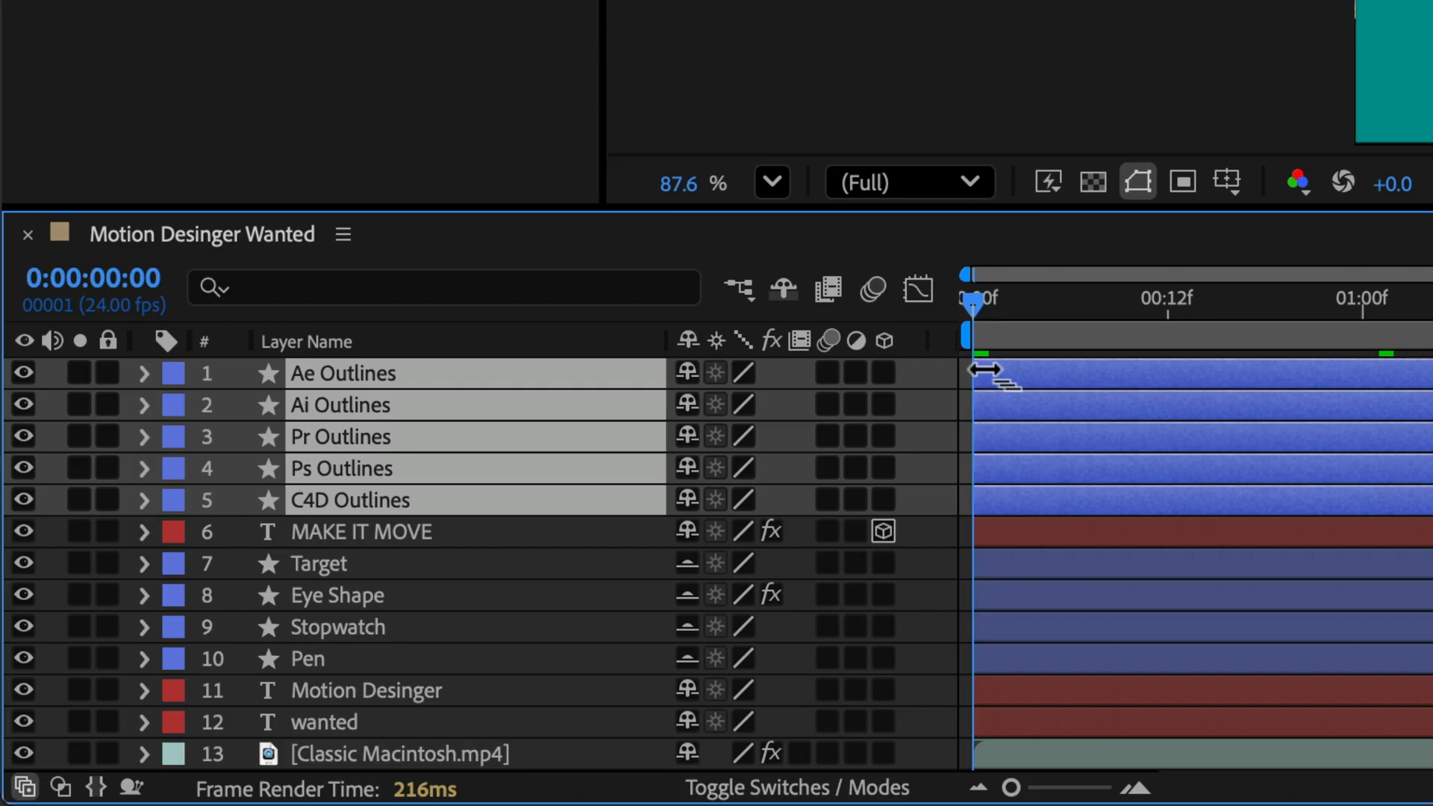
drag(980, 370, 1041, 370)
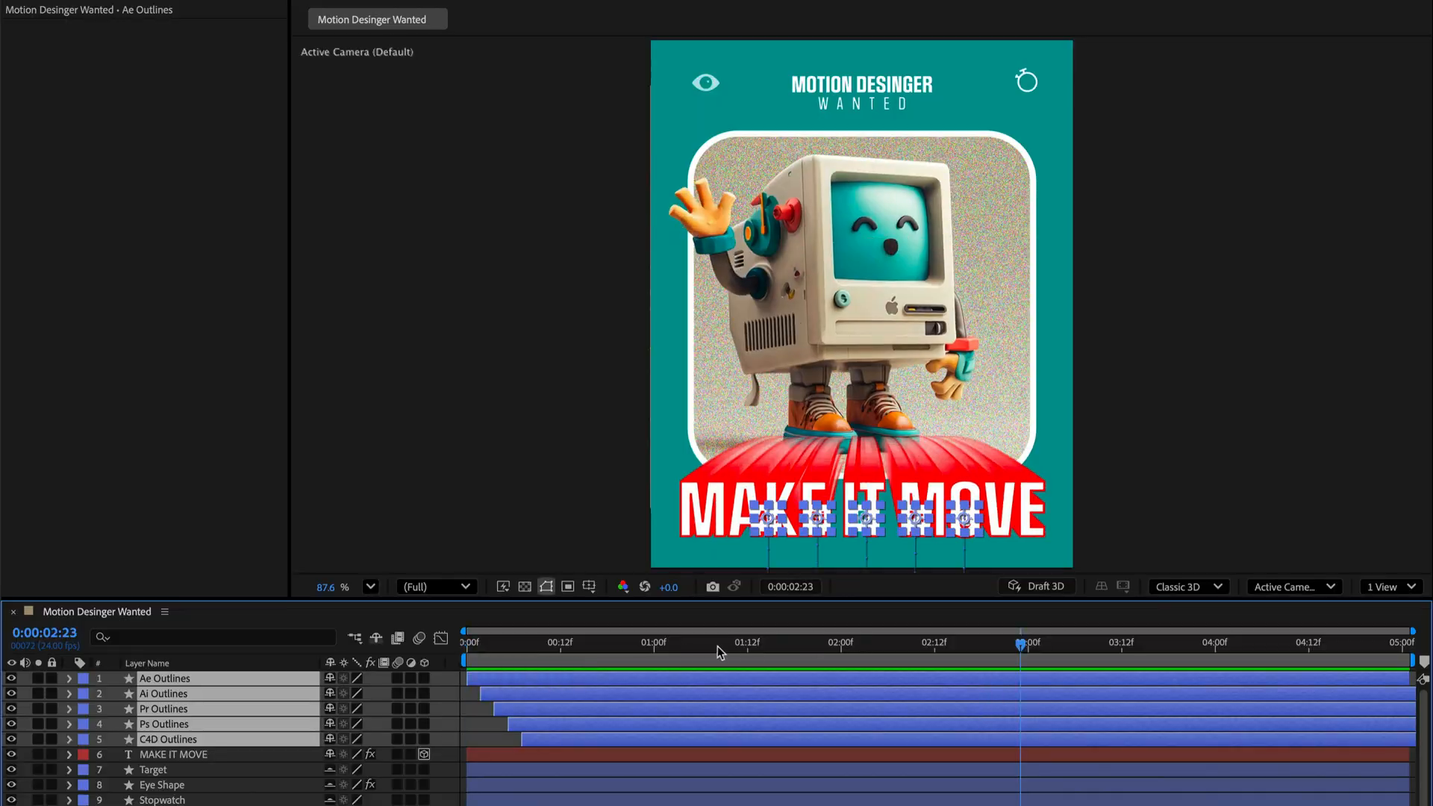
- Scrub the timeline around the three-second mark to preview the staggered icon animation
click(831, 642)
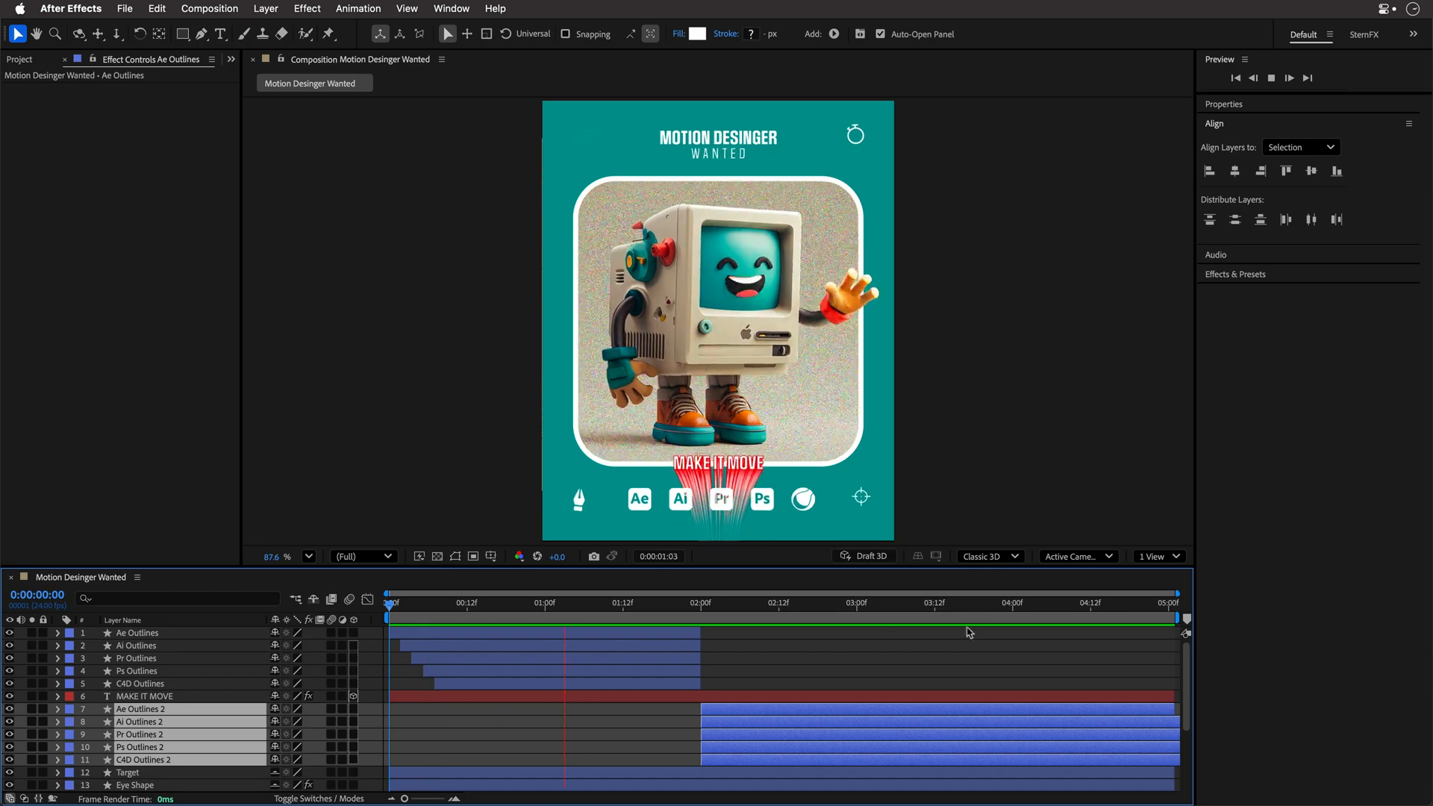
click(874, 602)
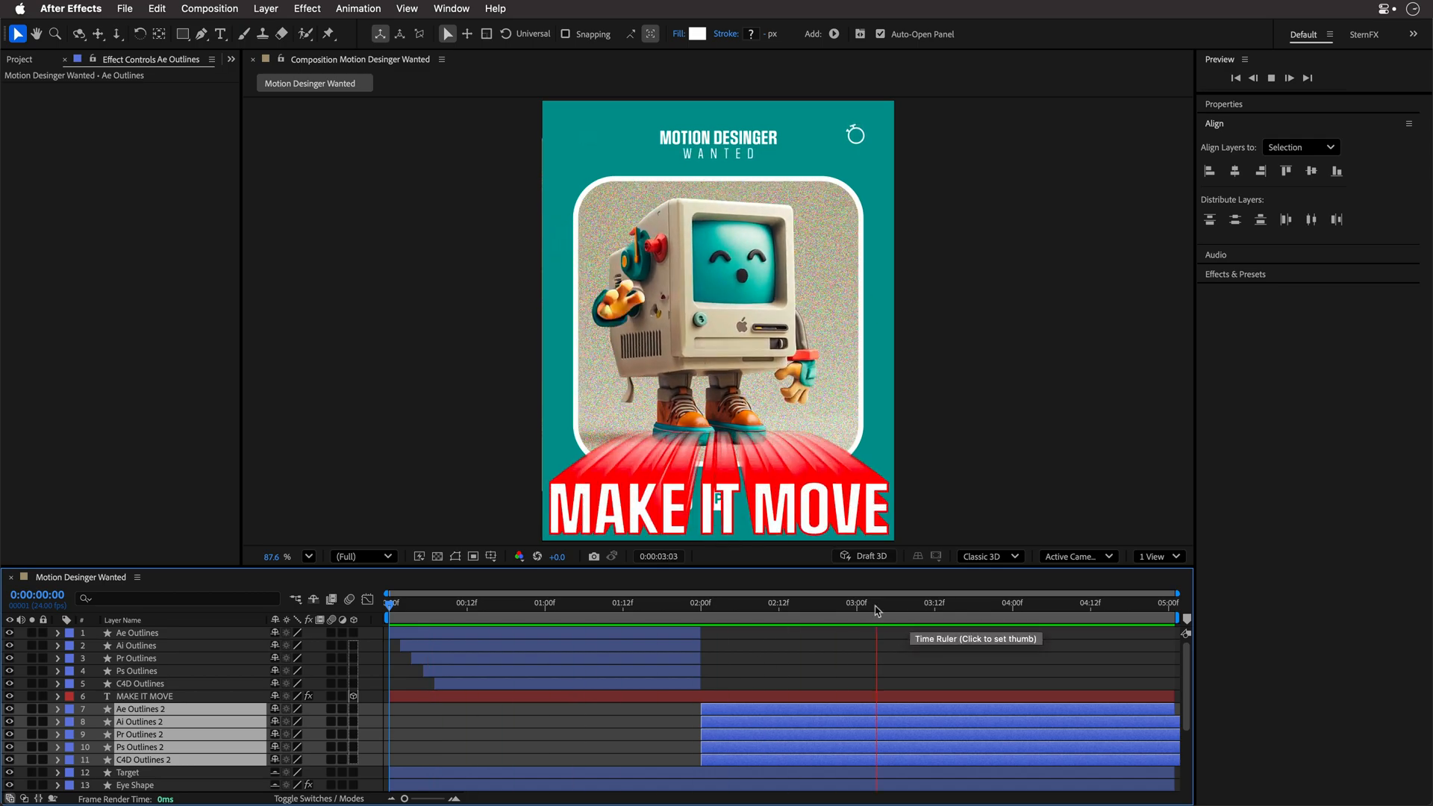
click(908, 602)
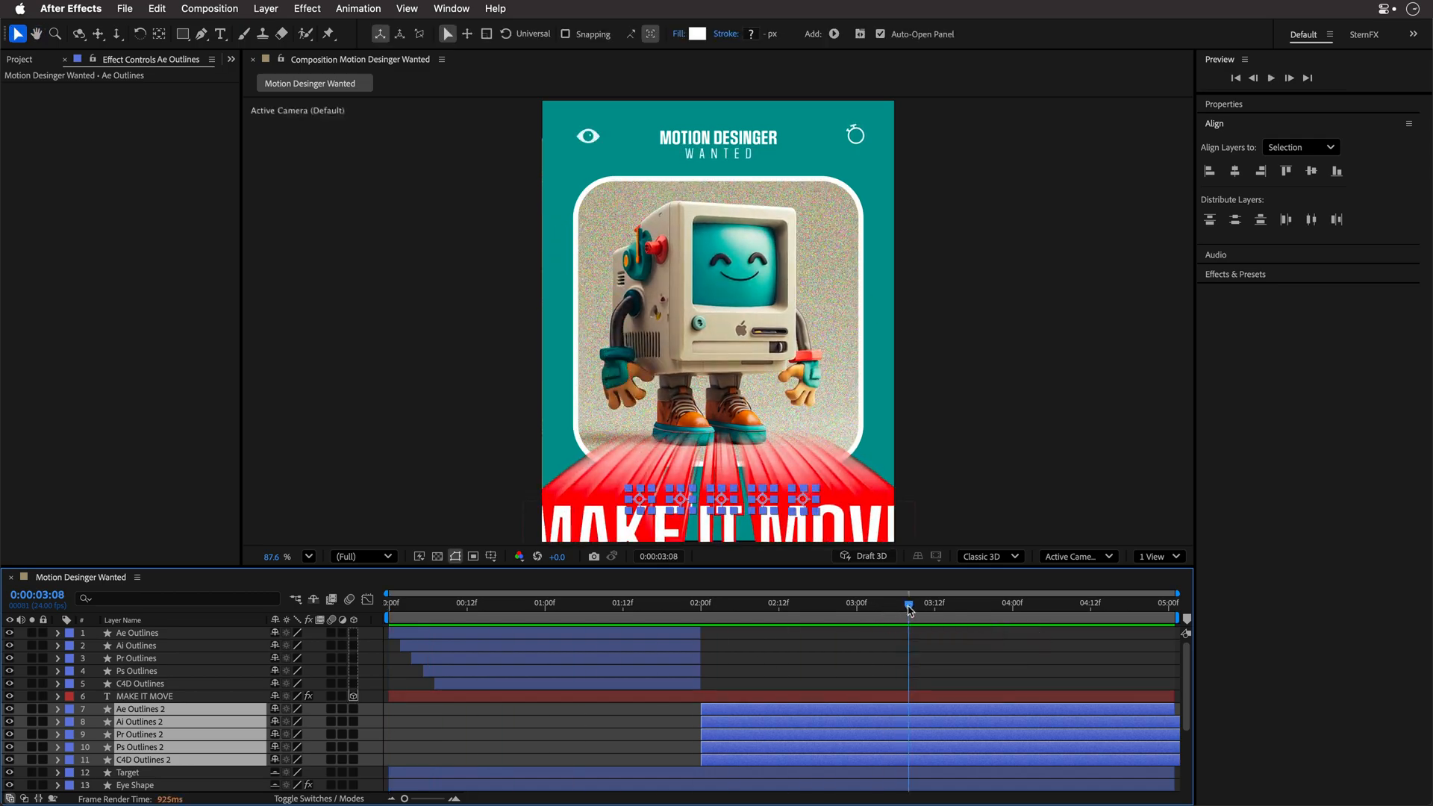
drag(908, 606, 875, 605)
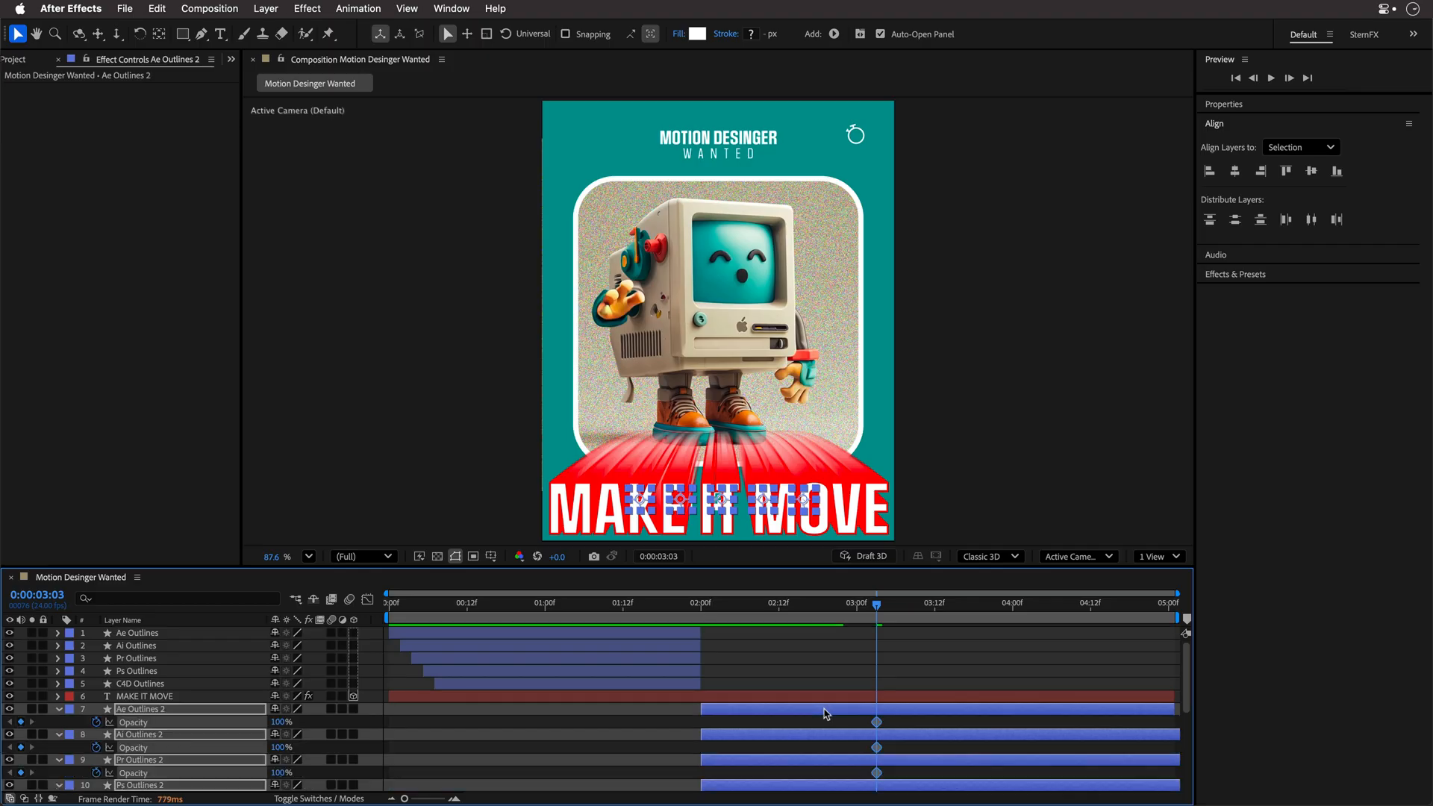
- Add Opacity keyframes to the icon copies and preview their fade-out after three seconds
click(936, 602)
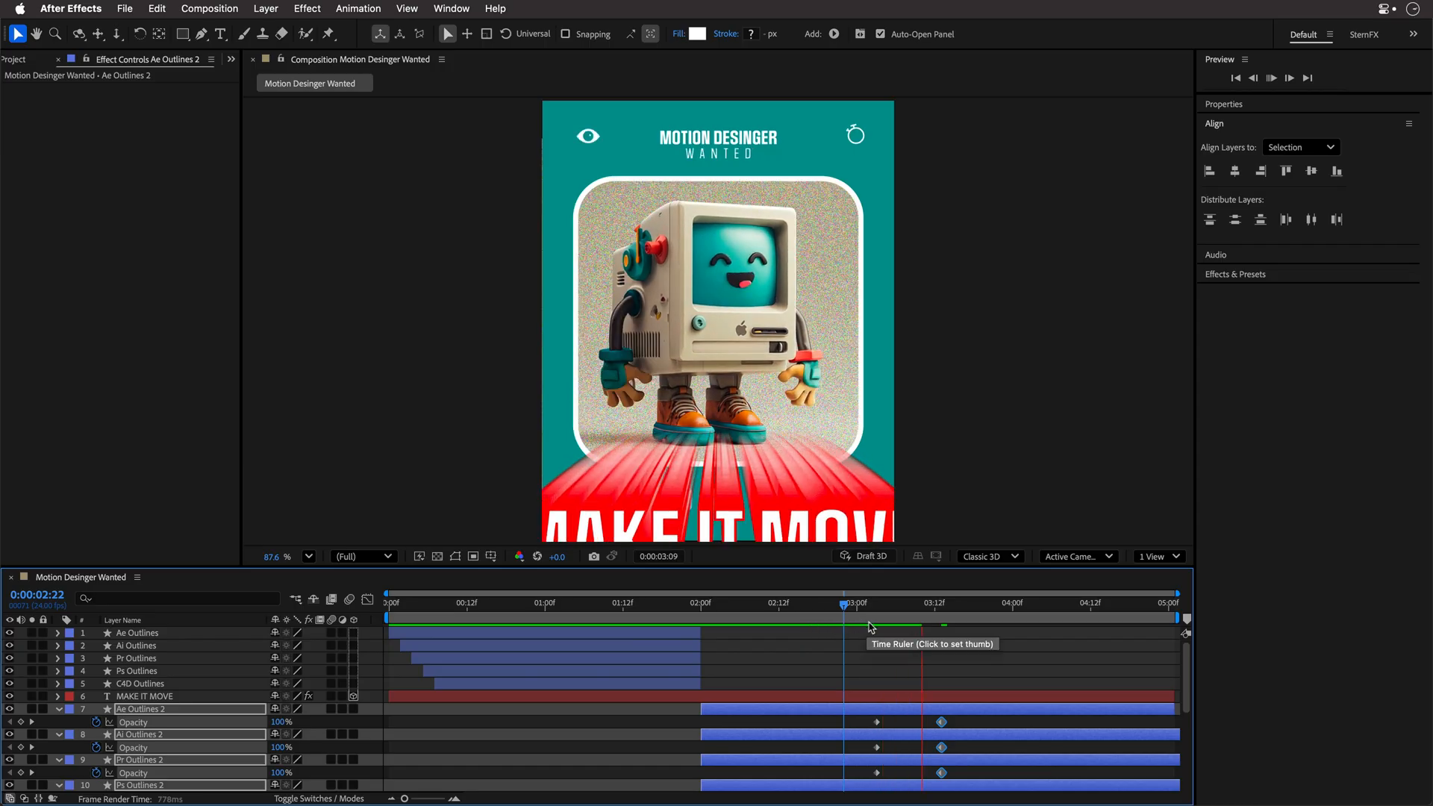
click(839, 606)
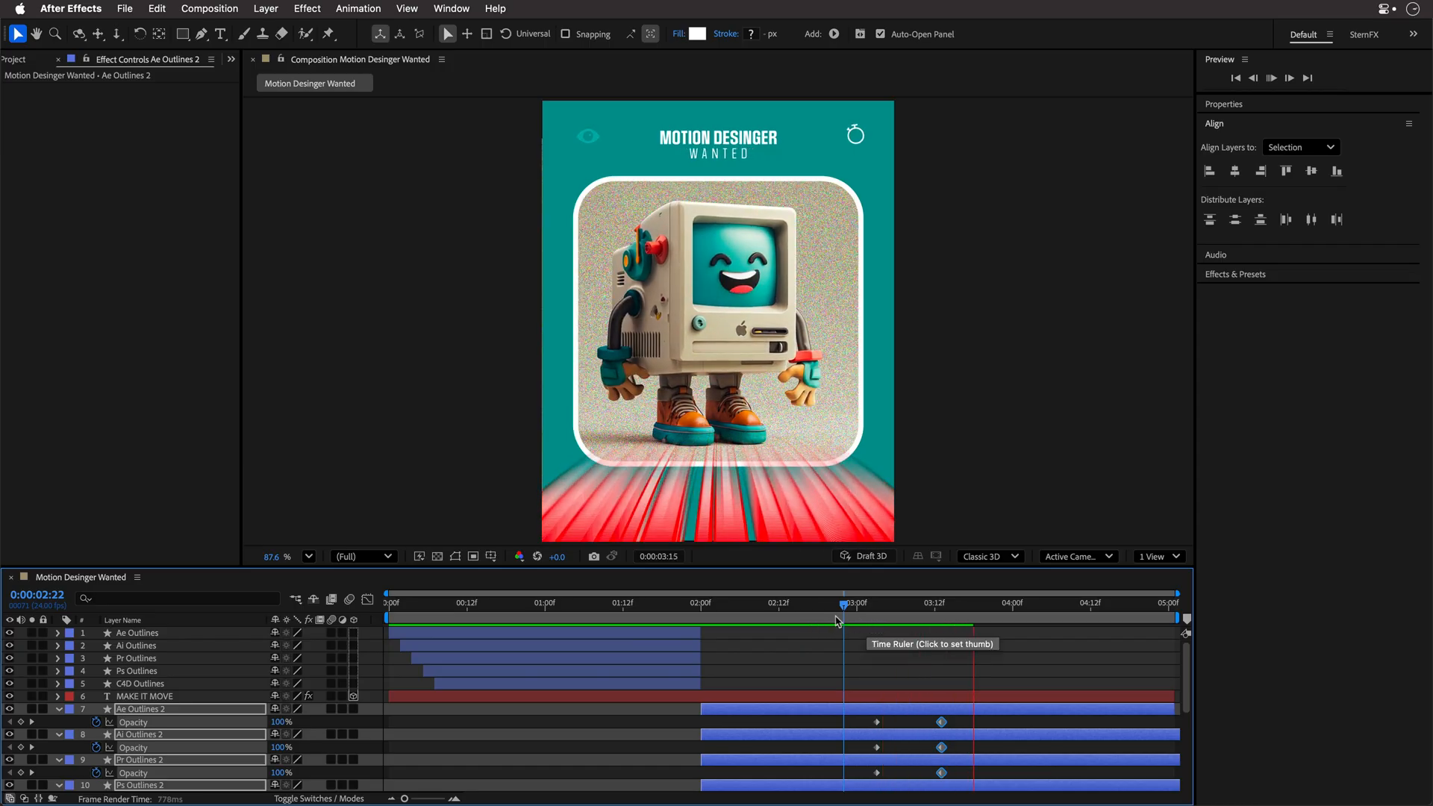
click(842, 603)
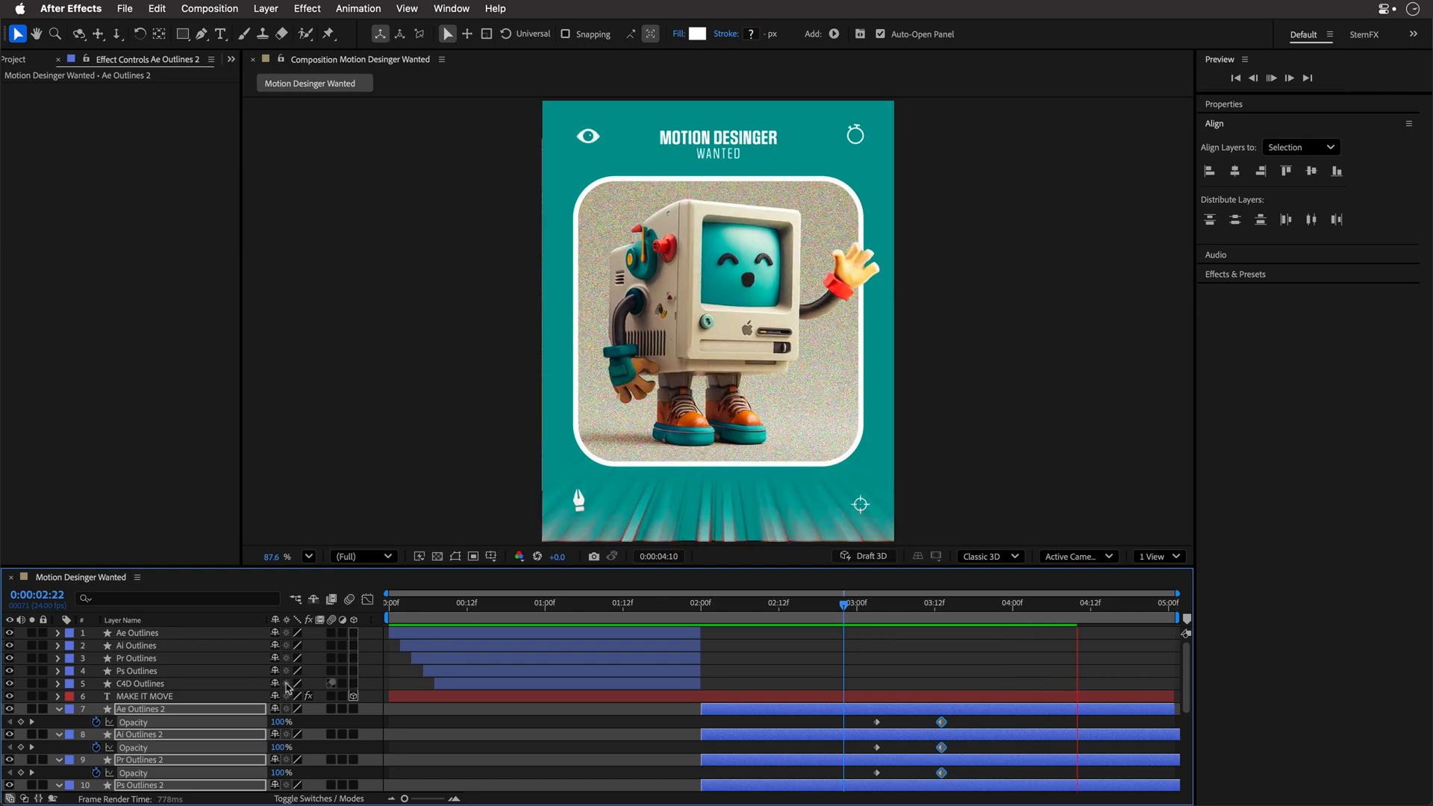